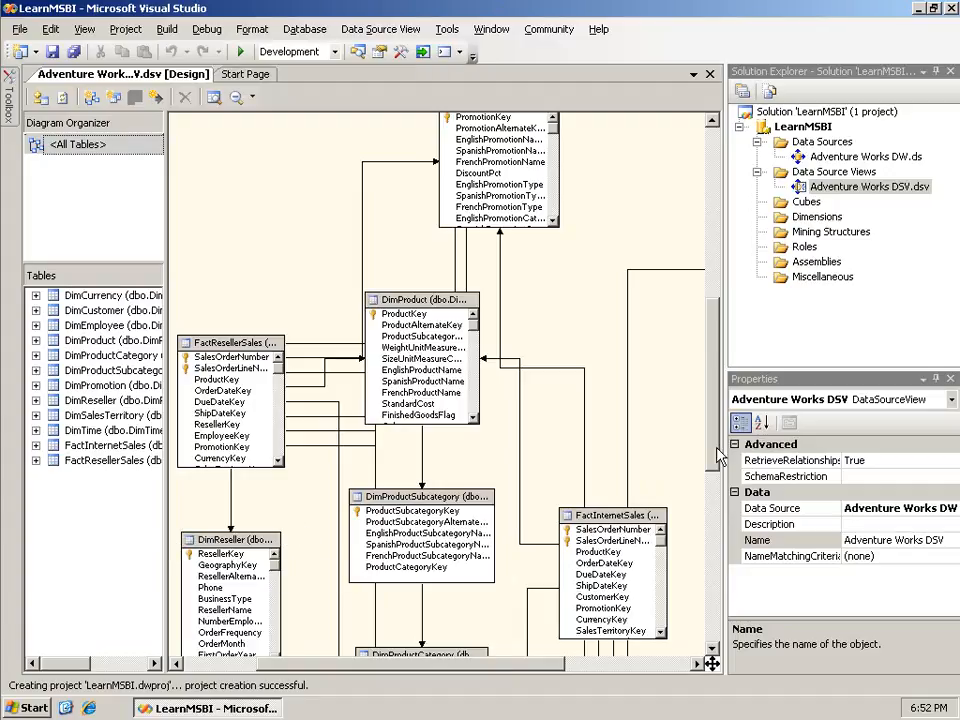
{"action": "mouse_move", "coordinate": [864, 244]}
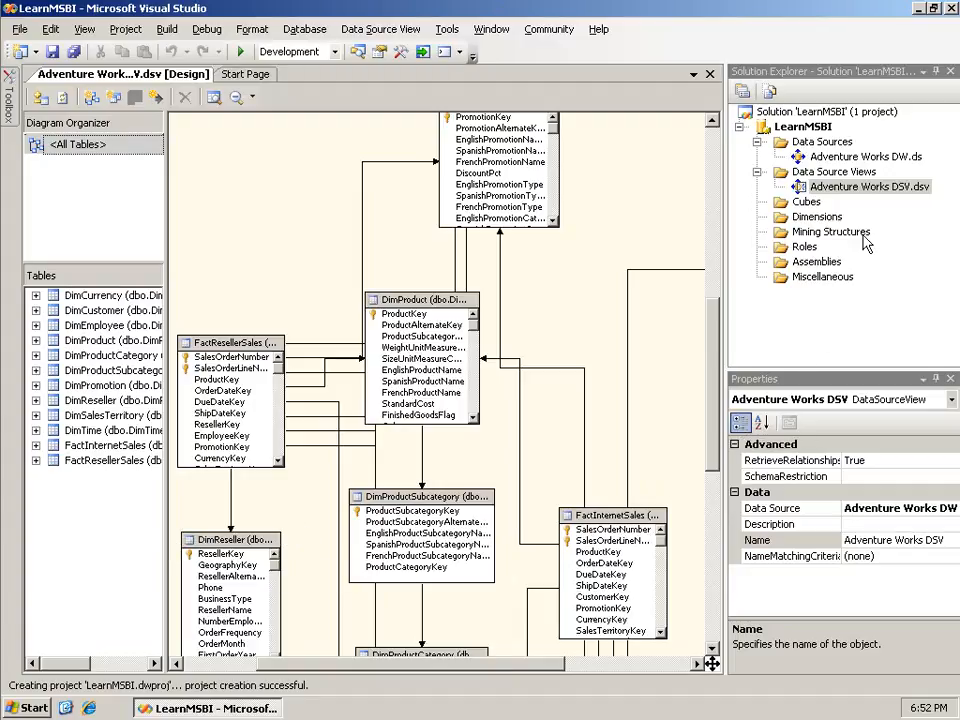
{"action": "mouse_move", "coordinate": [856, 164]}
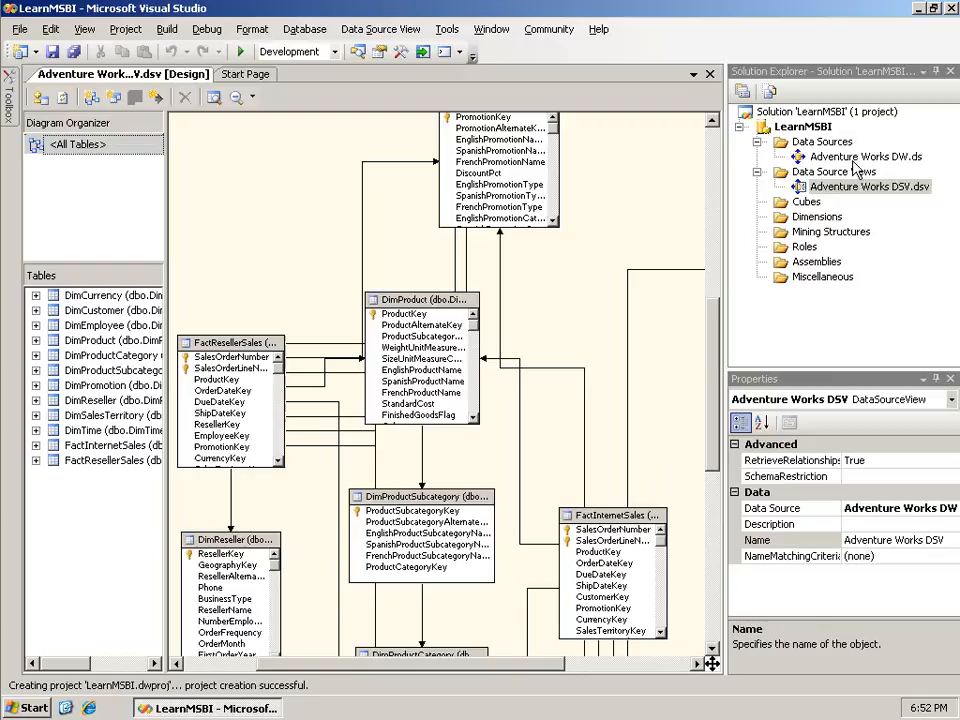
Step: Review the Adventure Works DW data source, the DSV and the FactResellerSales table properties
{"action": "left_click", "coordinate": [866, 156]}
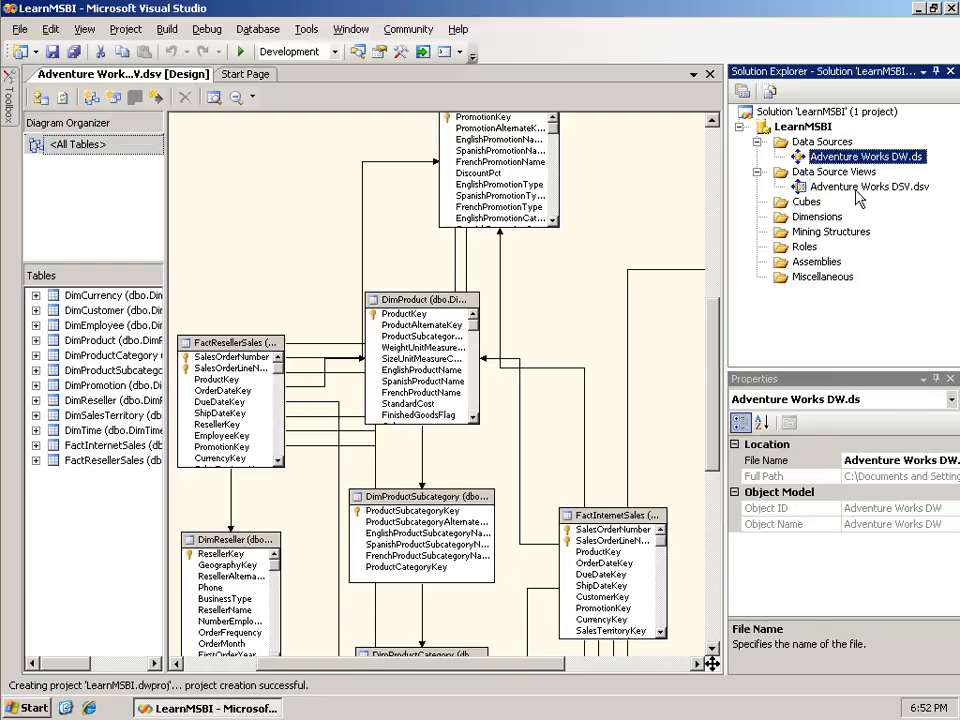
{"action": "left_click", "coordinate": [868, 188]}
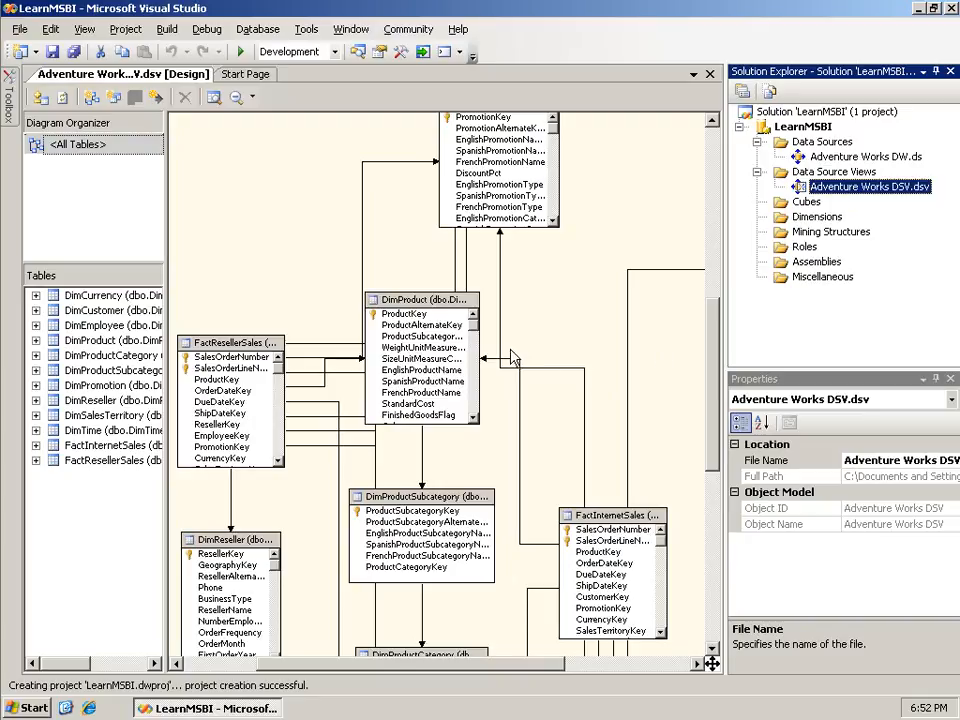
{"action": "mouse_move", "coordinate": [628, 524]}
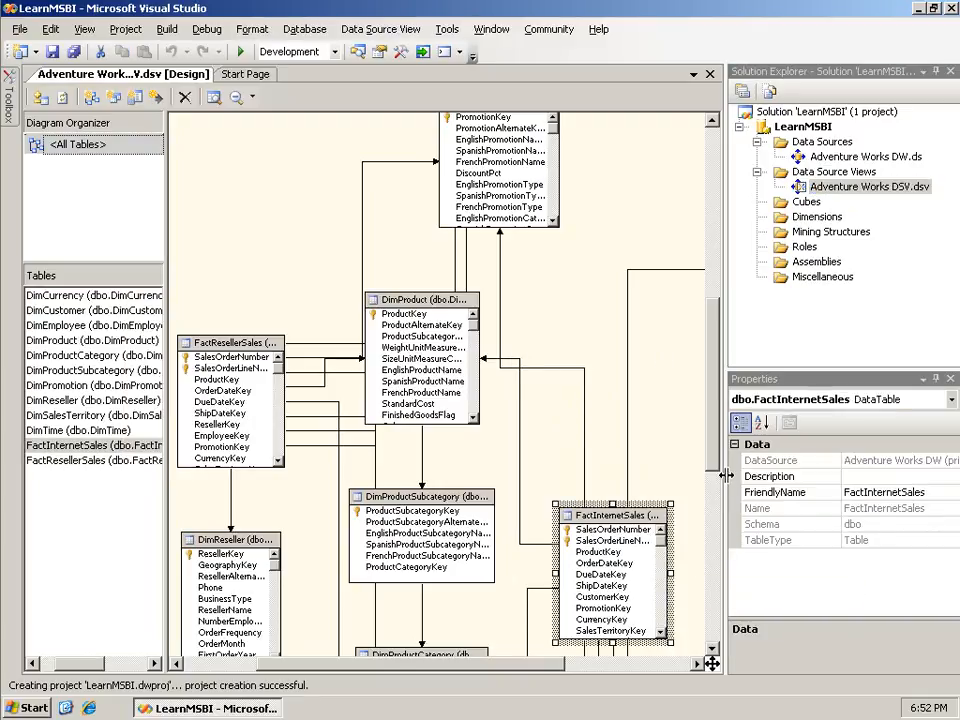
{"action": "left_click", "coordinate": [230, 342]}
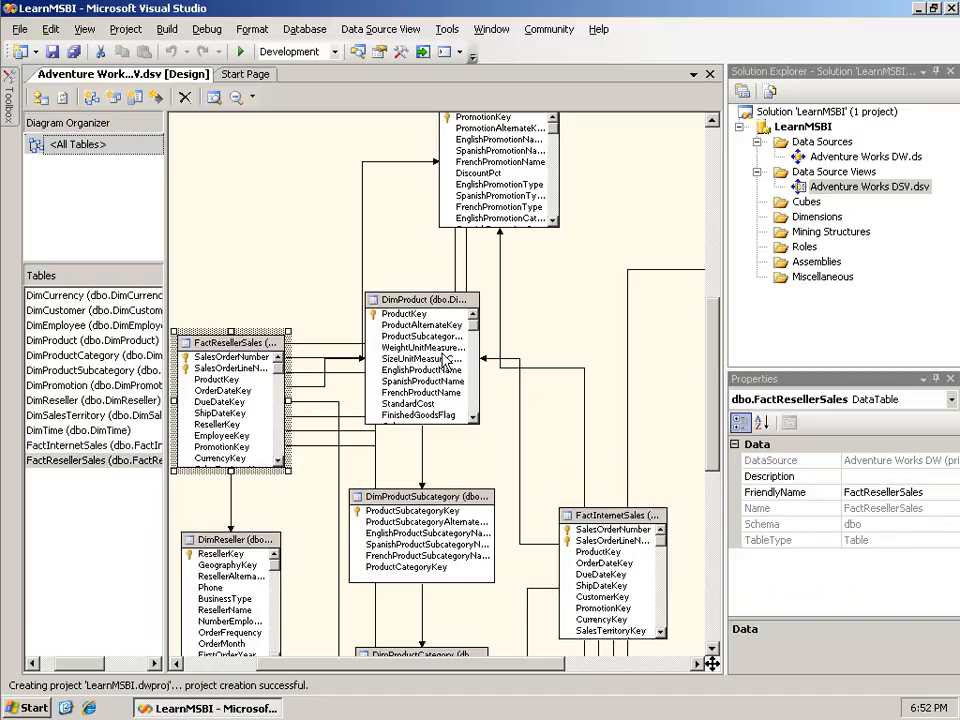
{"action": "mouse_move", "coordinate": [450, 356]}
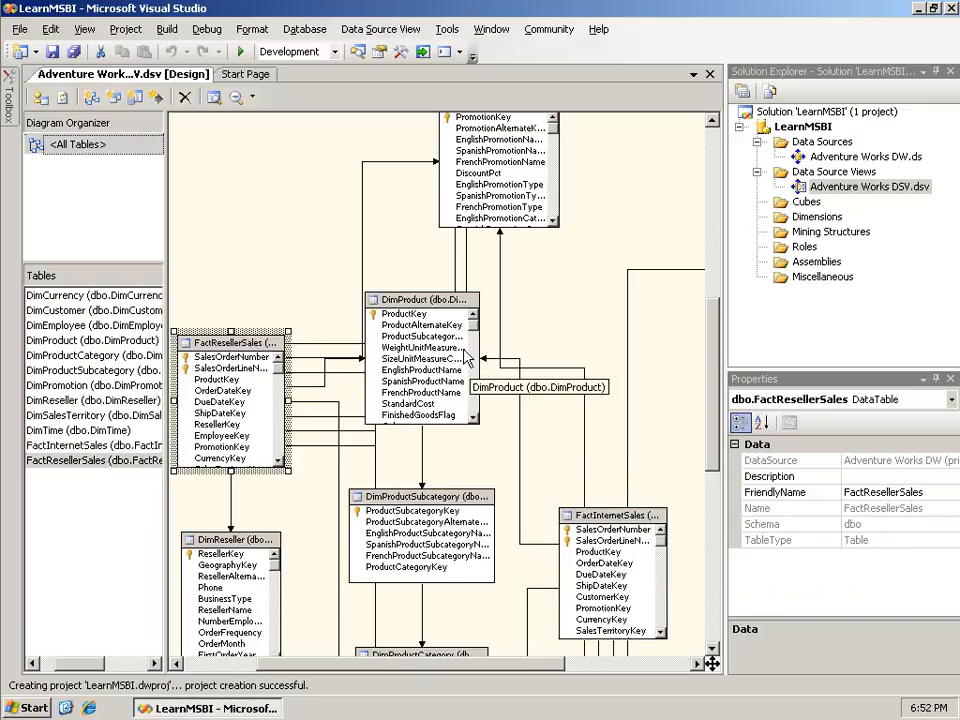
{"action": "mouse_move", "coordinate": [258, 244]}
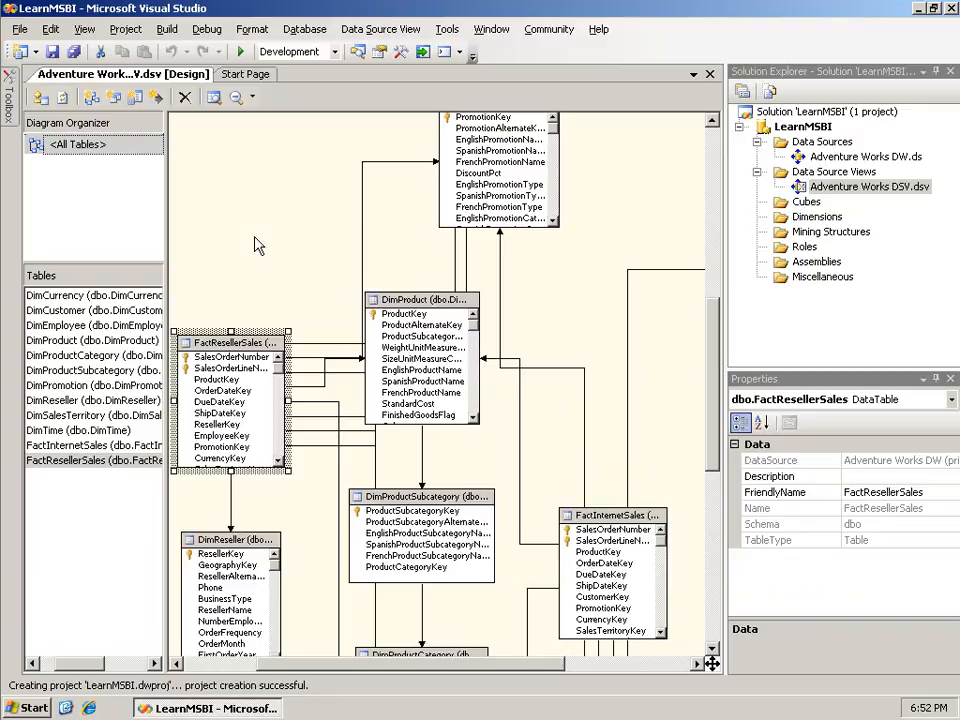
{"action": "mouse_move", "coordinate": [770, 228]}
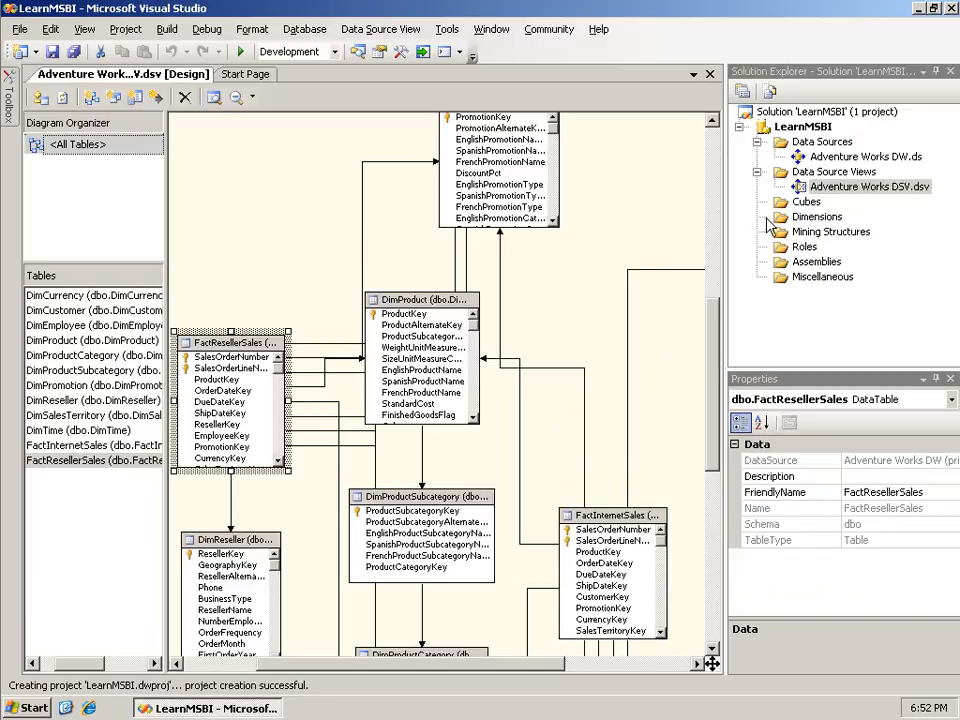
{"action": "mouse_move", "coordinate": [810, 210]}
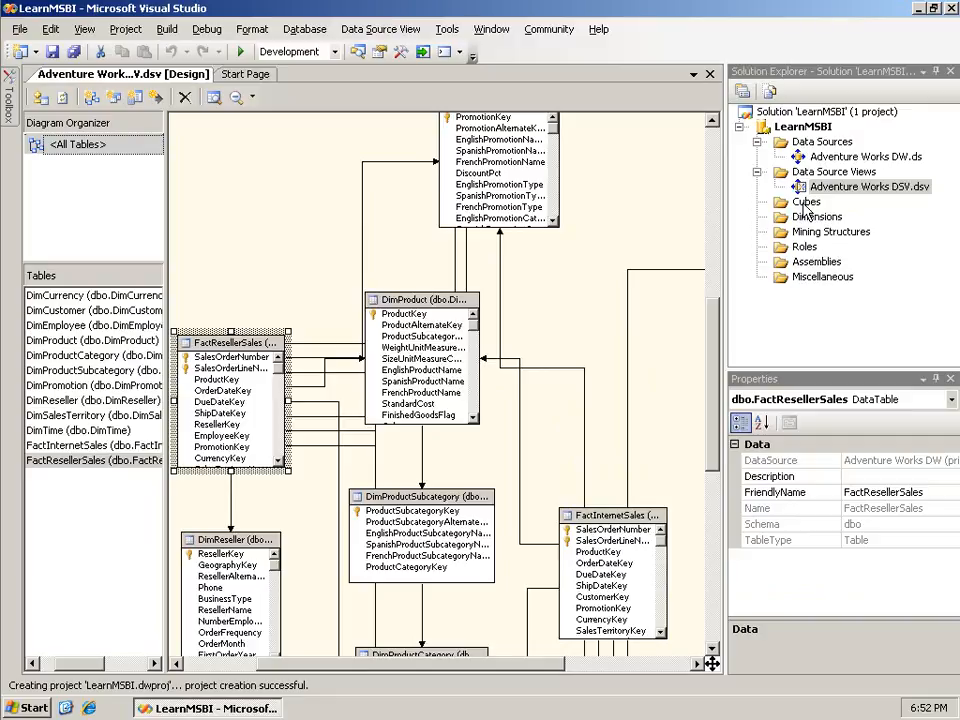
Step: Start a new cube from the Cubes folder, keeping auto-build set to create attributes and hierarchies
{"action": "right_click", "coordinate": [806, 200]}
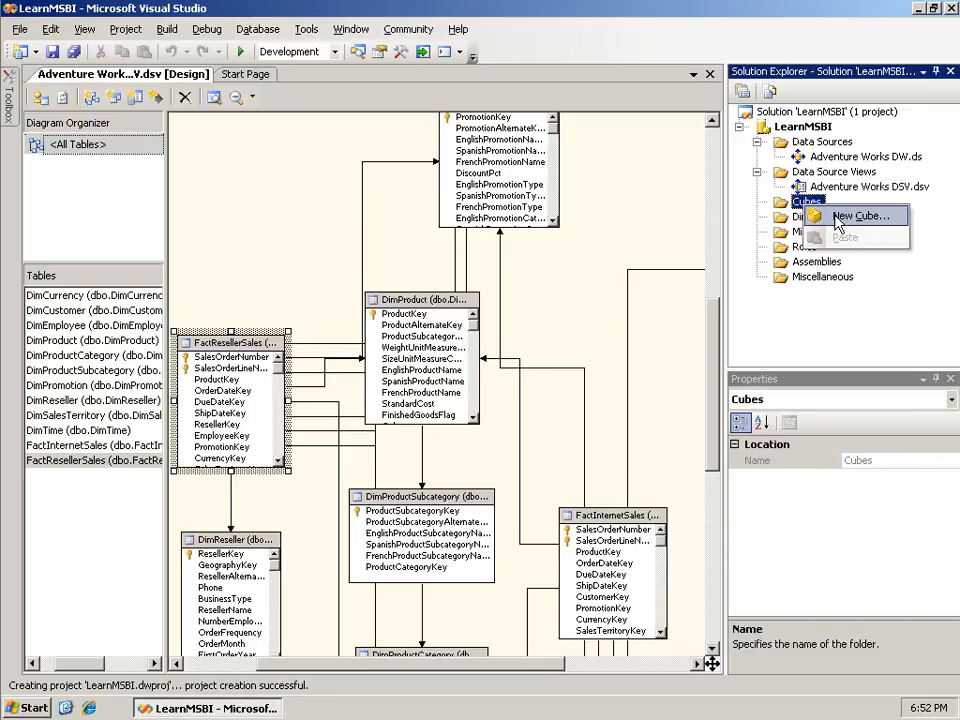
{"action": "left_click", "coordinate": [858, 216]}
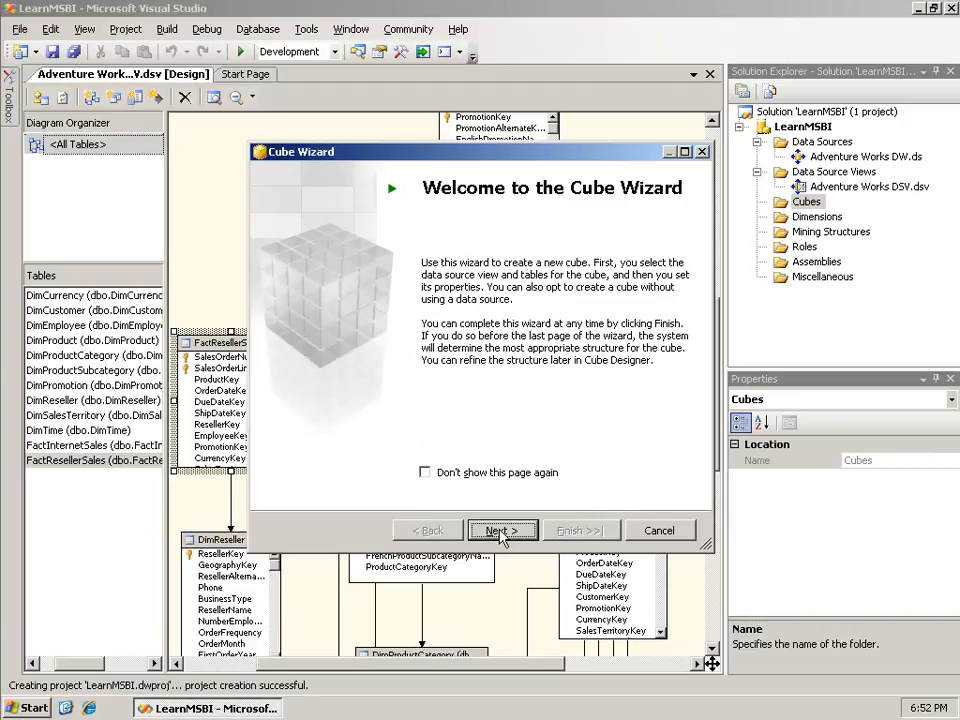
{"action": "left_click", "coordinate": [502, 530]}
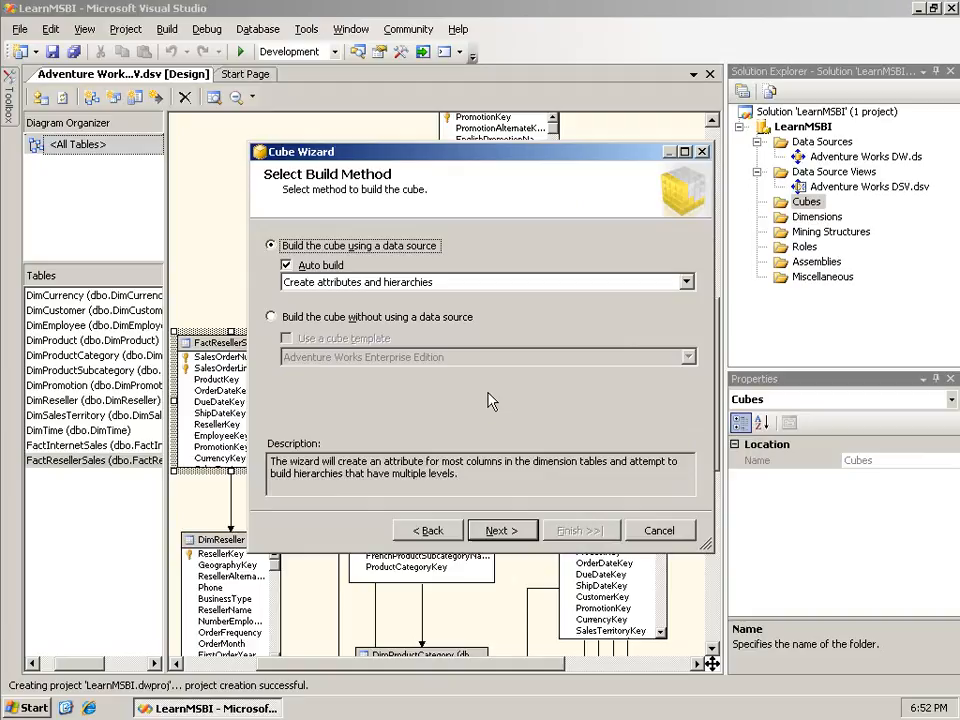
{"action": "mouse_move", "coordinate": [424, 290]}
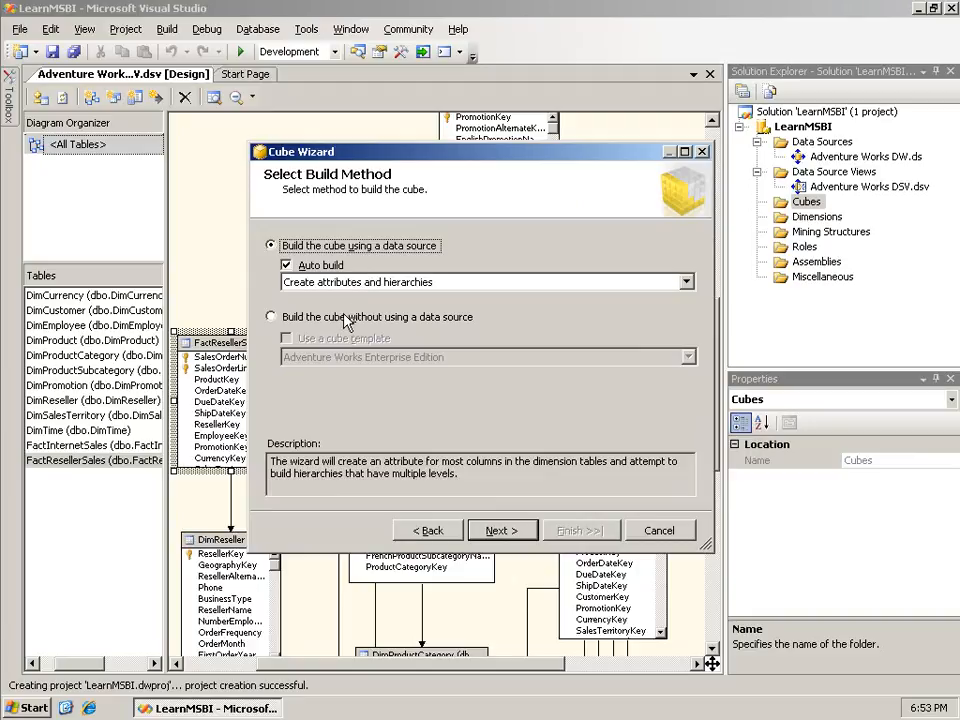
{"action": "mouse_move", "coordinate": [344, 324]}
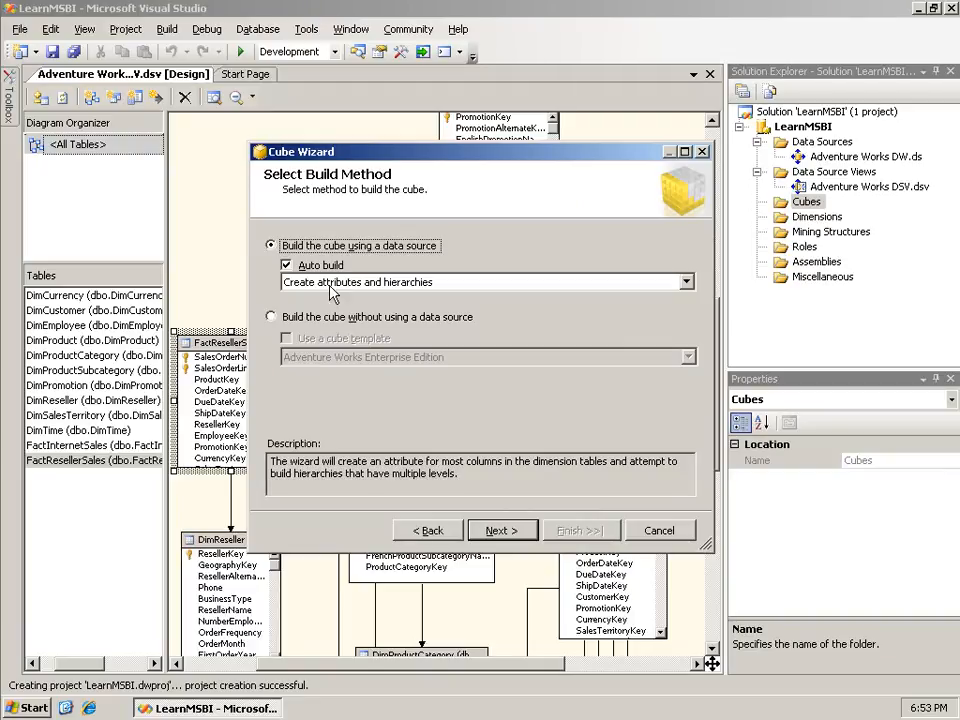
{"action": "mouse_move", "coordinate": [388, 260]}
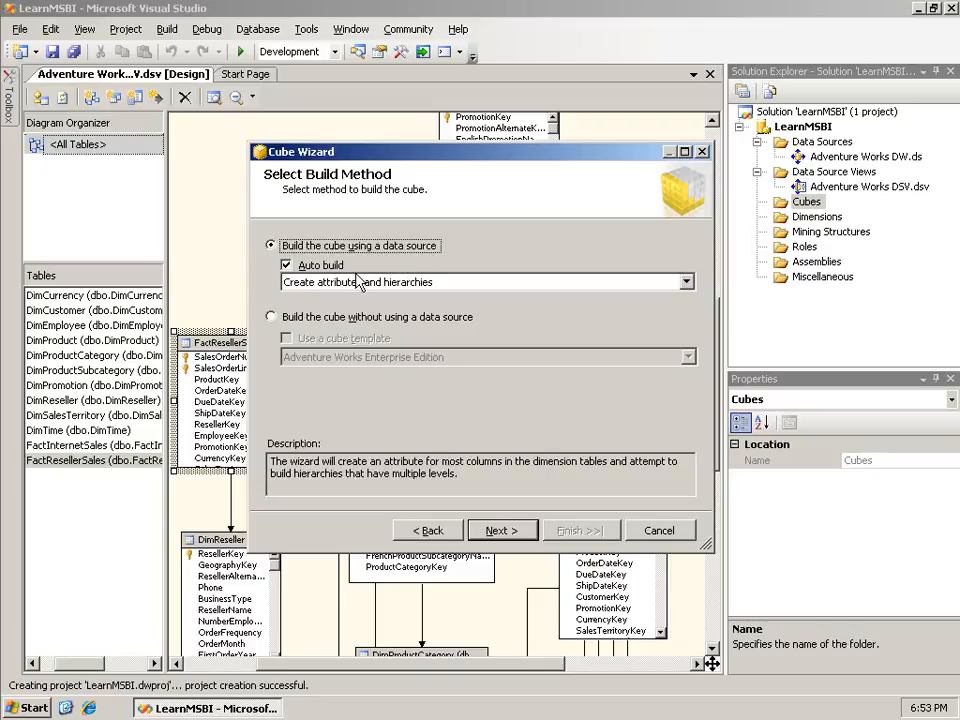
{"action": "mouse_move", "coordinate": [390, 292]}
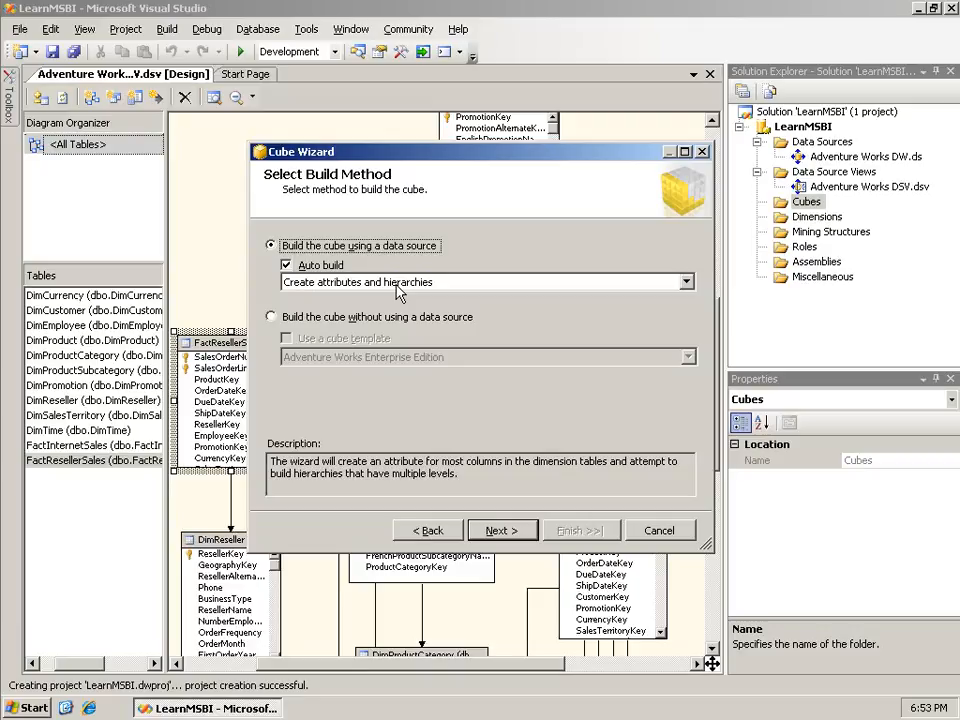
{"action": "left_click", "coordinate": [686, 280]}
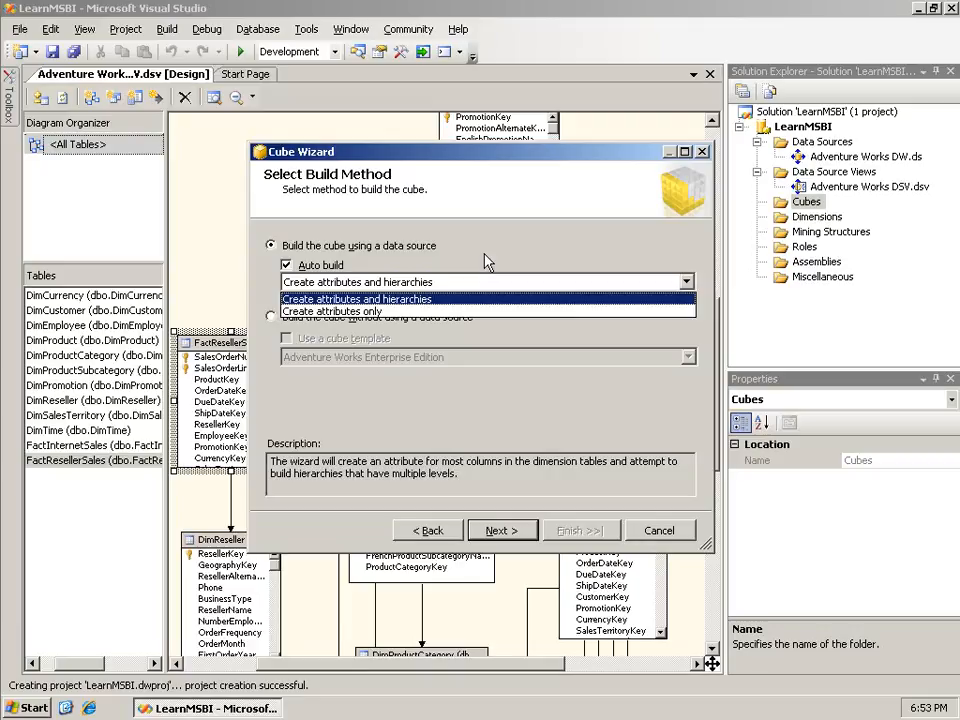
{"action": "left_click", "coordinate": [356, 280]}
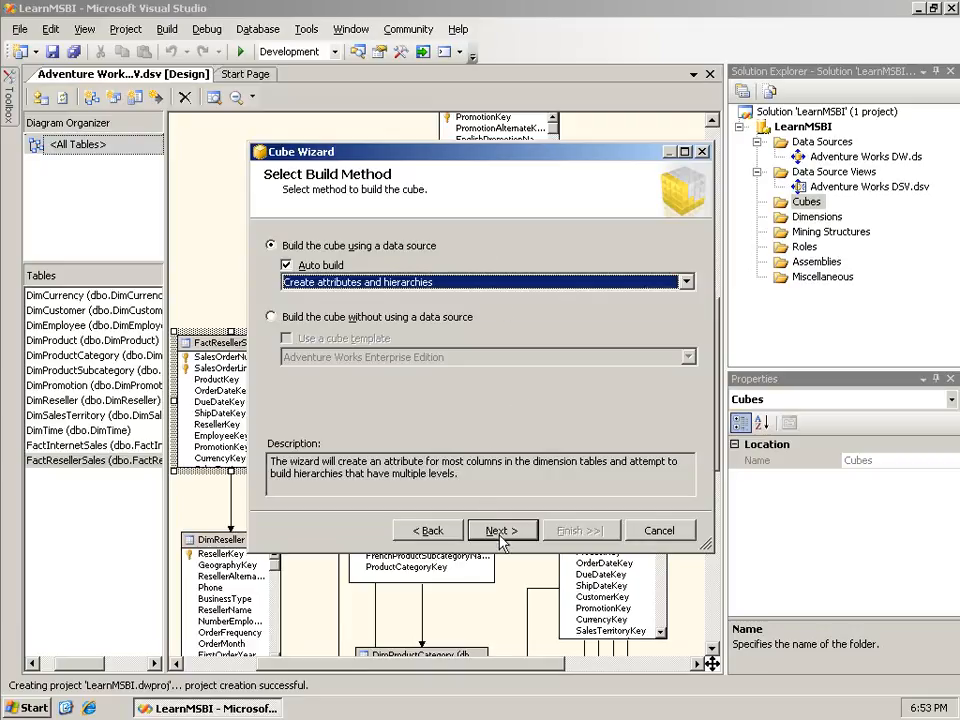
Step: Accept the build method and use Adventure Works DSV as the cube's source view
{"action": "left_click", "coordinate": [502, 530]}
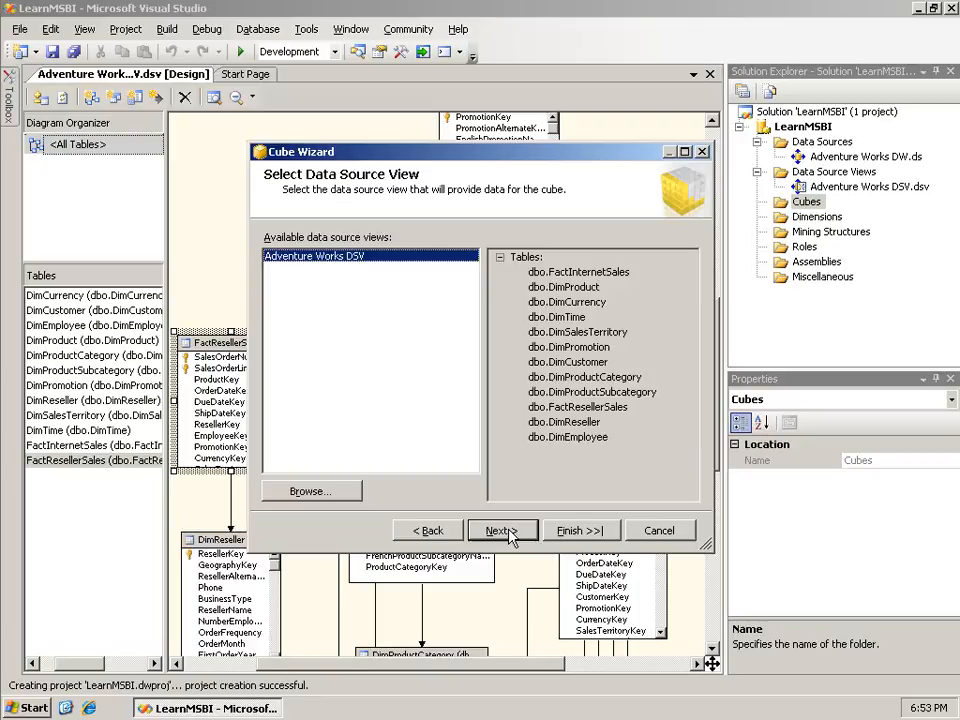
{"action": "mouse_move", "coordinate": [396, 284]}
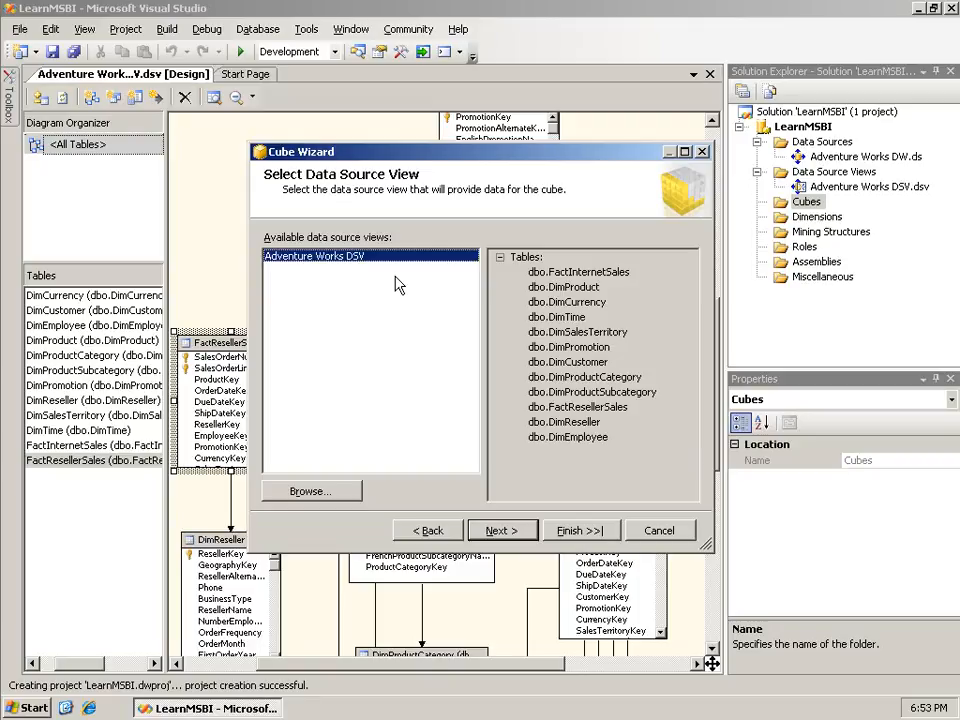
{"action": "mouse_move", "coordinate": [368, 272]}
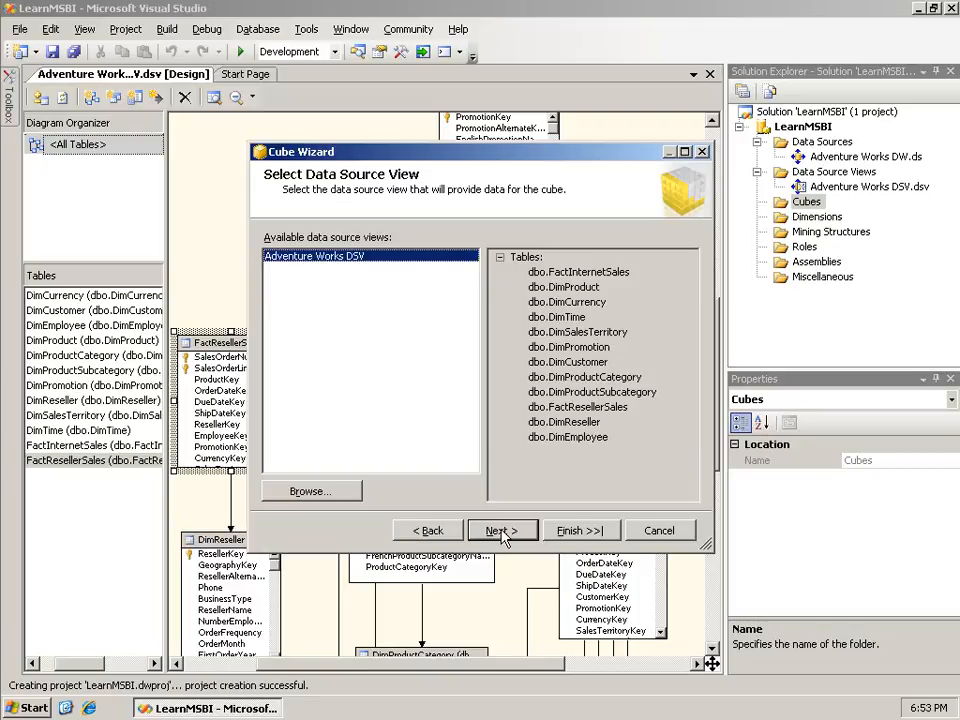
{"action": "left_click", "coordinate": [500, 530]}
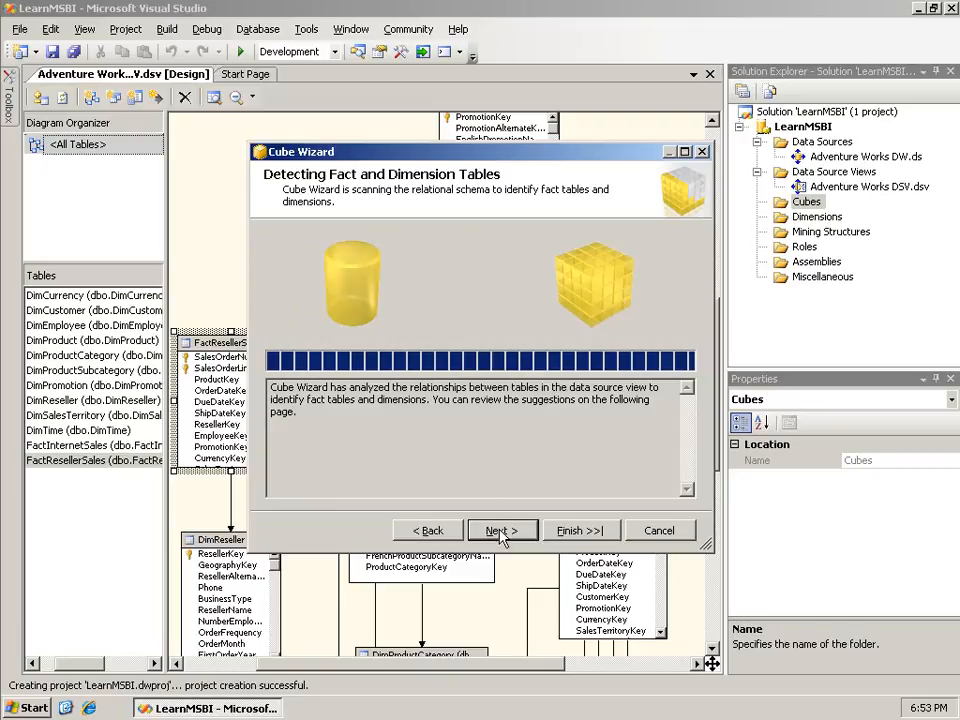
Step: Continue to the Identify Fact and Dimension Tables page with FactResellerSales as a fact table
{"action": "left_click", "coordinate": [500, 530]}
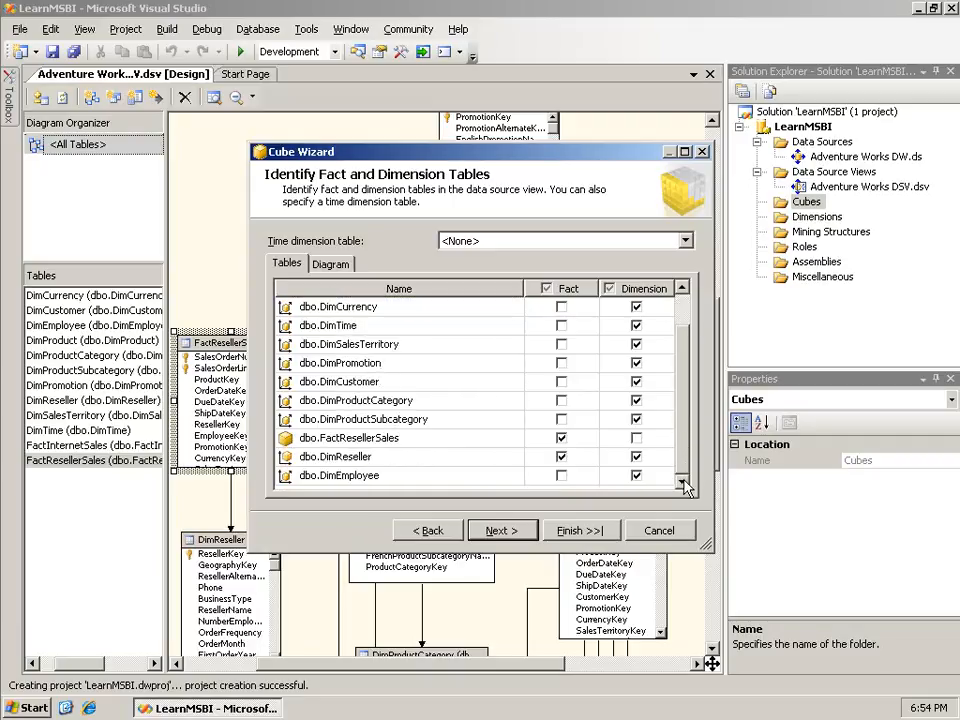
{"action": "mouse_move", "coordinate": [424, 464]}
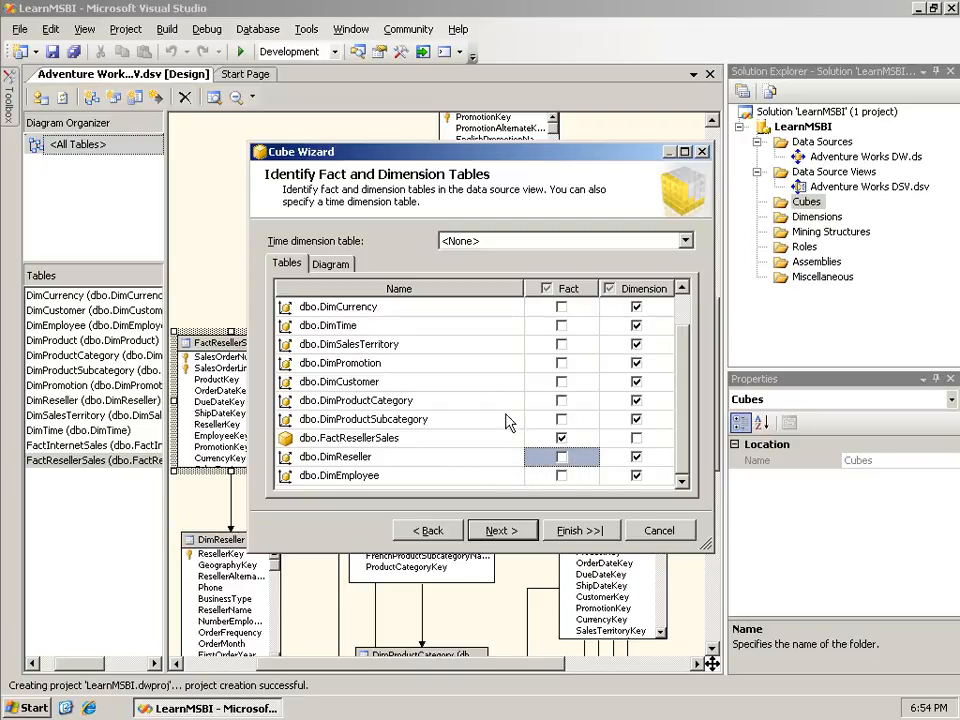
Step: Review the tables as a diagram, then mark DimReseller as a dimension only, not a fact table
{"action": "left_click", "coordinate": [332, 264]}
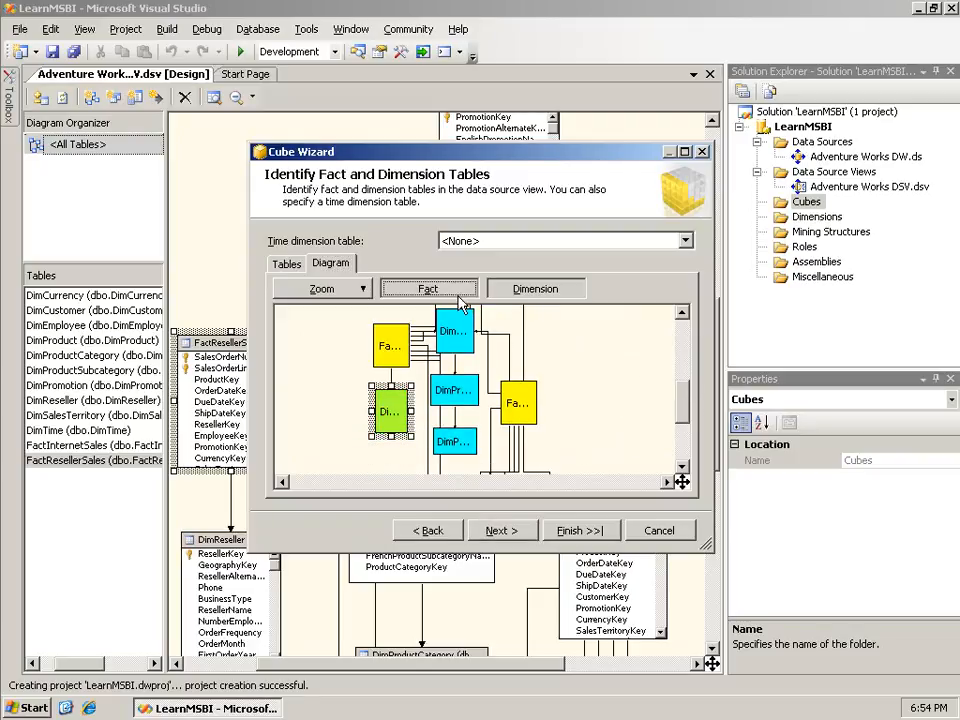
{"action": "mouse_move", "coordinate": [500, 302]}
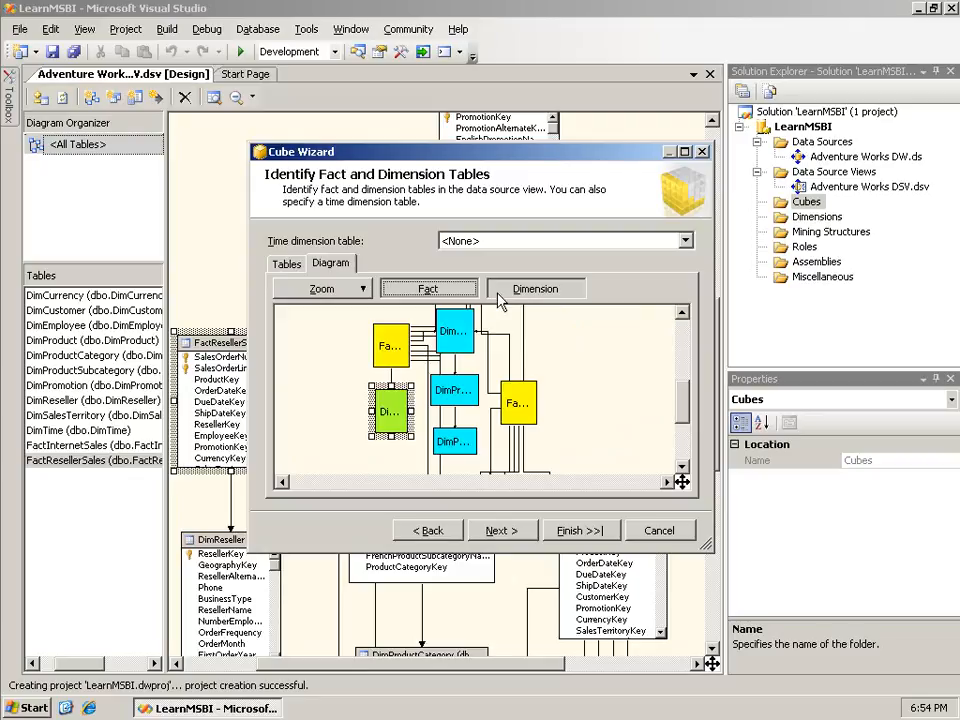
{"action": "left_click", "coordinate": [534, 288]}
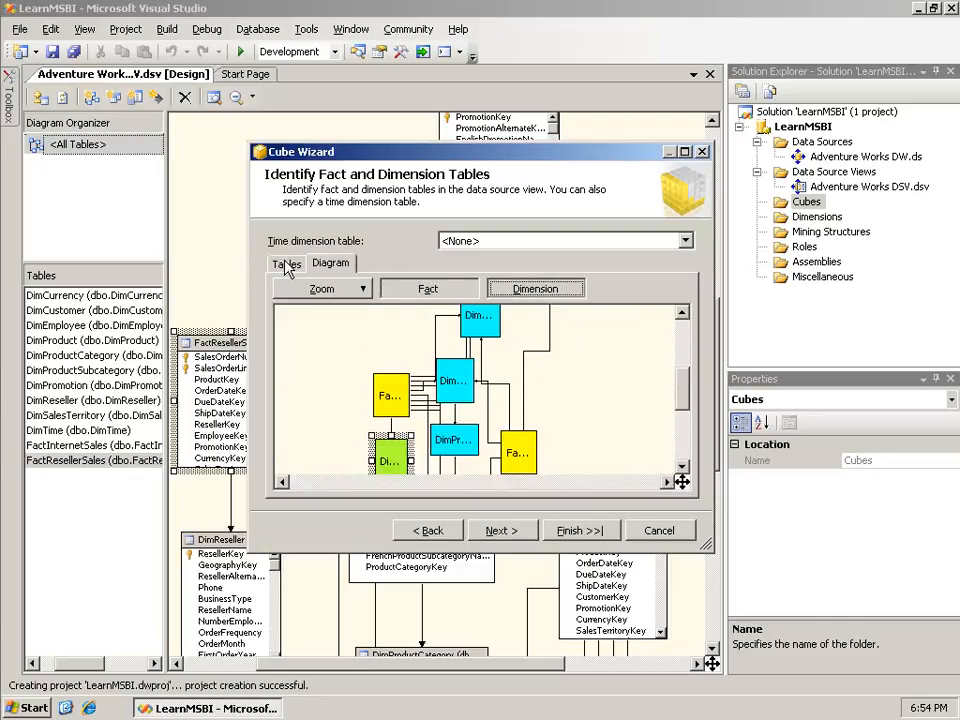
{"action": "left_click", "coordinate": [286, 264]}
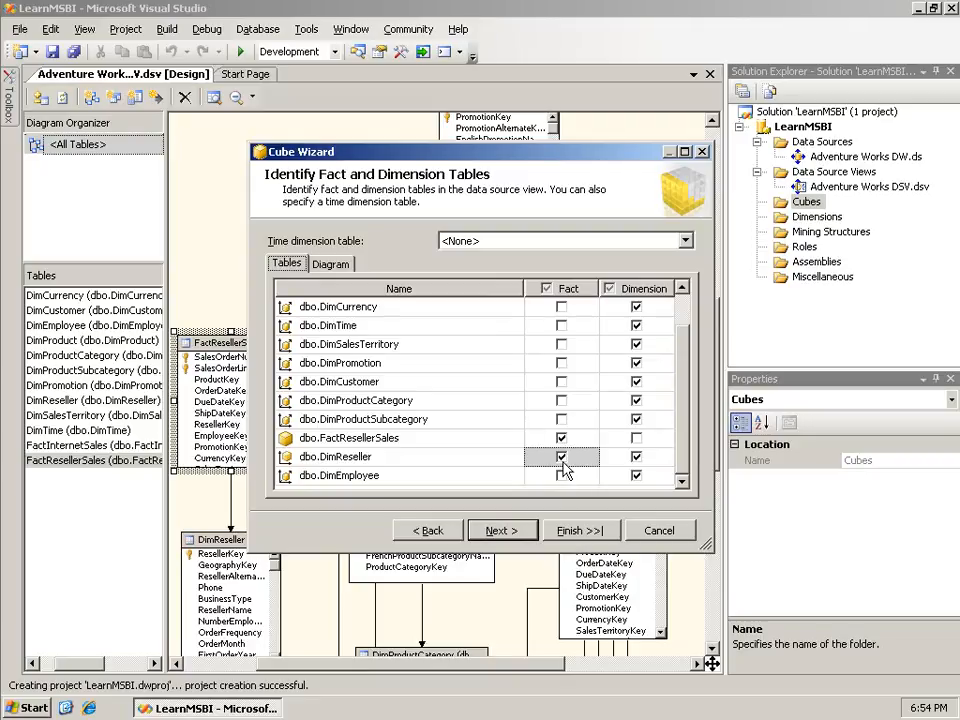
{"action": "left_click", "coordinate": [560, 456]}
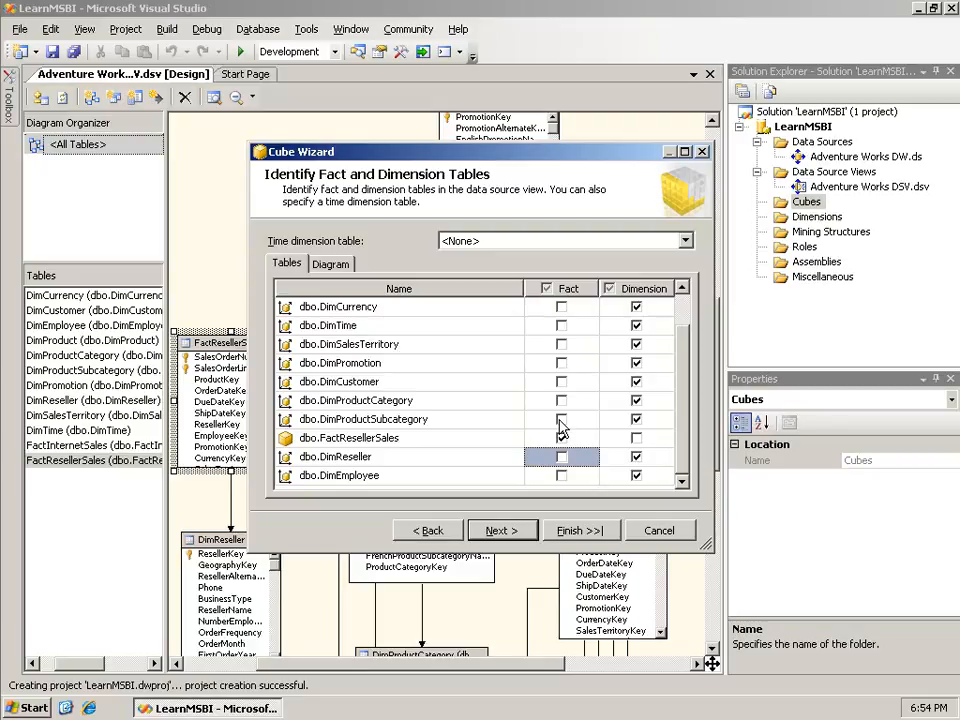
Step: Make DimTime the cube's time dimension table and continue to Select Time Periods
{"action": "left_click", "coordinate": [560, 438]}
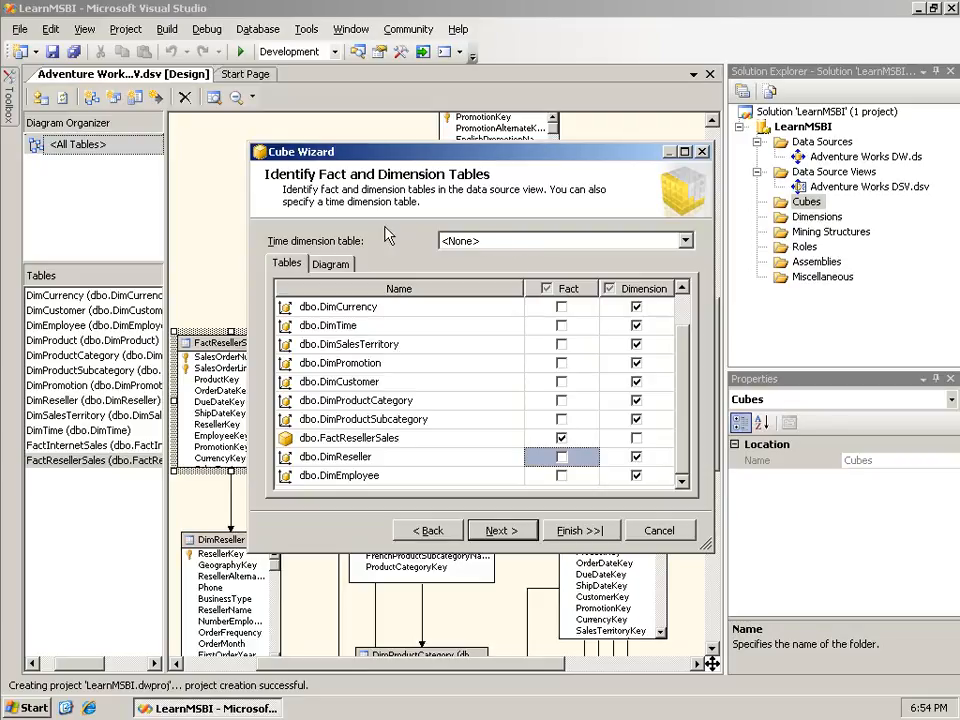
{"action": "mouse_move", "coordinate": [490, 250]}
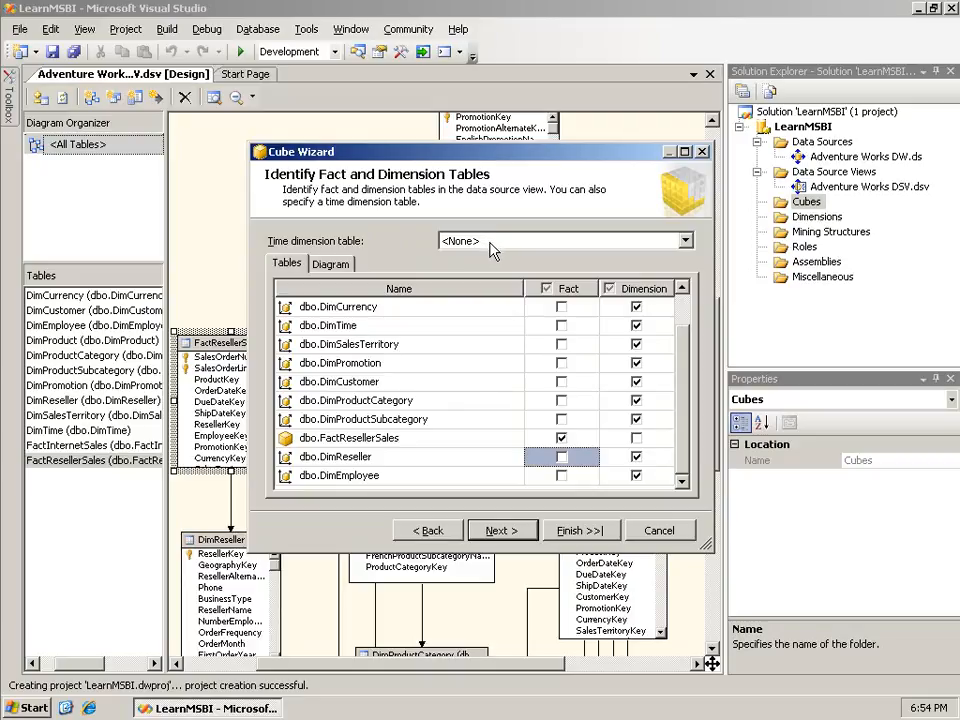
{"action": "mouse_move", "coordinate": [496, 248]}
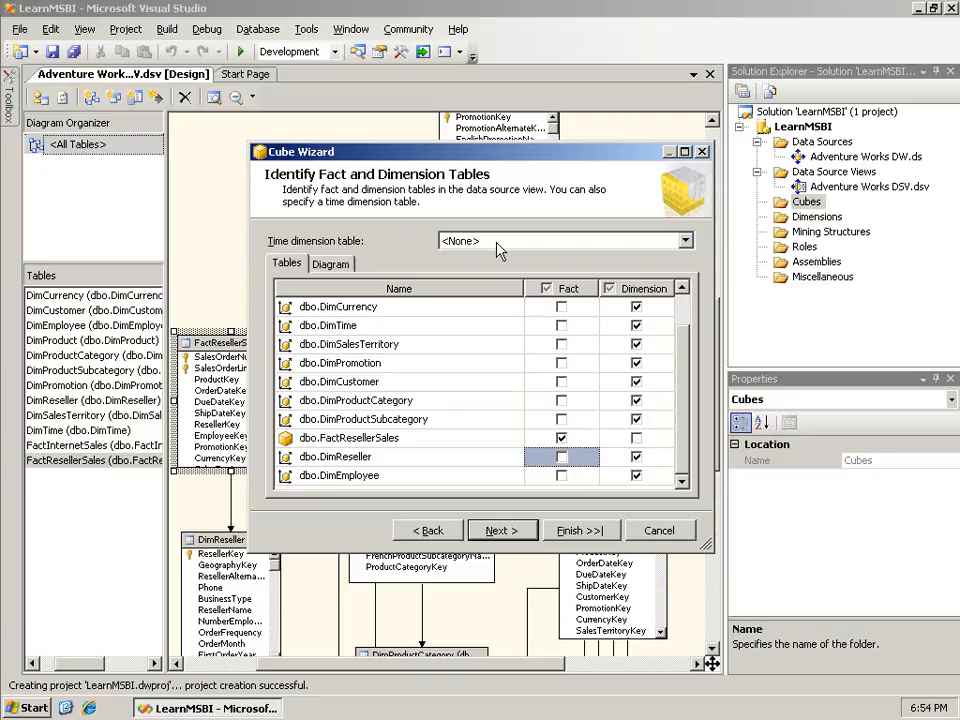
{"action": "left_click", "coordinate": [684, 240]}
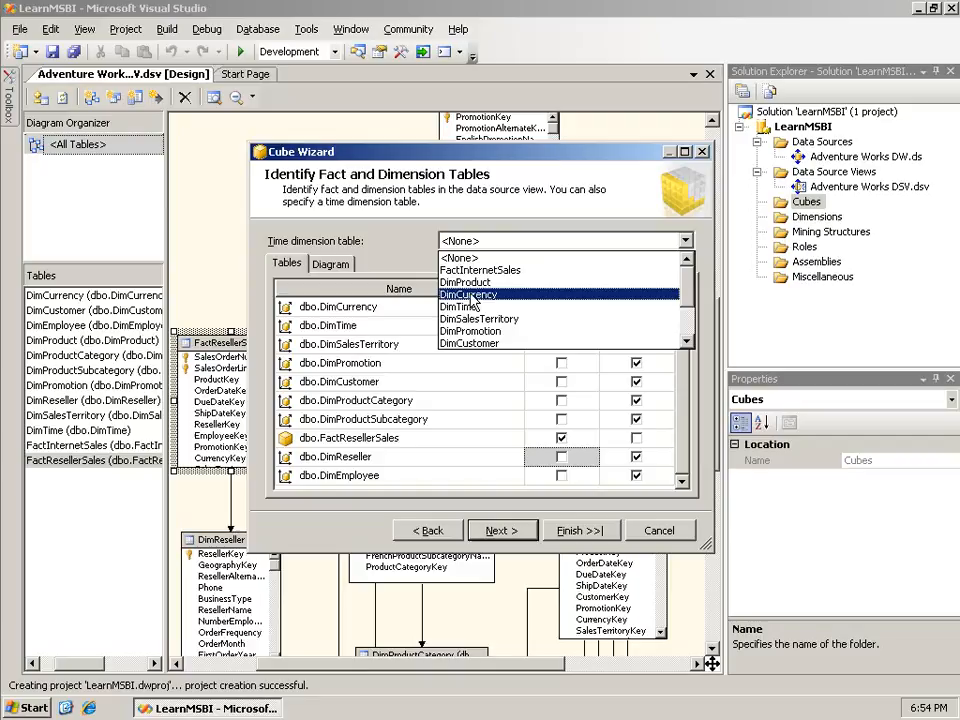
{"action": "left_click", "coordinate": [468, 306]}
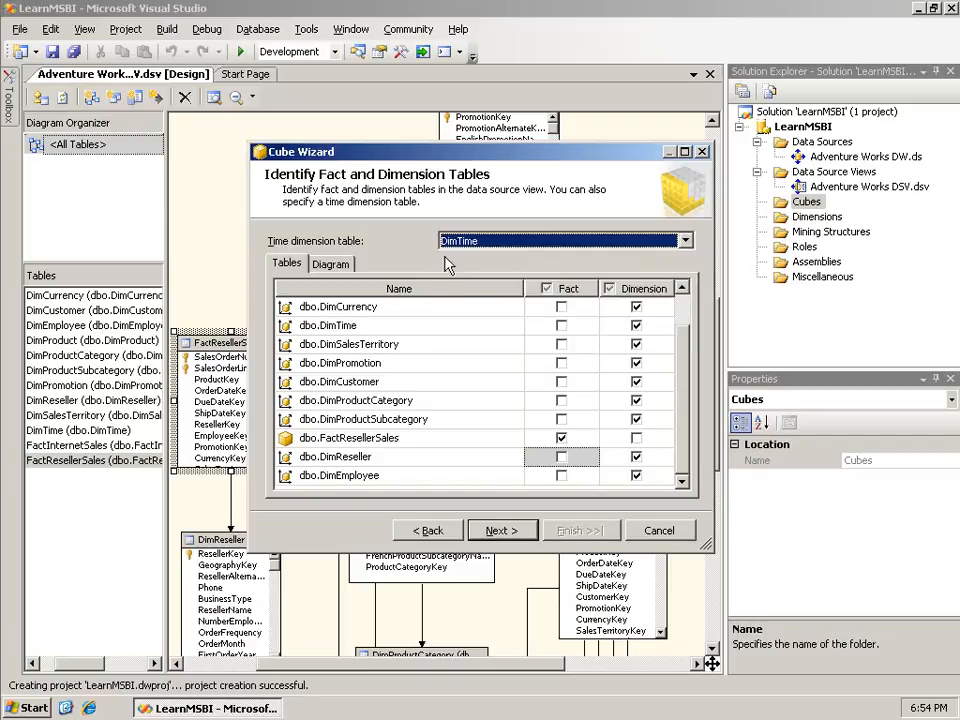
{"action": "mouse_move", "coordinate": [528, 536]}
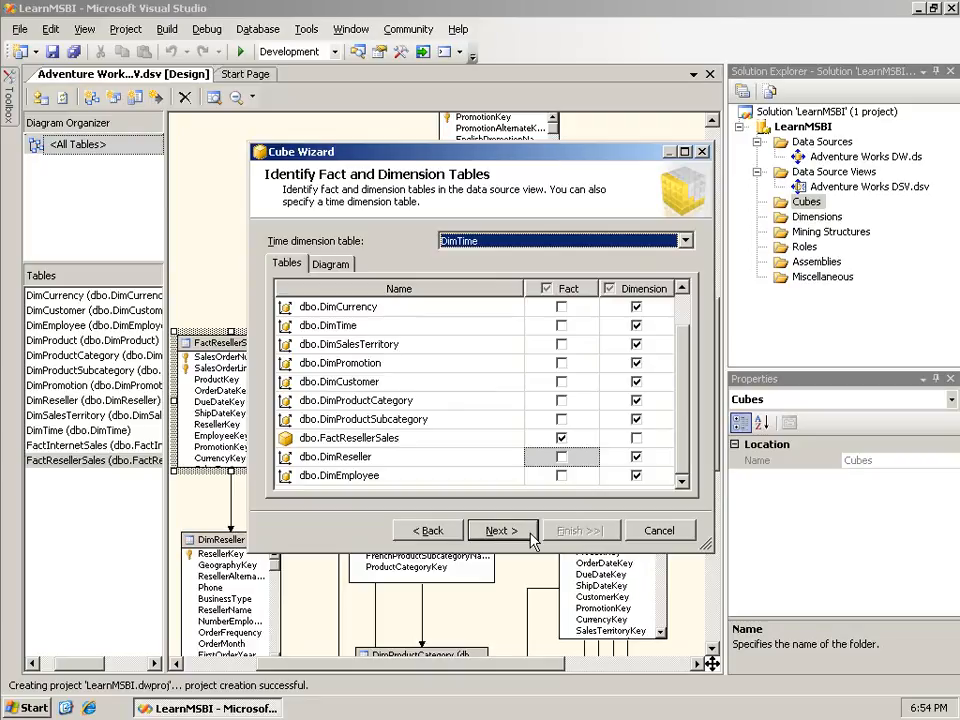
{"action": "left_click", "coordinate": [500, 530]}
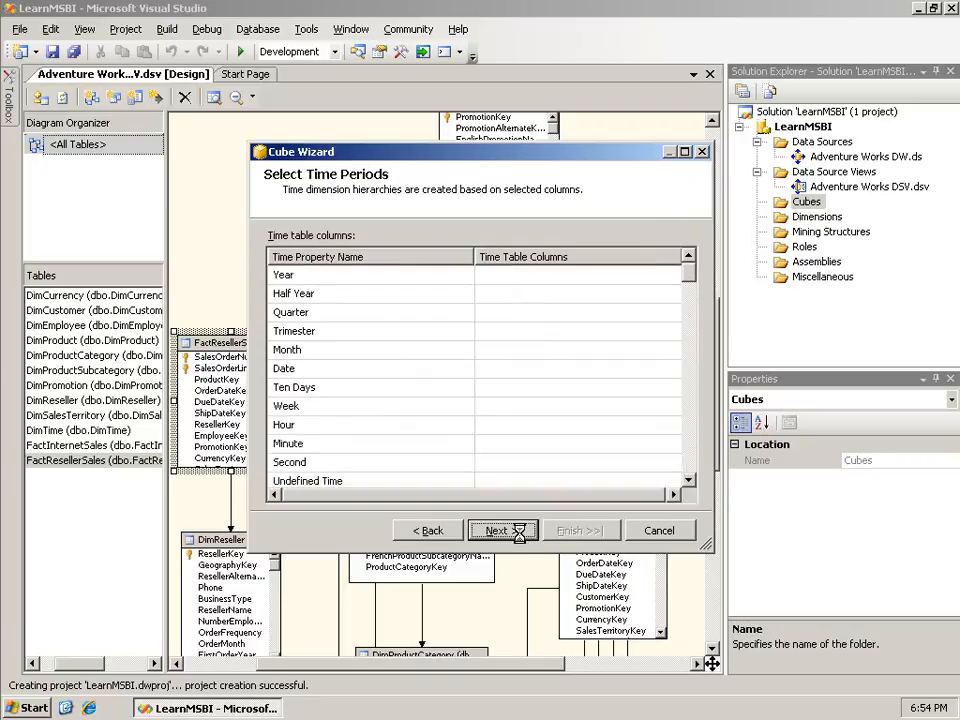
Step: Map the Year time period to the CalendarYear column
{"action": "left_click", "coordinate": [500, 530]}
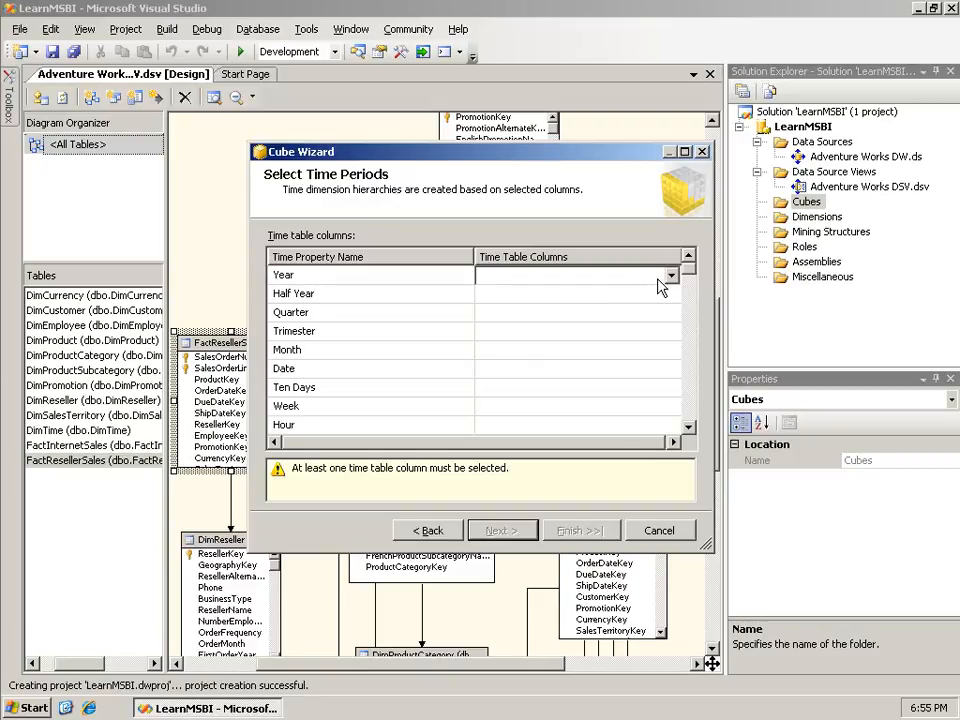
{"action": "left_click", "coordinate": [670, 276]}
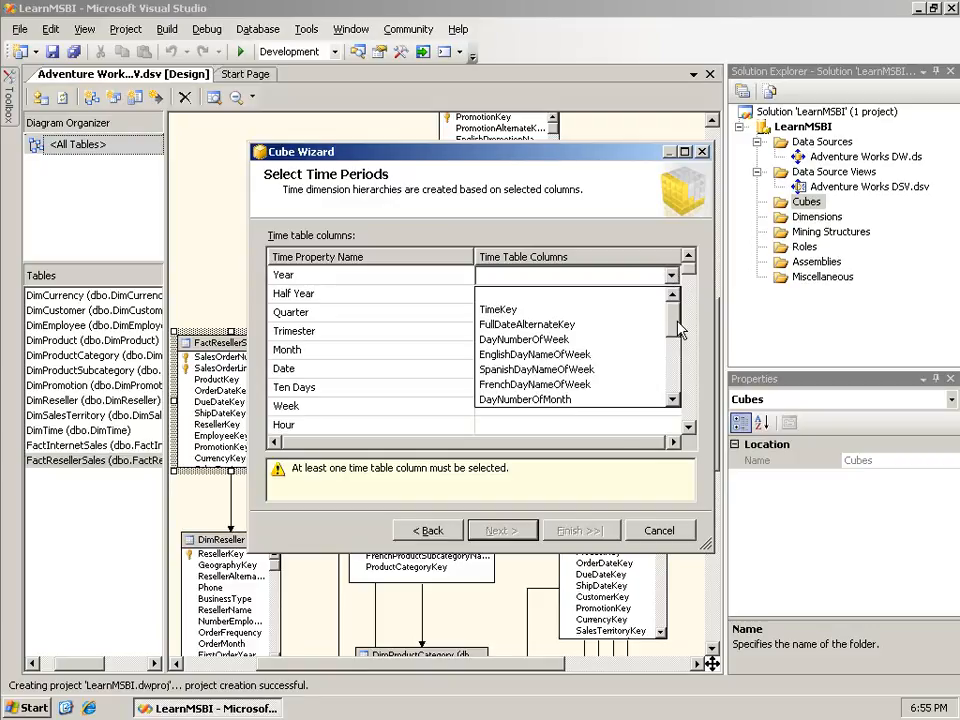
{"action": "scroll", "scroll_direction": "down", "scroll_amount": 3}
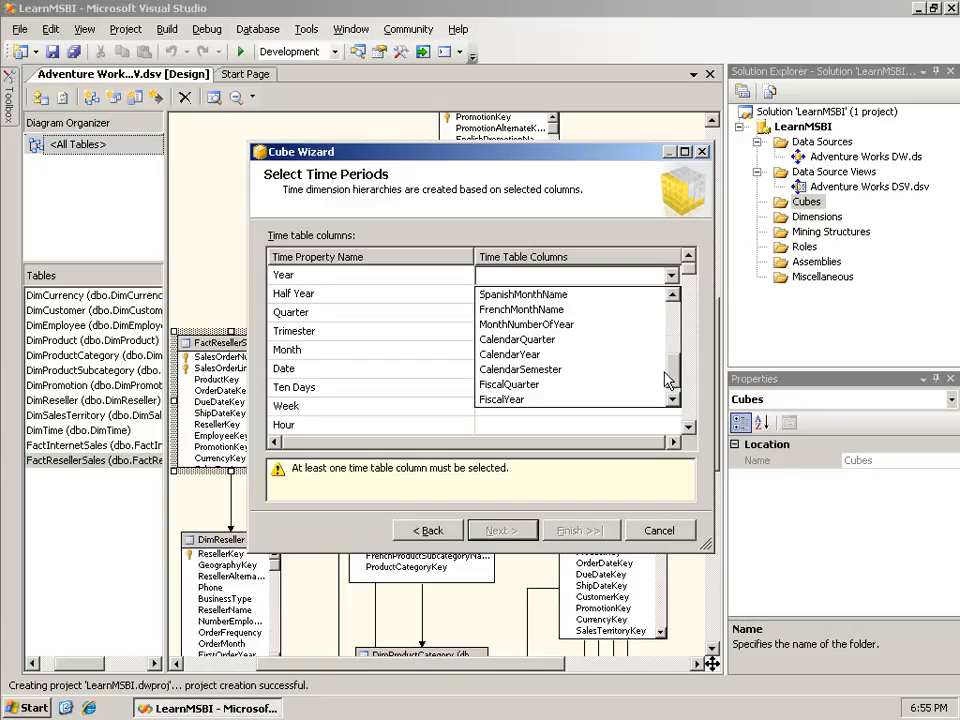
{"action": "left_click", "coordinate": [508, 384]}
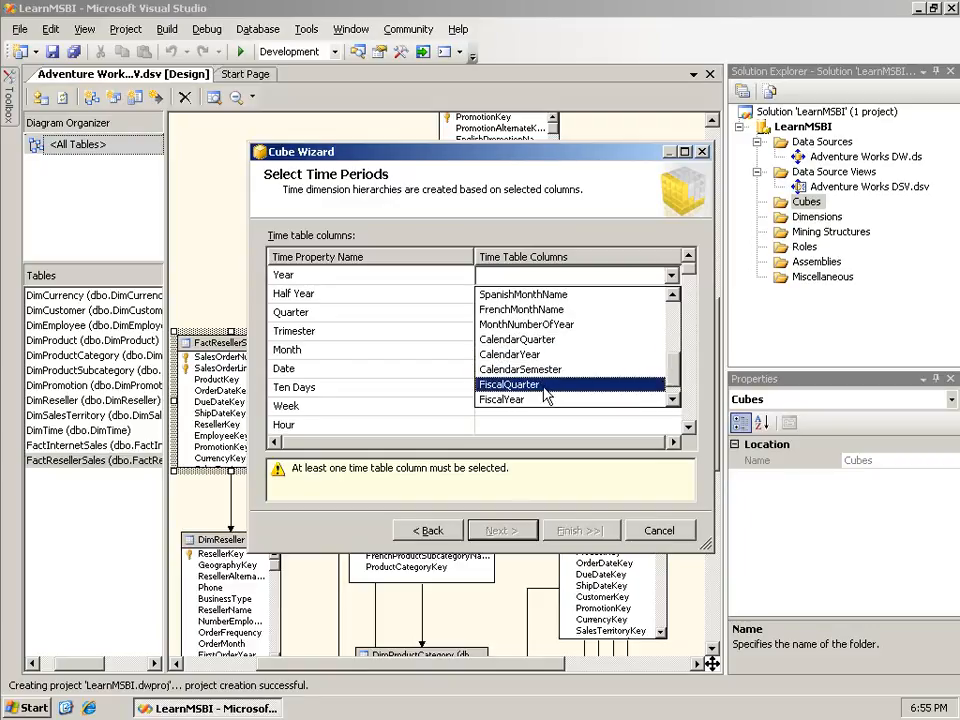
{"action": "left_click", "coordinate": [510, 354]}
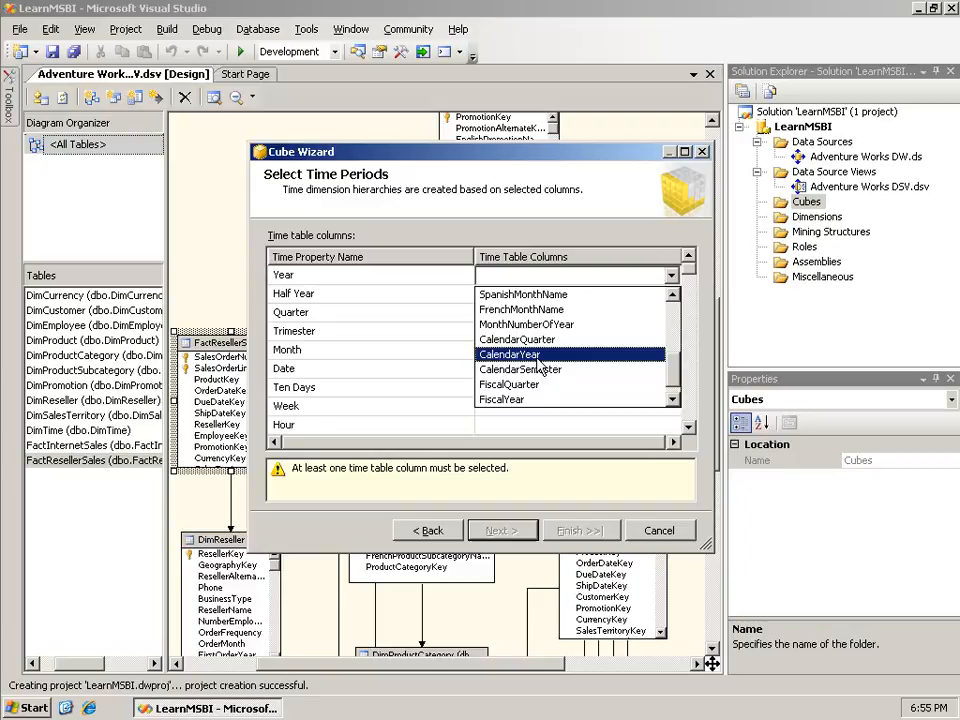
{"action": "left_click", "coordinate": [508, 356]}
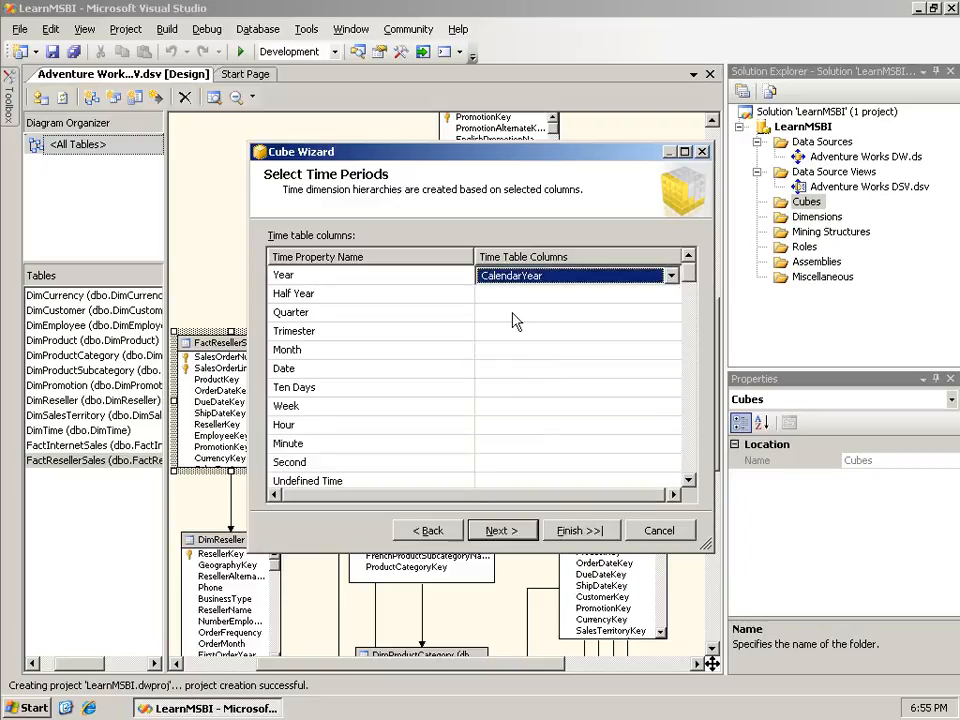
{"action": "mouse_move", "coordinate": [636, 318]}
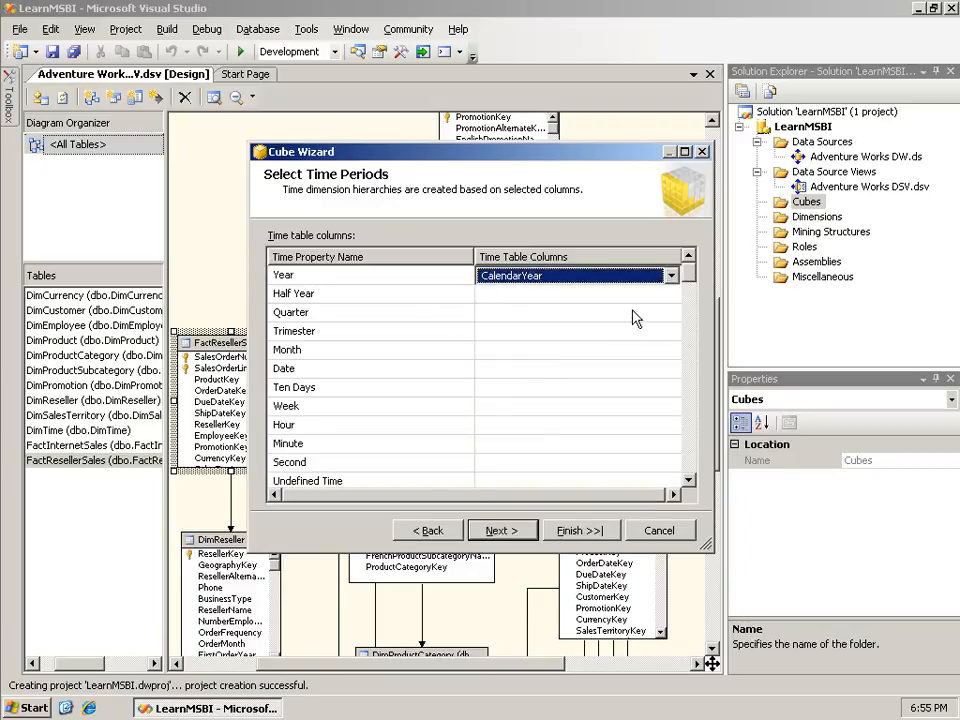
Step: Map Quarter to CalendarQuarter and look through the column choices for Month
{"action": "left_click", "coordinate": [670, 312]}
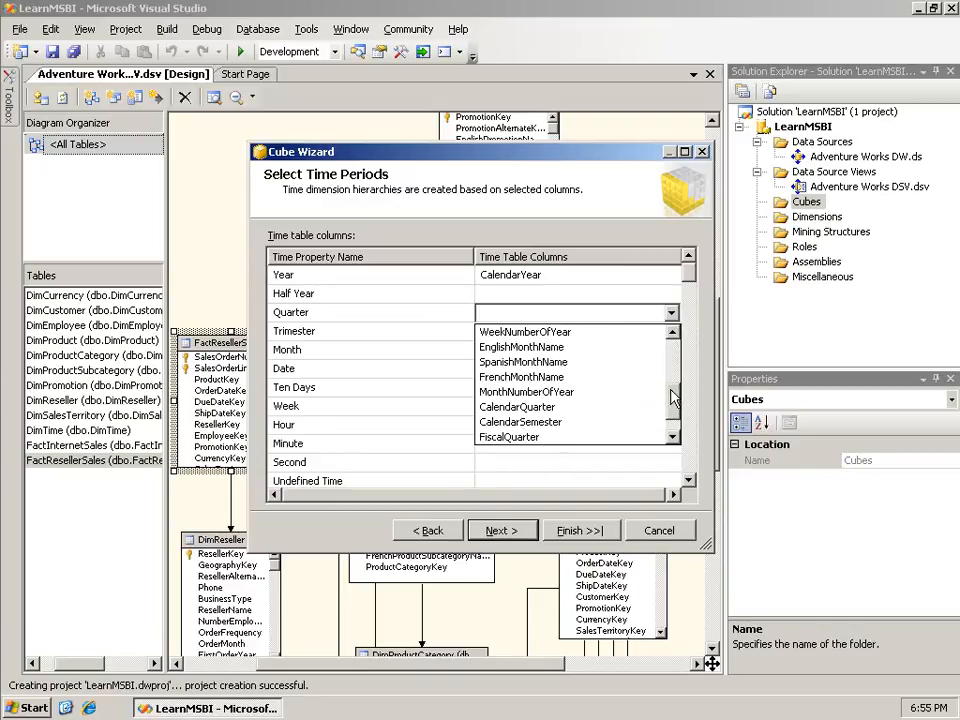
{"action": "left_click", "coordinate": [516, 406]}
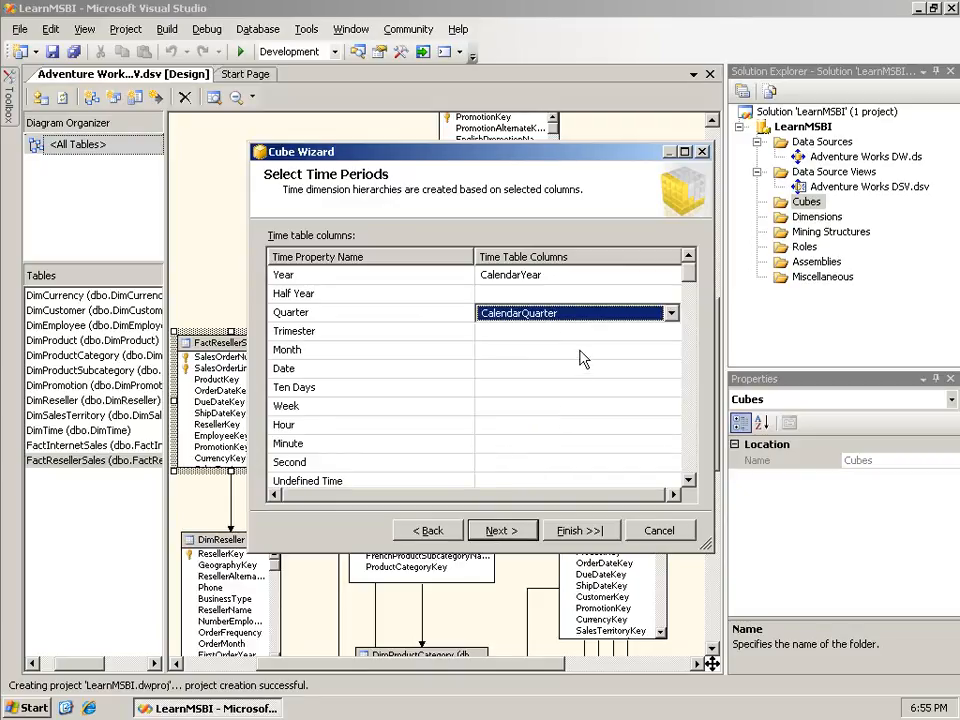
{"action": "left_click", "coordinate": [672, 350]}
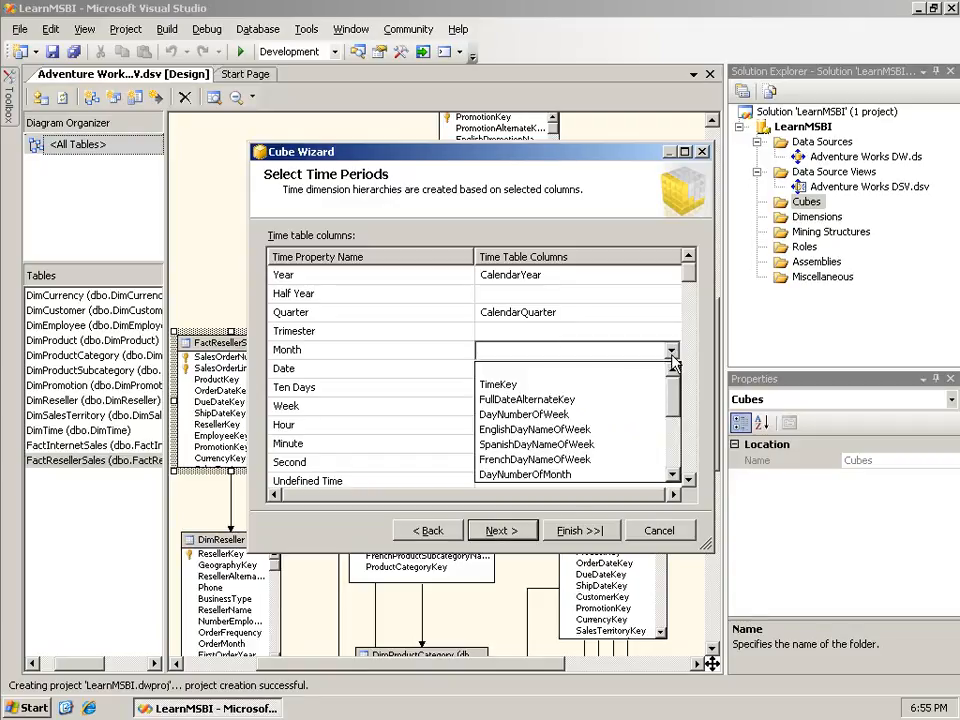
{"action": "scroll", "scroll_direction": "down", "scroll_amount": 3}
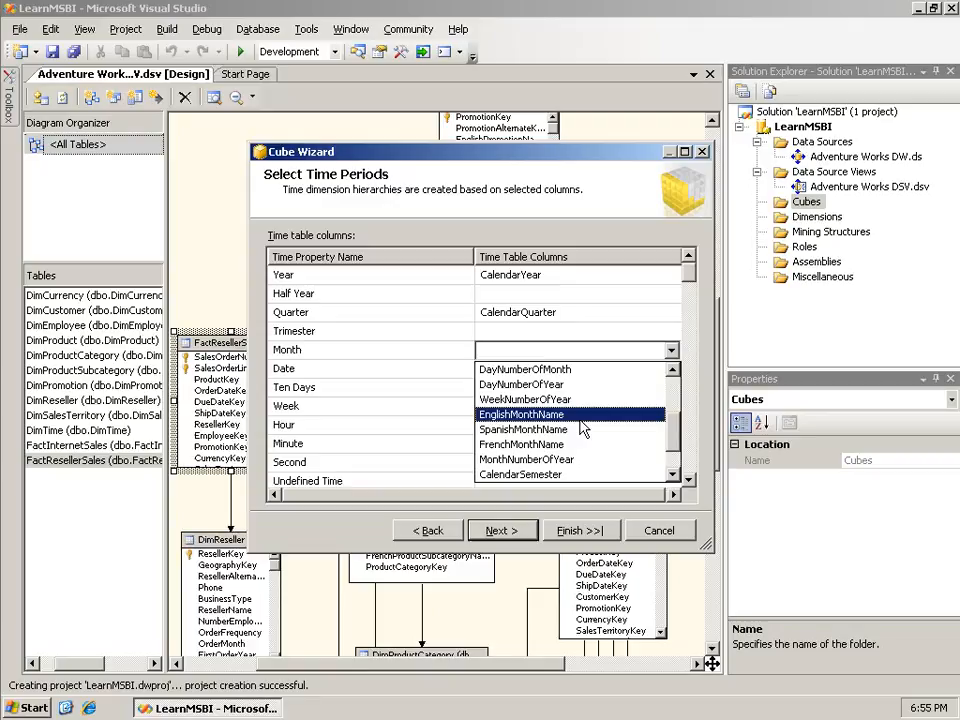
{"action": "left_click", "coordinate": [526, 458]}
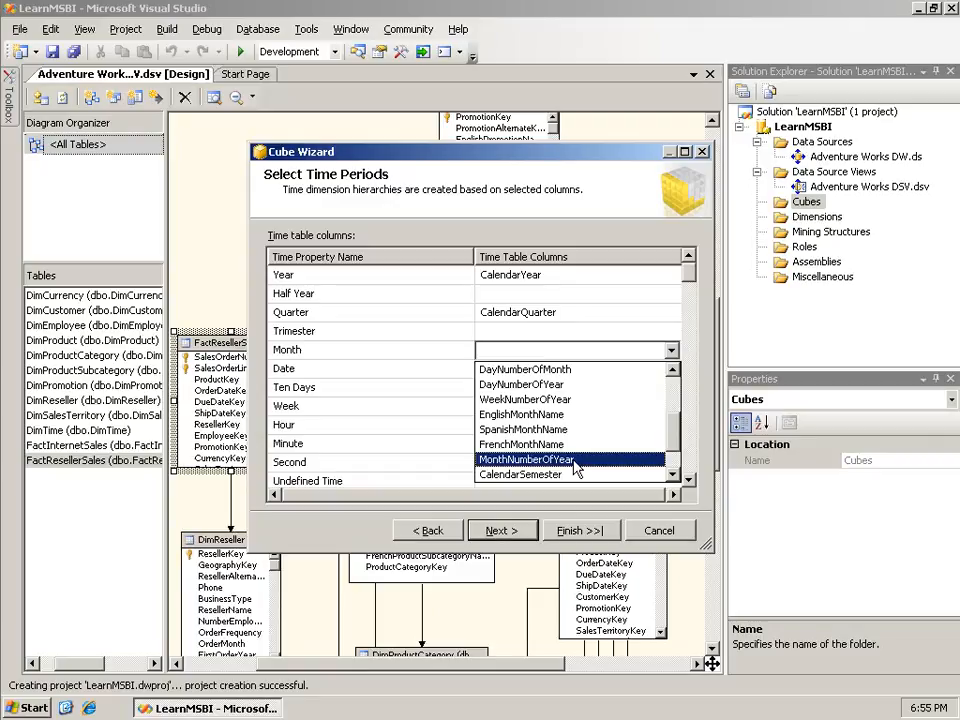
{"action": "mouse_move", "coordinate": [576, 470]}
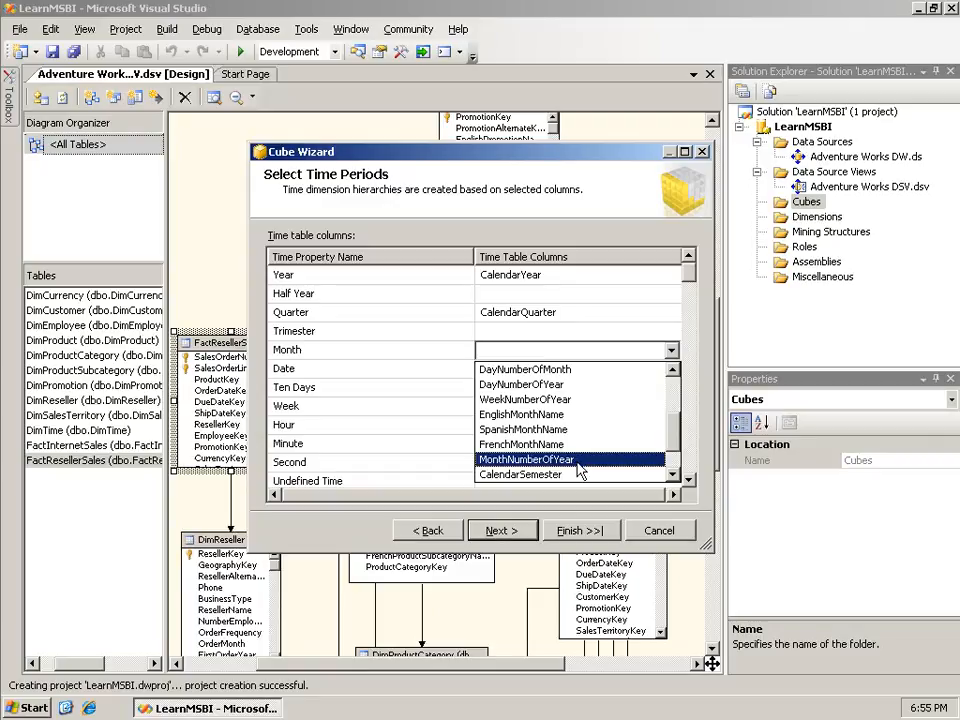
Step: Map Month to MonthNumberOfYear and Date to FullDateAlternateKey, then continue to Select Measures
{"action": "left_click", "coordinate": [524, 458]}
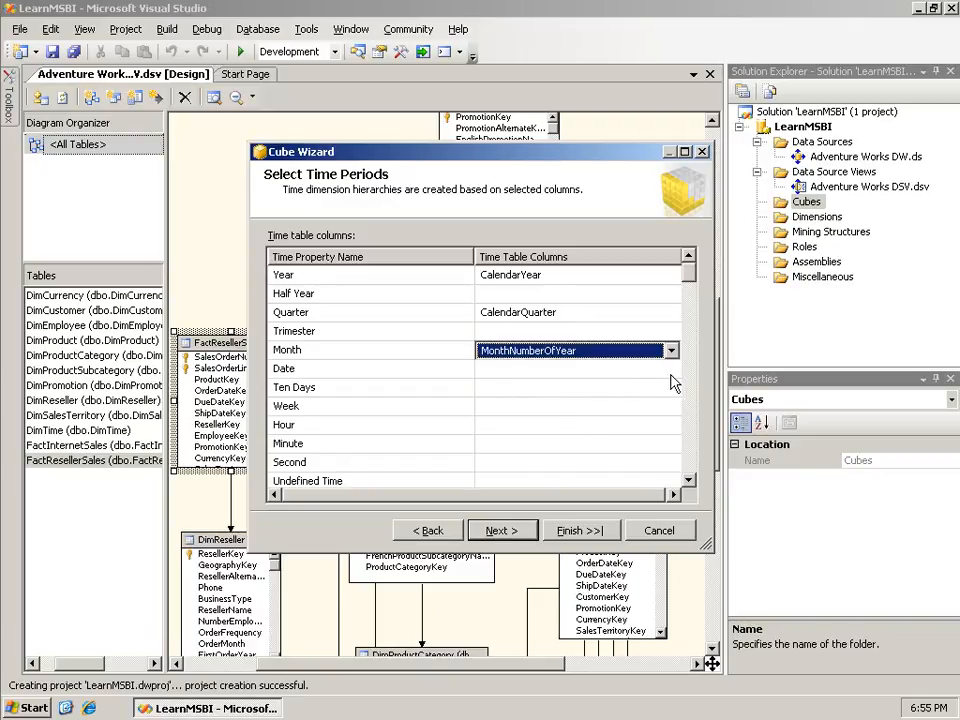
{"action": "left_click", "coordinate": [670, 368]}
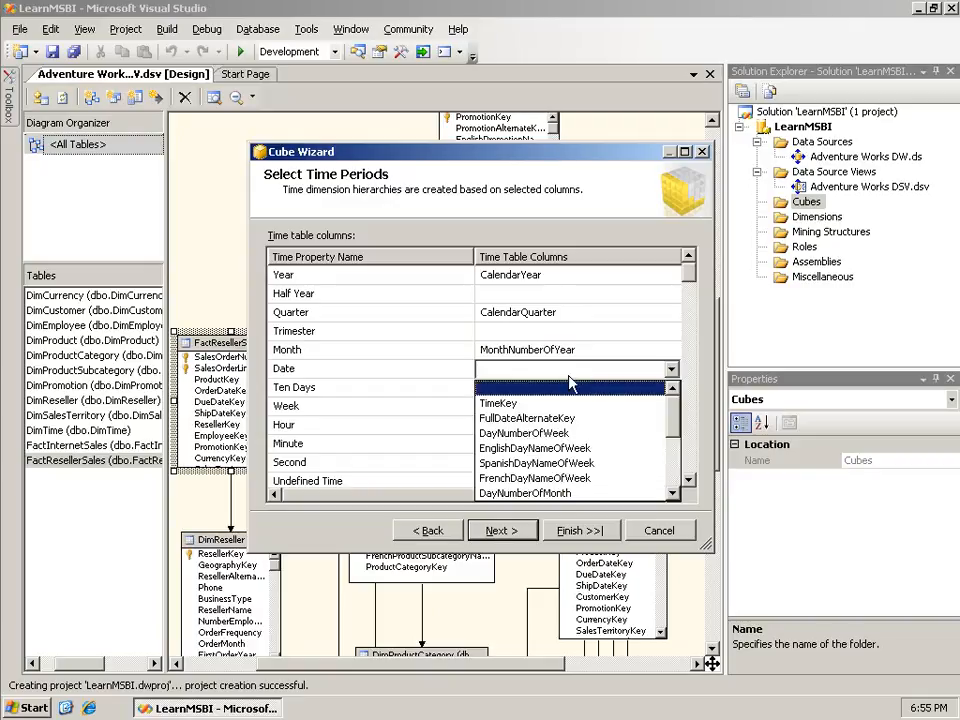
{"action": "left_click", "coordinate": [528, 418]}
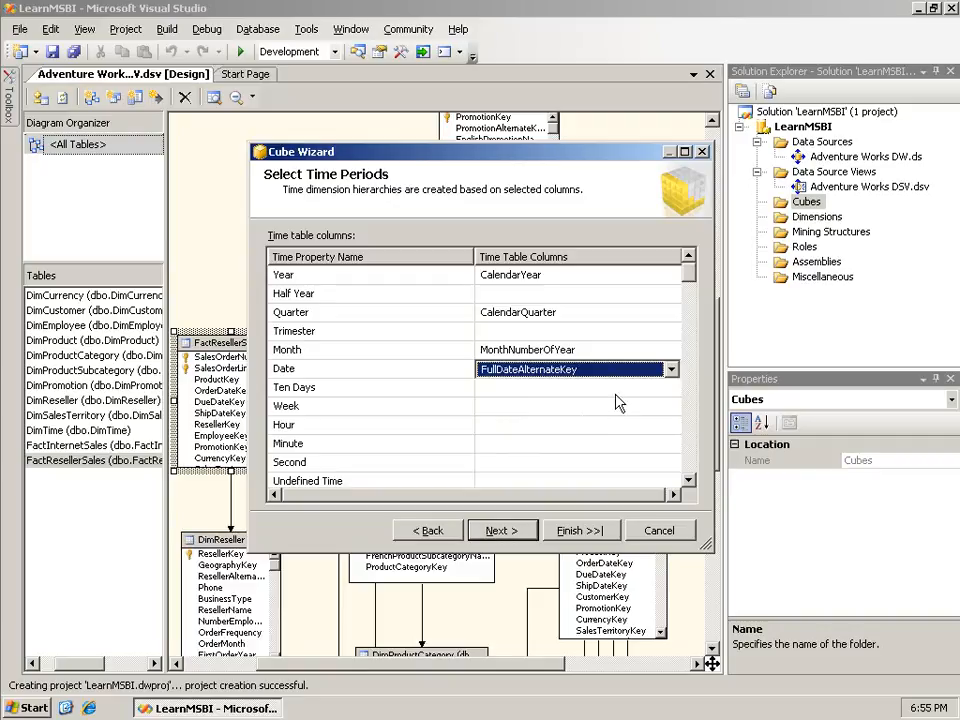
{"action": "scroll", "scroll_direction": "down", "scroll_amount": 3}
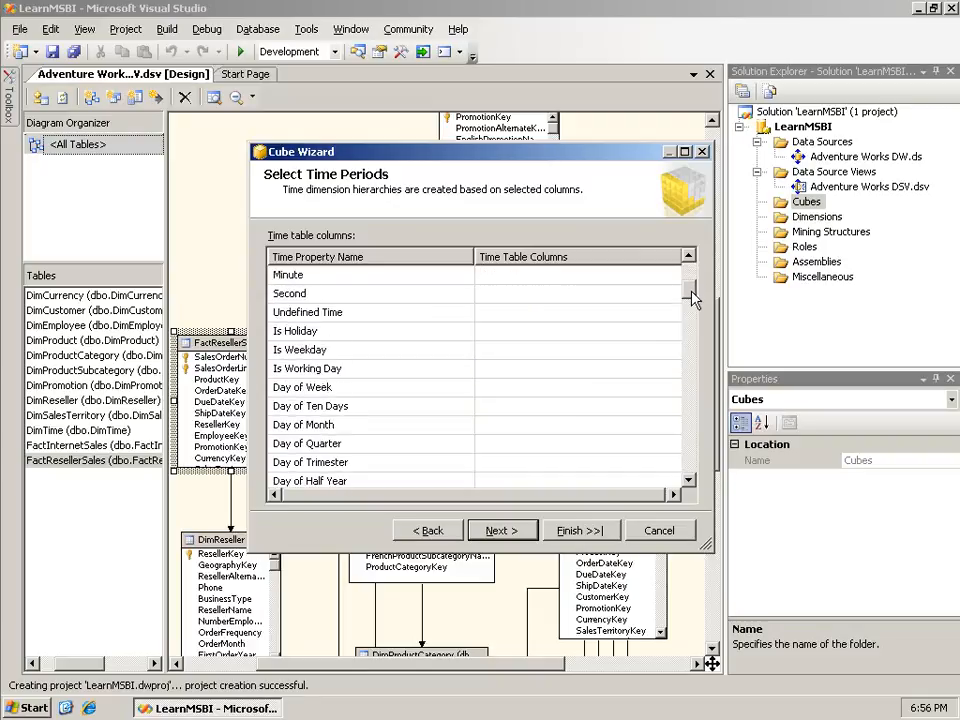
{"action": "scroll", "scroll_direction": "down", "scroll_amount": 3}
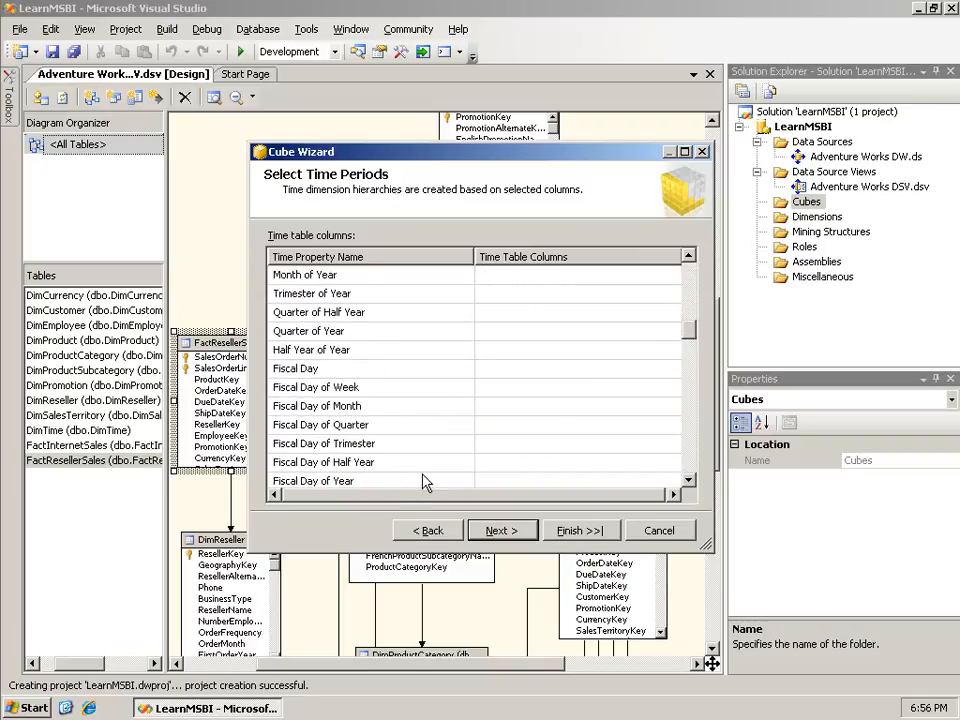
{"action": "scroll", "scroll_direction": "down", "scroll_amount": 3}
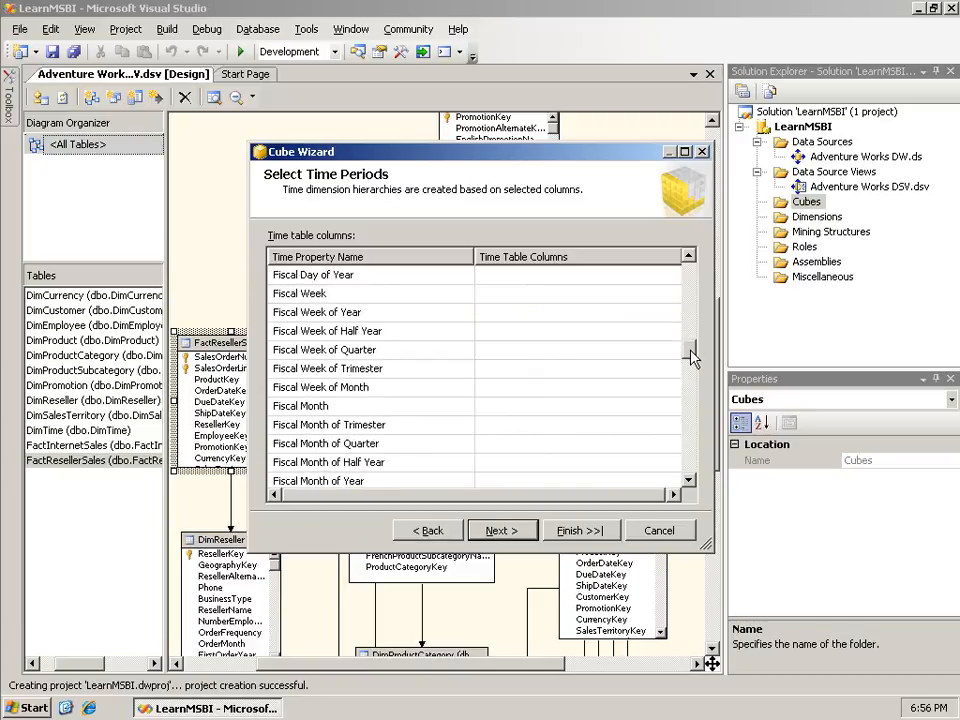
{"action": "scroll", "scroll_direction": "down", "scroll_amount": 3}
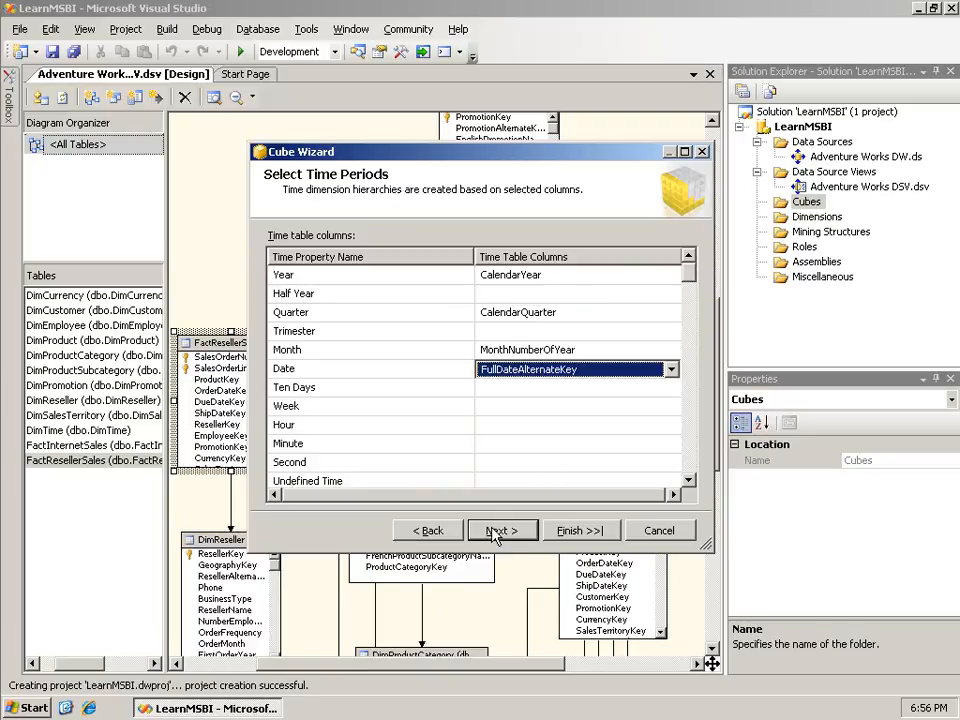
{"action": "left_click", "coordinate": [500, 530]}
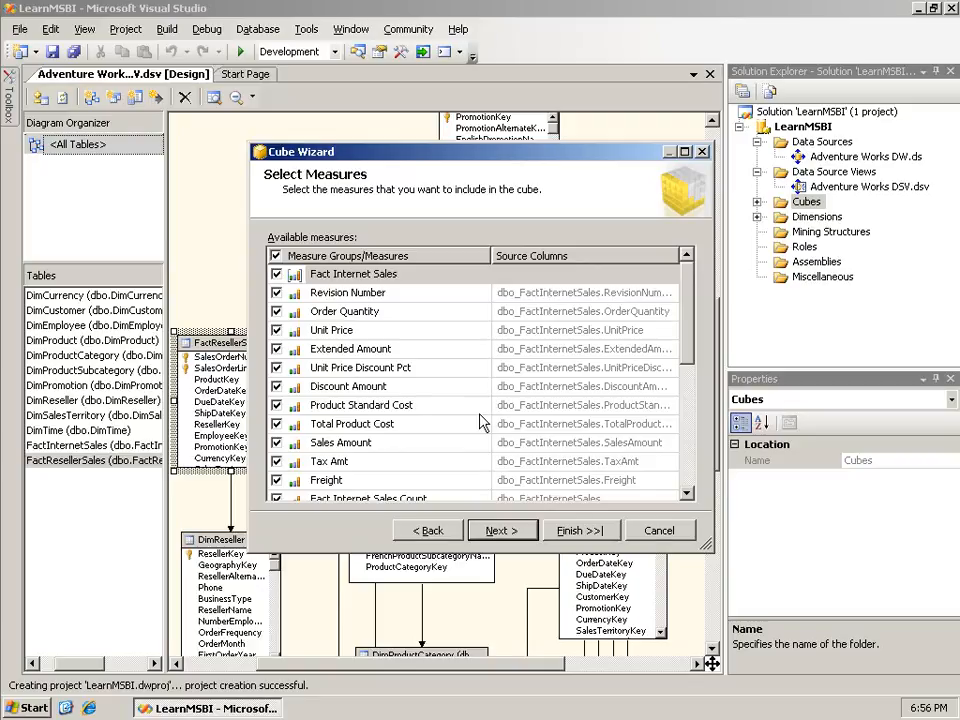
{"action": "mouse_move", "coordinate": [388, 304]}
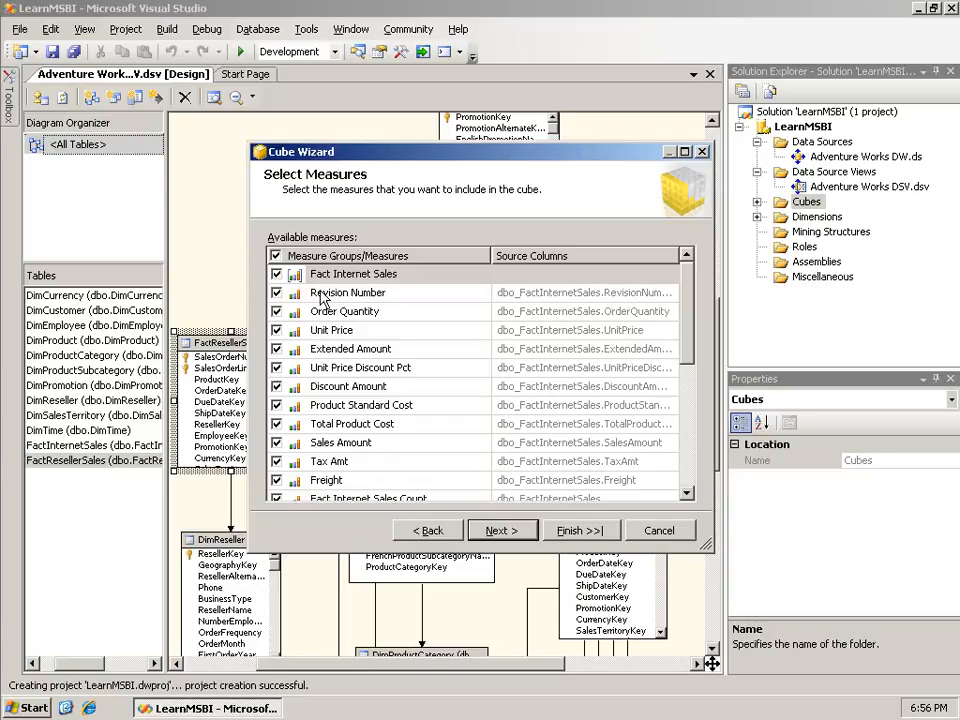
Step: Exclude Revision Number from the Fact Internet Sales measures, review Fact Reseller Sales, and continue
{"action": "left_click", "coordinate": [276, 292]}
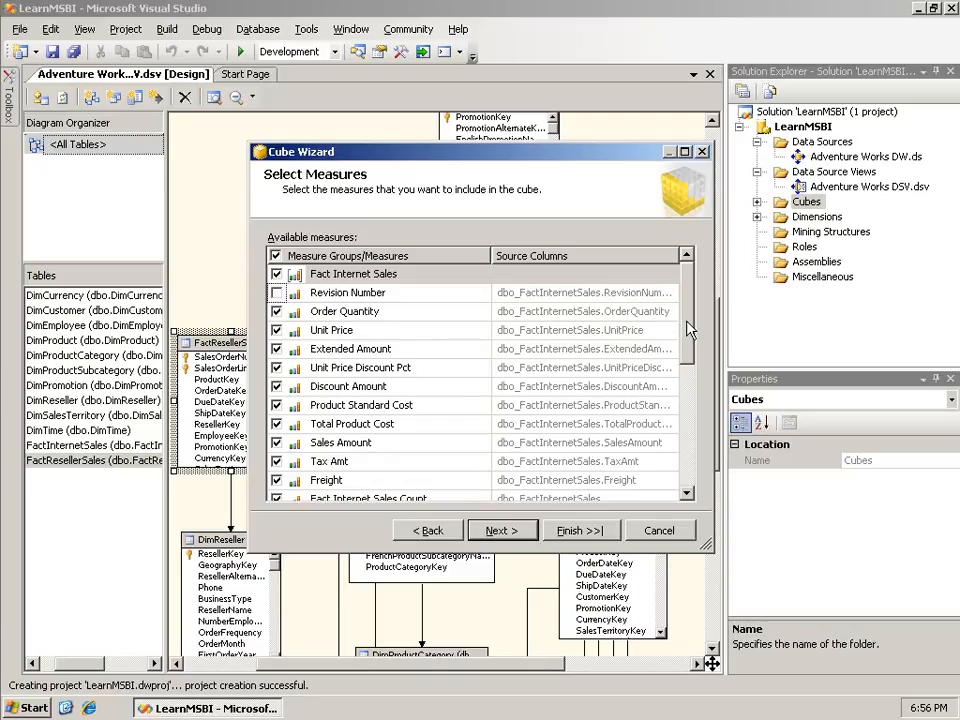
{"action": "scroll", "scroll_direction": "down", "scroll_amount": 3}
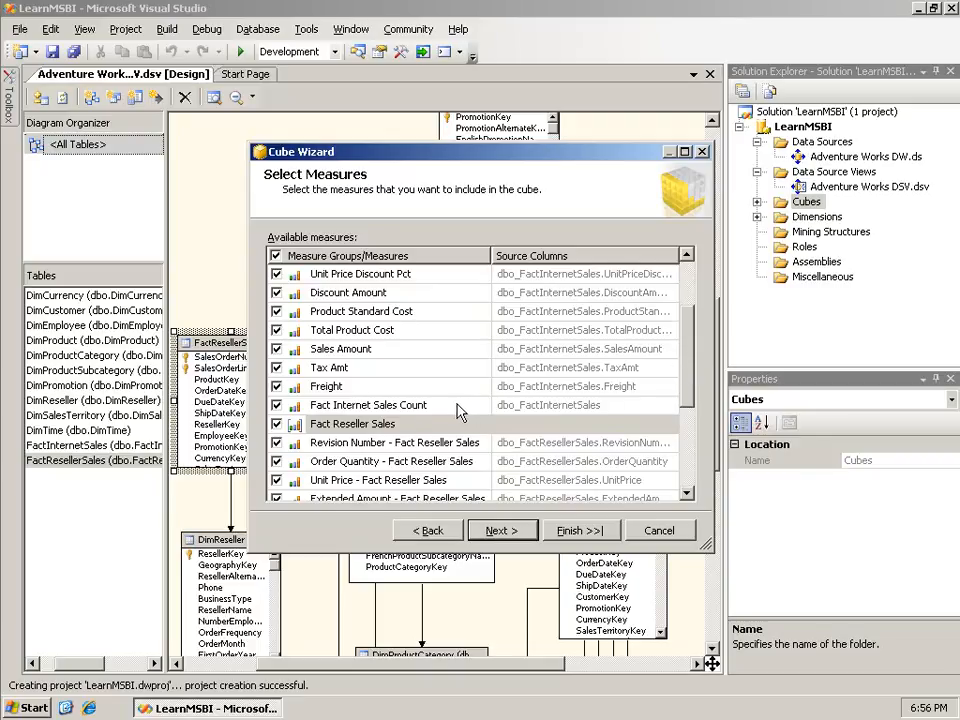
{"action": "mouse_move", "coordinate": [690, 390]}
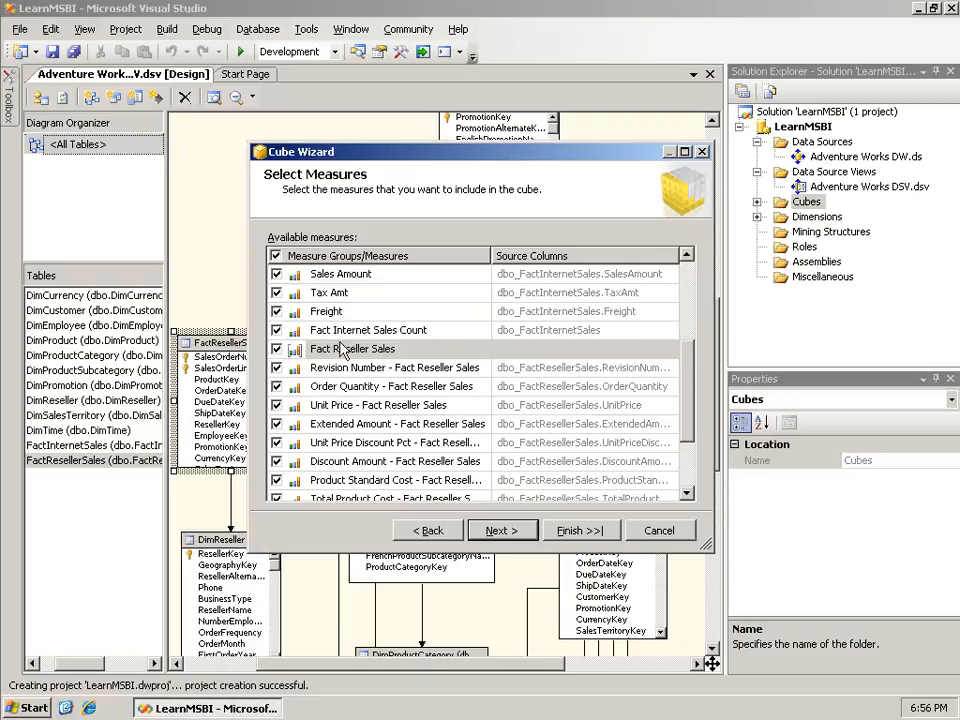
{"action": "left_click", "coordinate": [276, 368]}
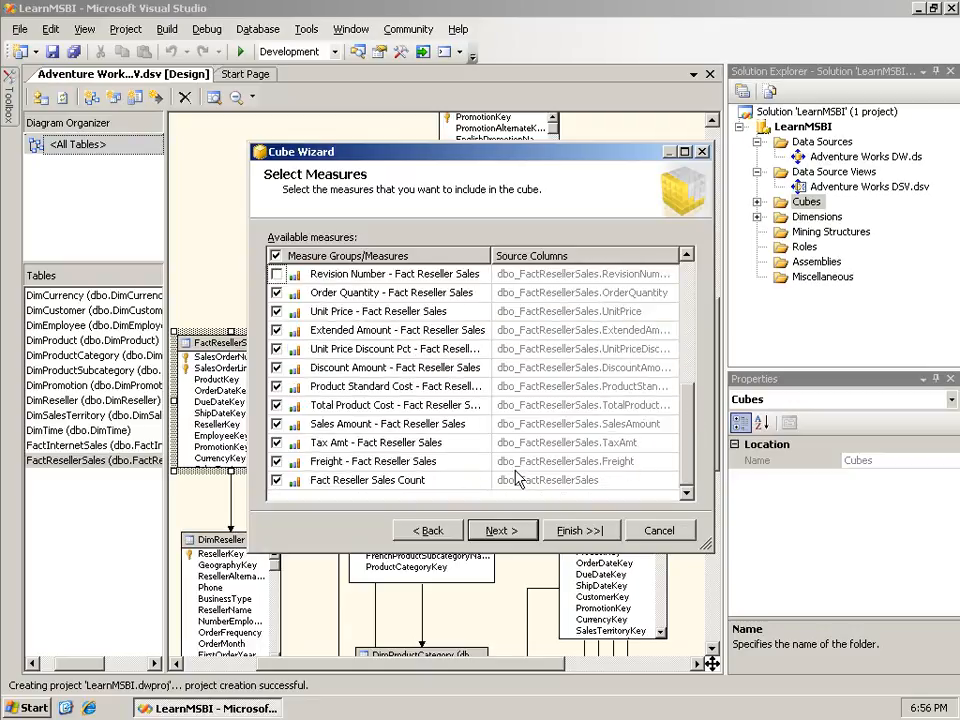
{"action": "mouse_move", "coordinate": [436, 488]}
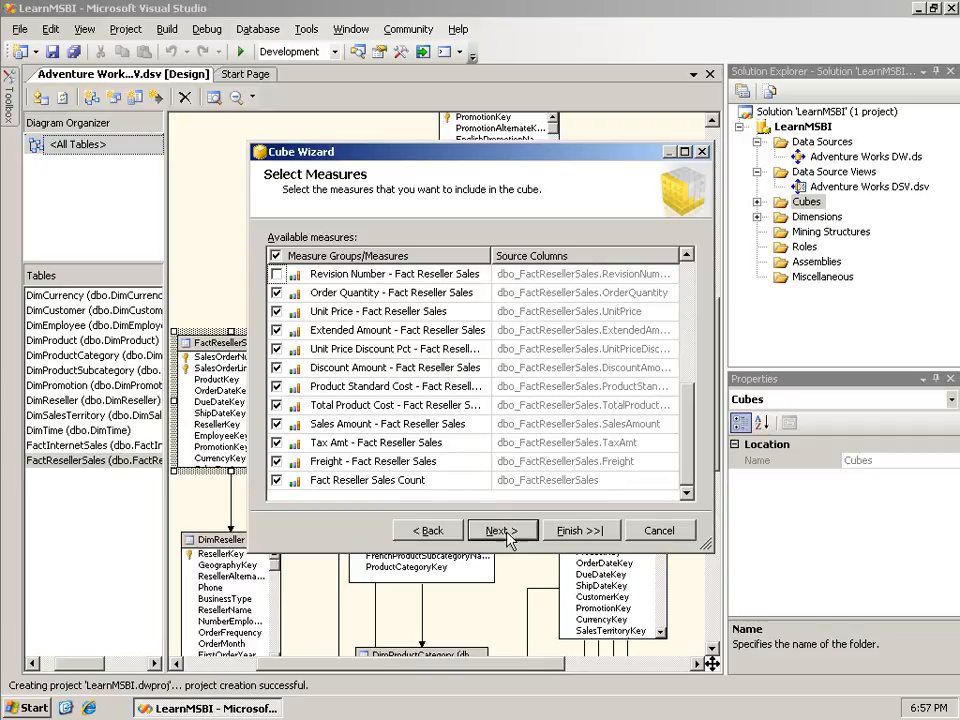
{"action": "left_click", "coordinate": [502, 530]}
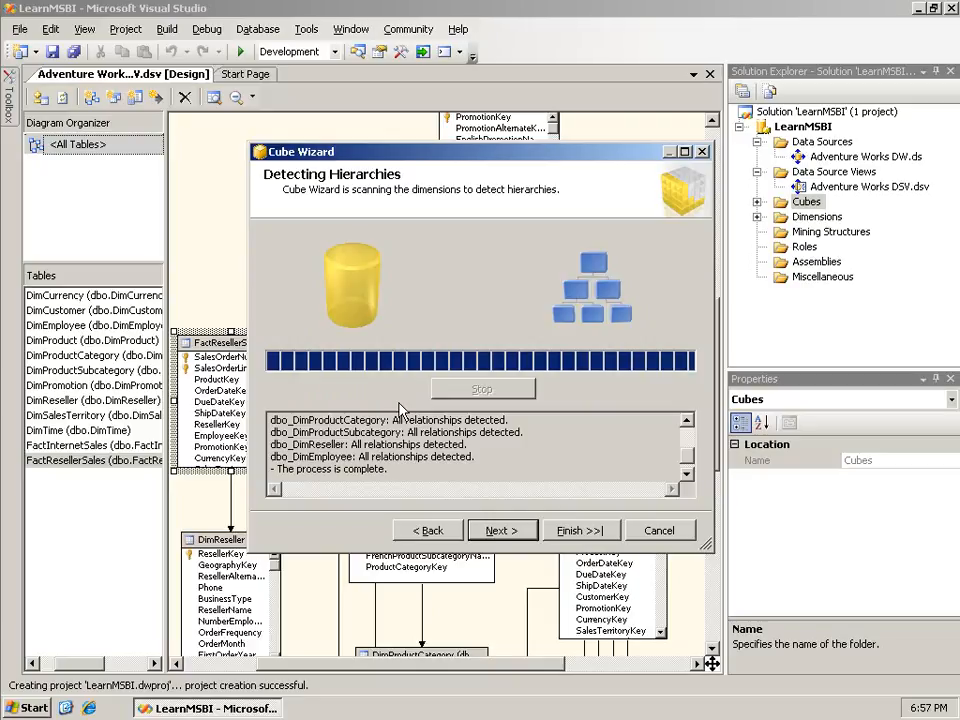
Step: Proceed past hierarchy detection to Review New Dimensions
{"action": "left_click", "coordinate": [502, 530]}
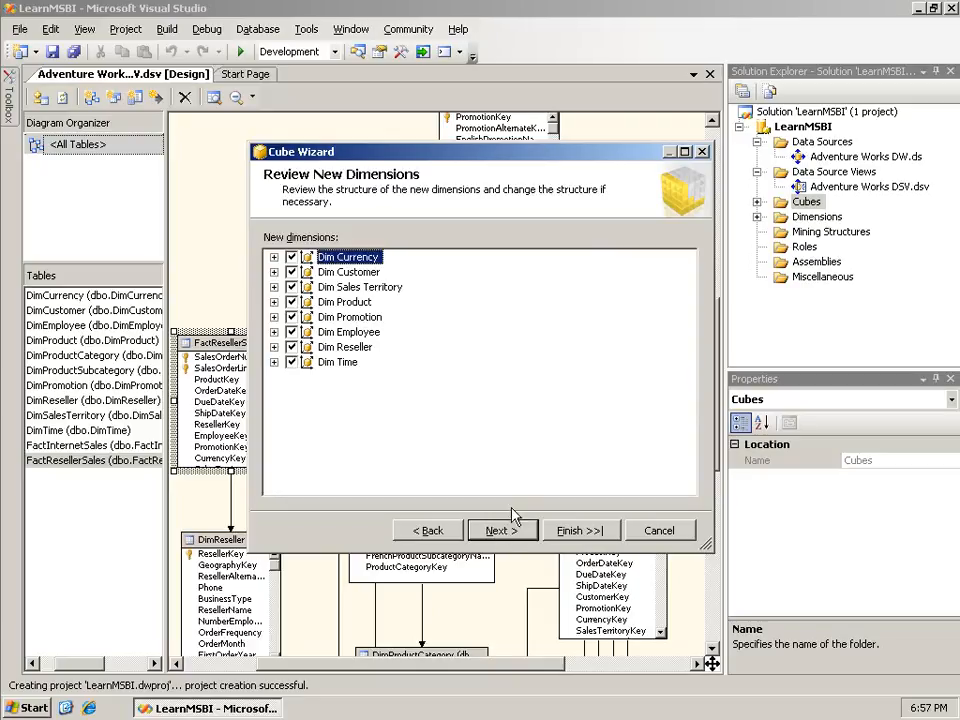
{"action": "mouse_move", "coordinate": [484, 424]}
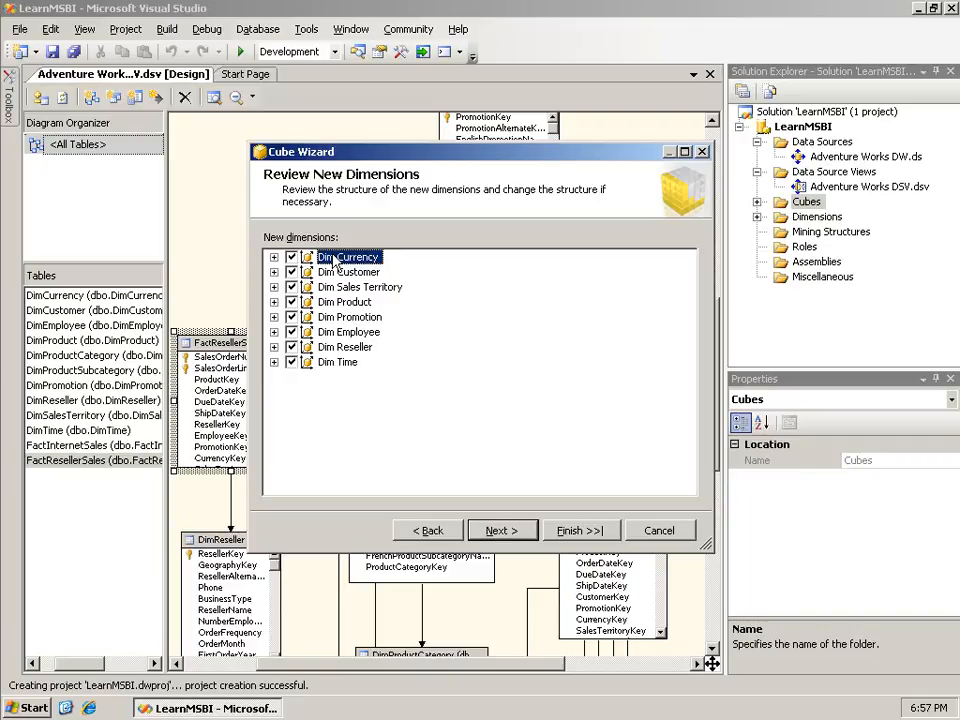
Step: Inspect the Dim Currency attributes and the Dim Customer contents in the dimension tree
{"action": "left_click", "coordinate": [276, 256]}
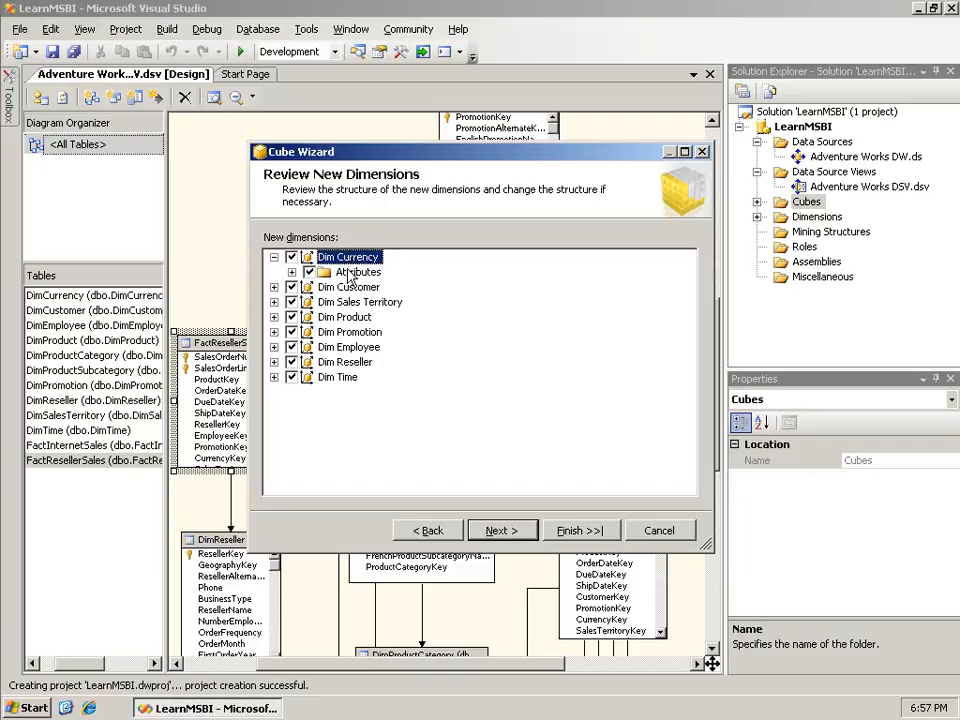
{"action": "left_click", "coordinate": [294, 272]}
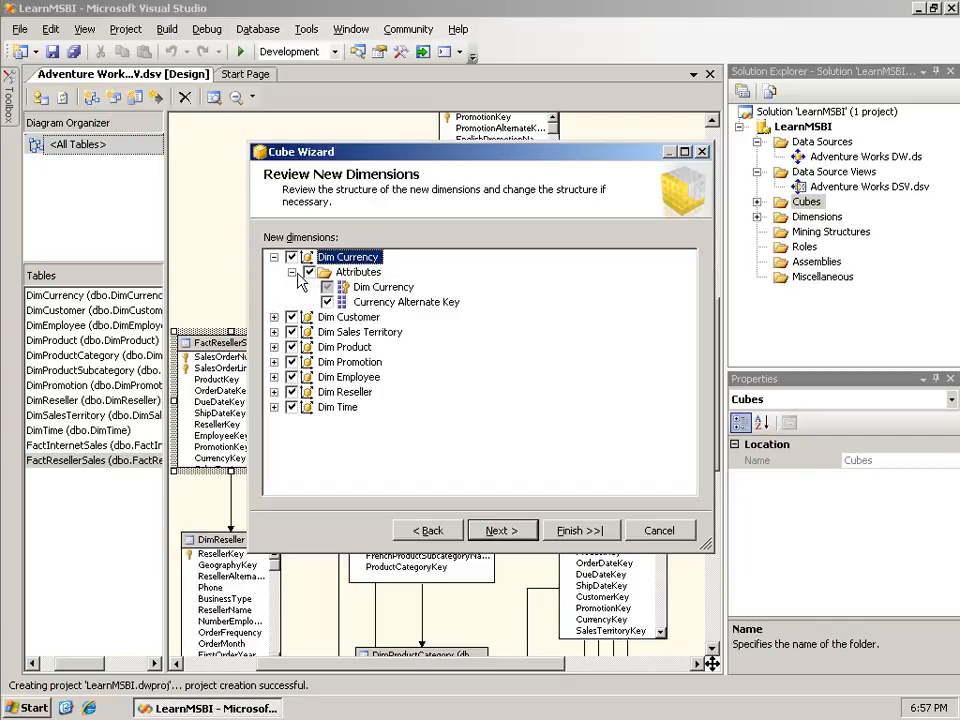
{"action": "left_click", "coordinate": [274, 256]}
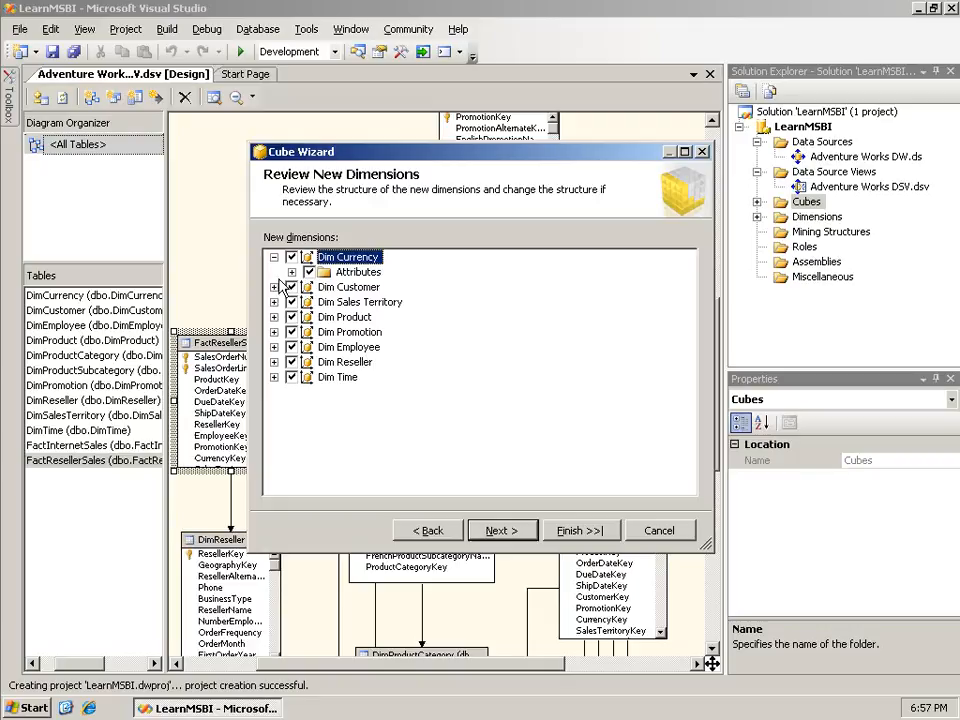
{"action": "left_click", "coordinate": [276, 288]}
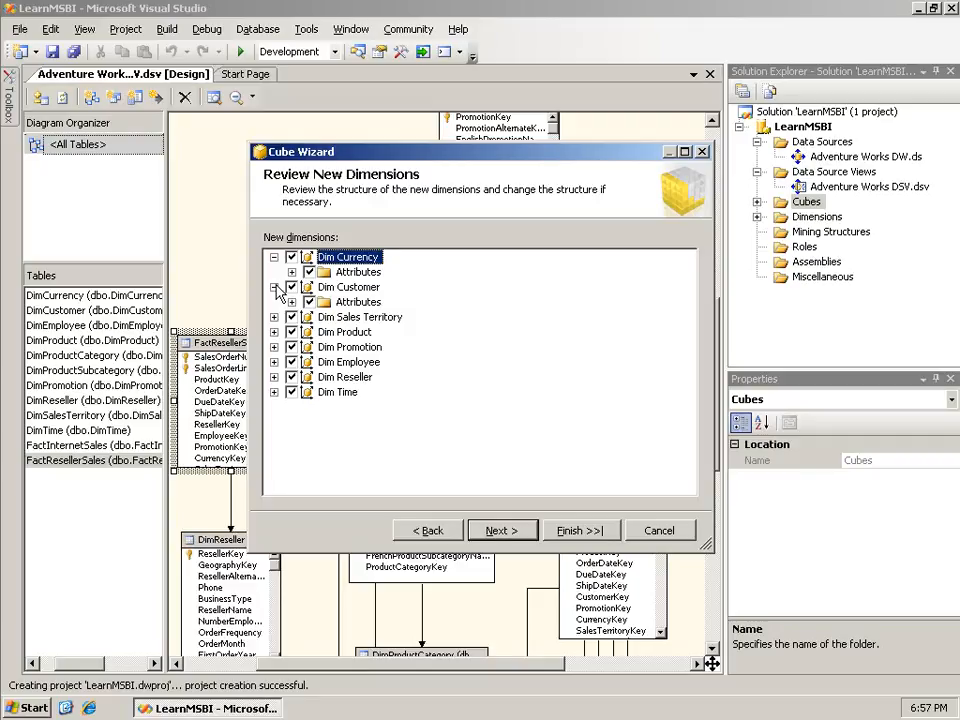
{"action": "left_click", "coordinate": [276, 288]}
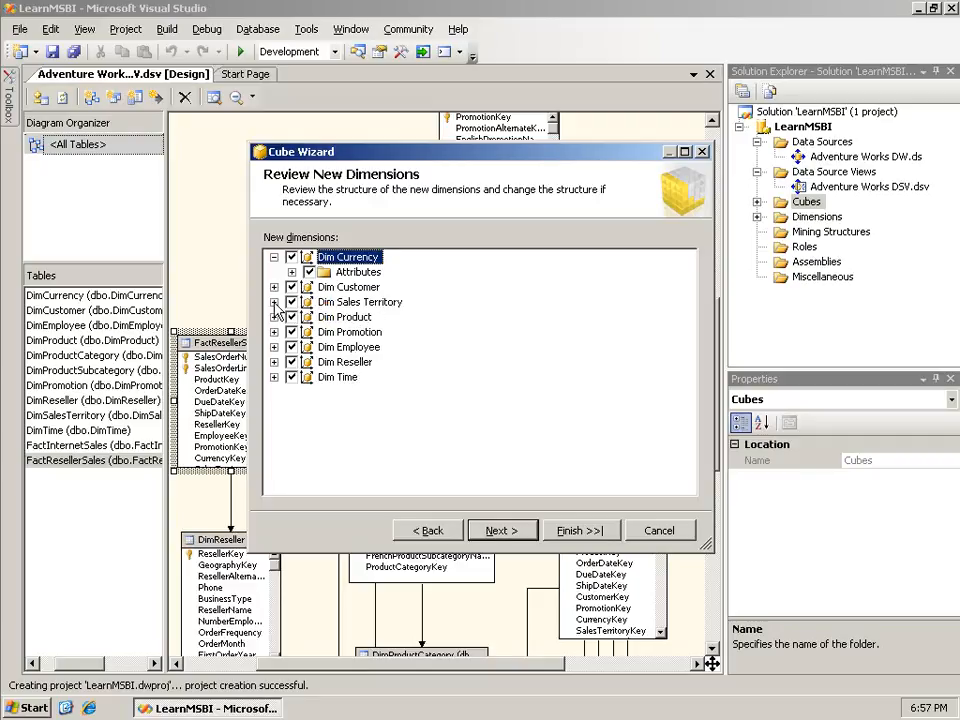
Step: Expand Dim Product's category-subcategory hierarchy levels and begin renaming the hierarchy
{"action": "left_click", "coordinate": [276, 302]}
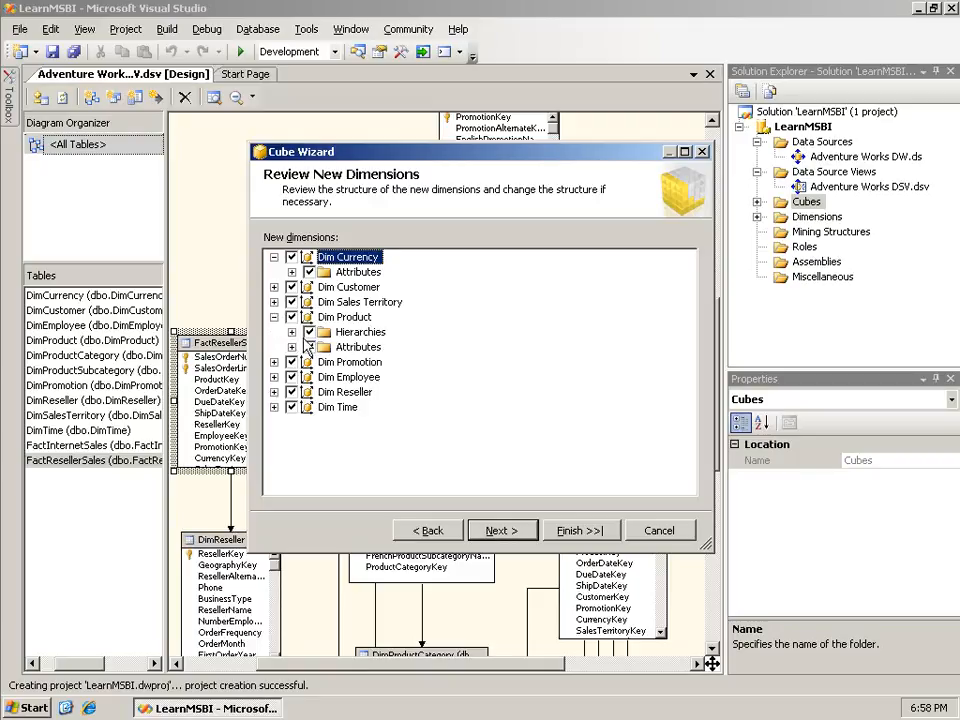
{"action": "left_click", "coordinate": [292, 332]}
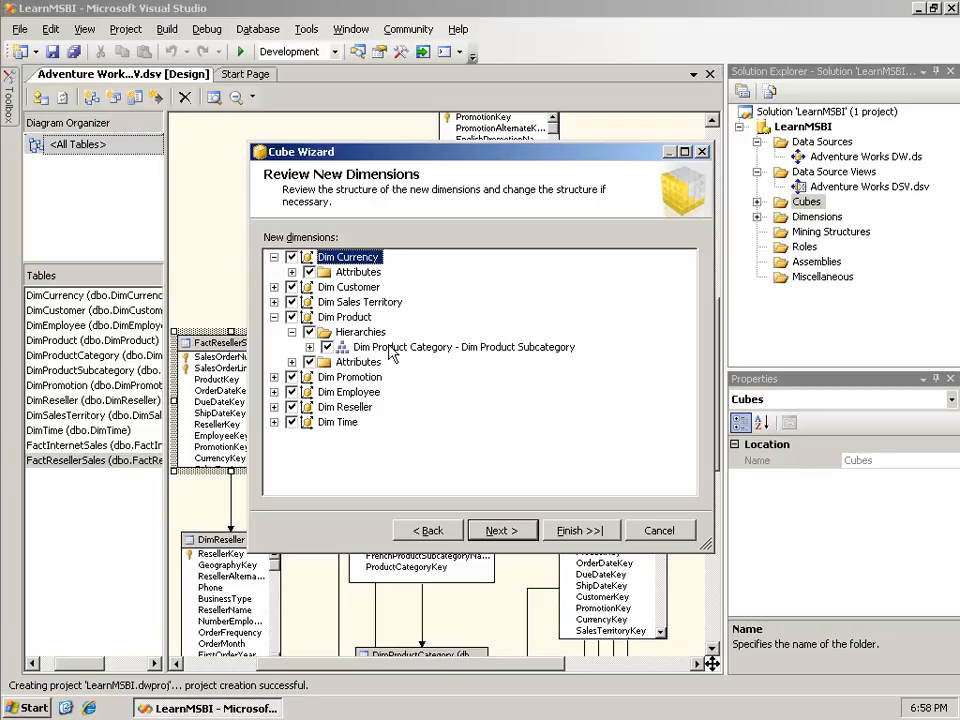
{"action": "mouse_move", "coordinate": [520, 356]}
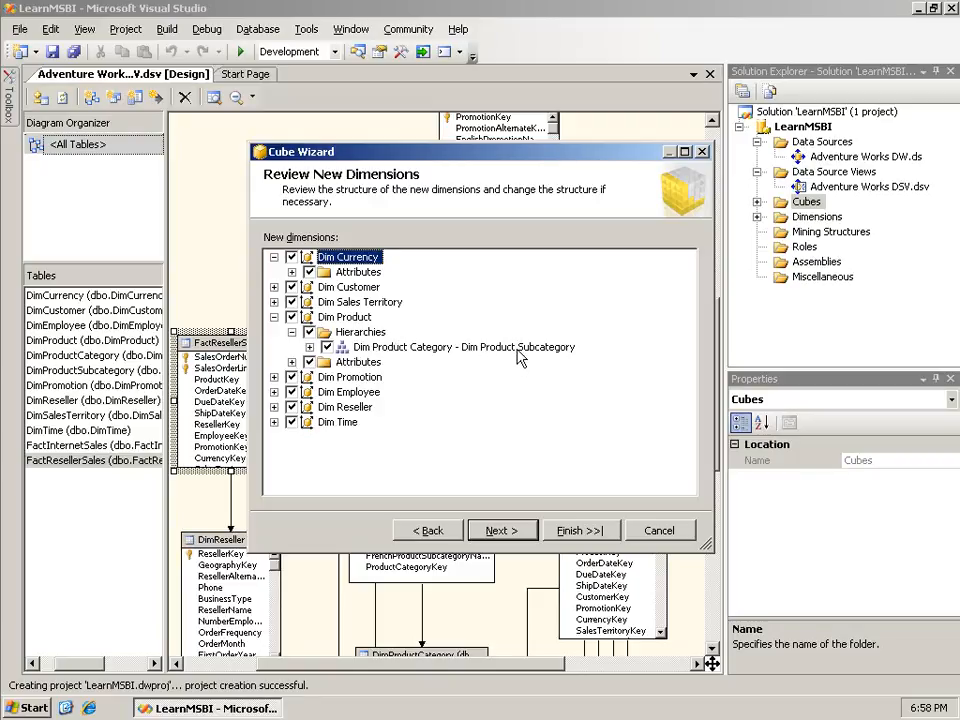
{"action": "left_click", "coordinate": [312, 348]}
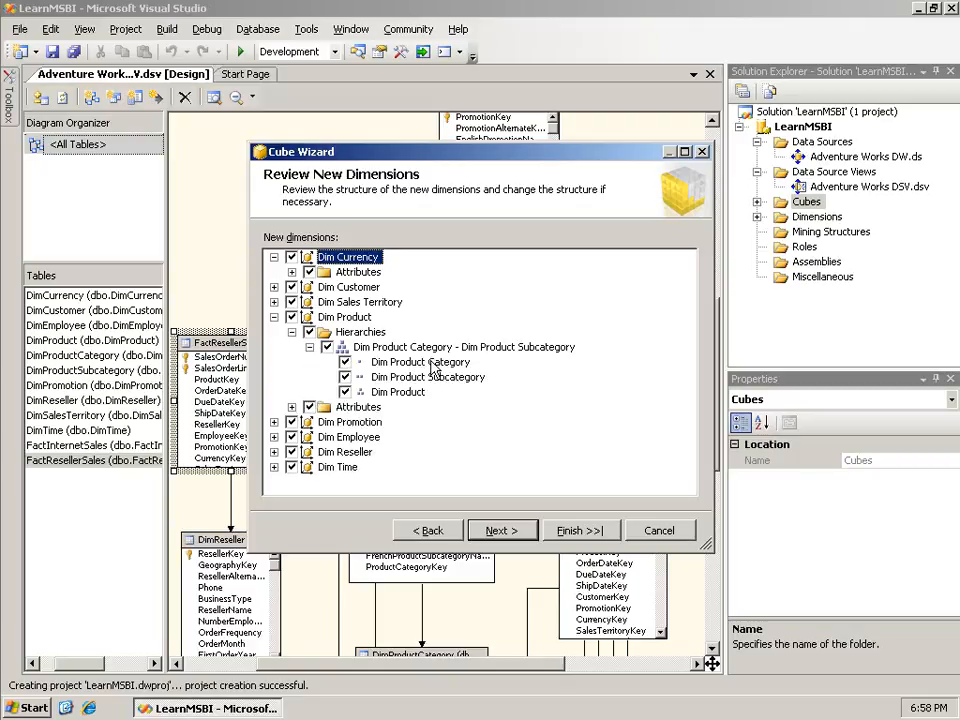
{"action": "mouse_move", "coordinate": [418, 404]}
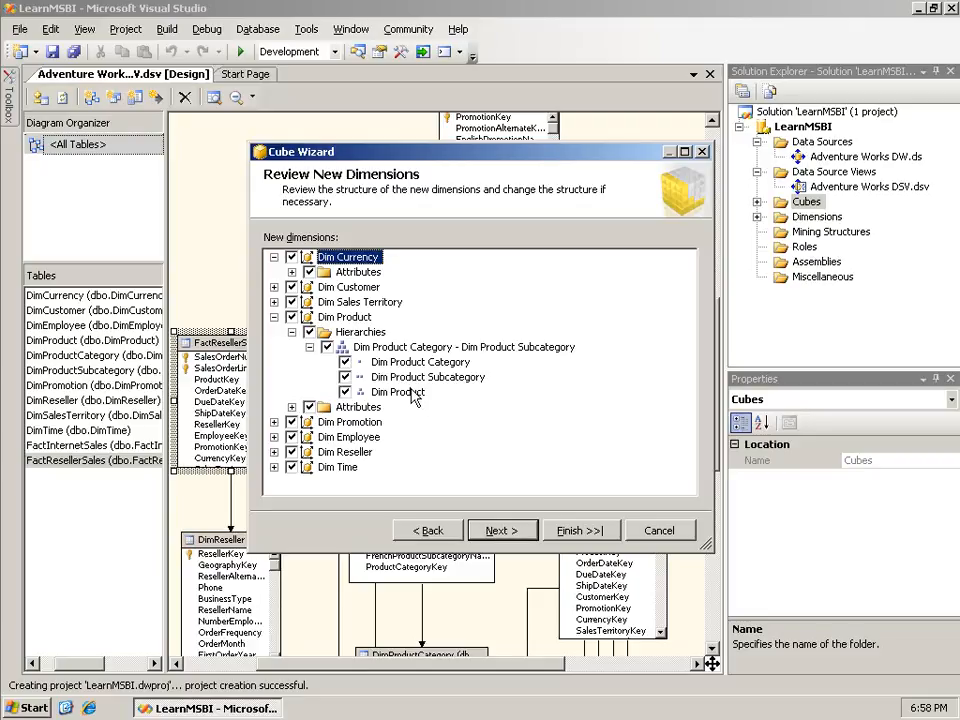
{"action": "mouse_move", "coordinate": [350, 400]}
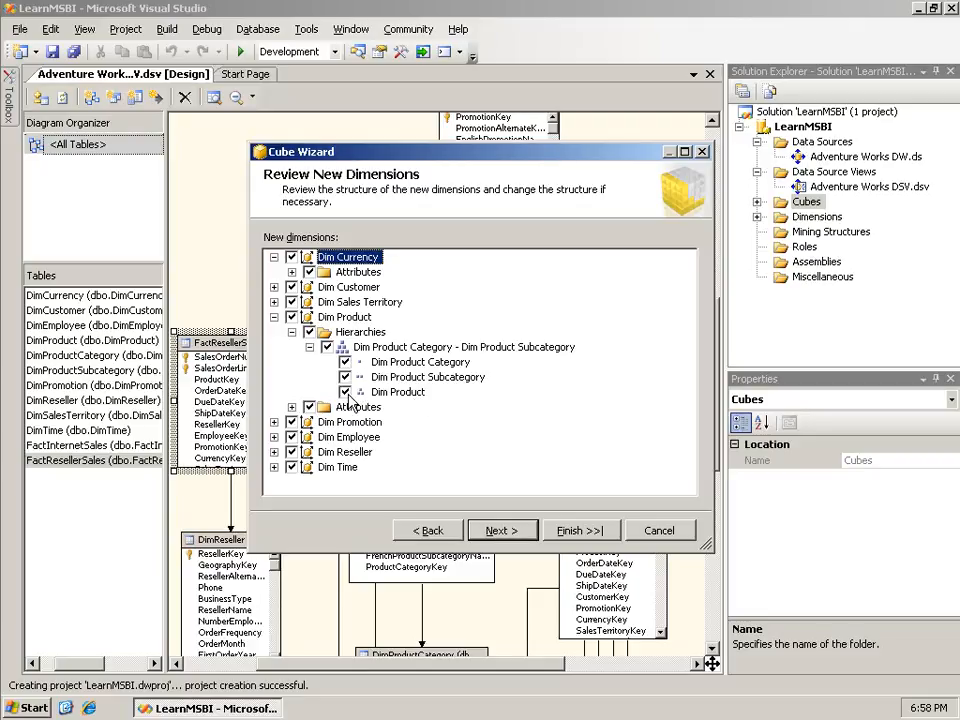
{"action": "left_click", "coordinate": [398, 392]}
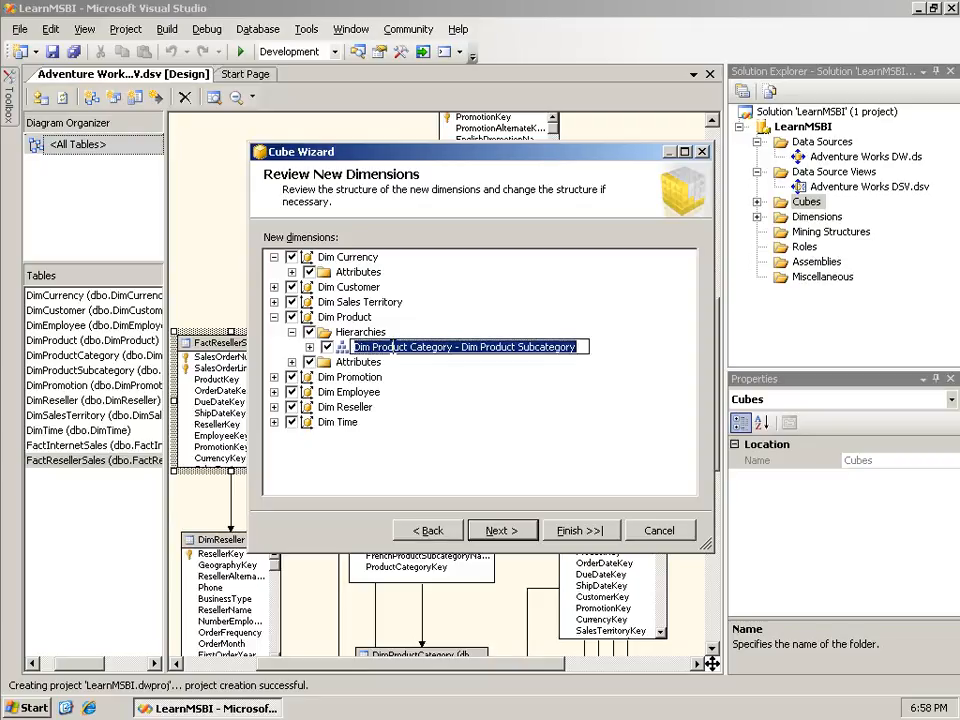
{"action": "mouse_move", "coordinate": [458, 402]}
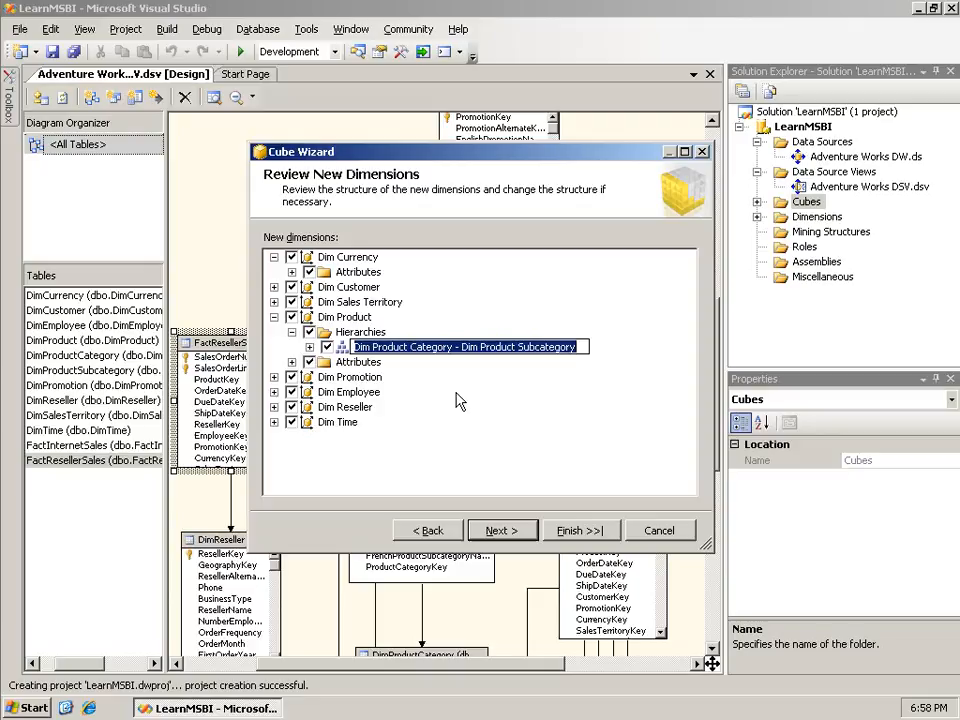
Step: Rename Dim Product's detected hierarchy to 'Products' and confirm the new name
{"action": "type", "text": "Product"}
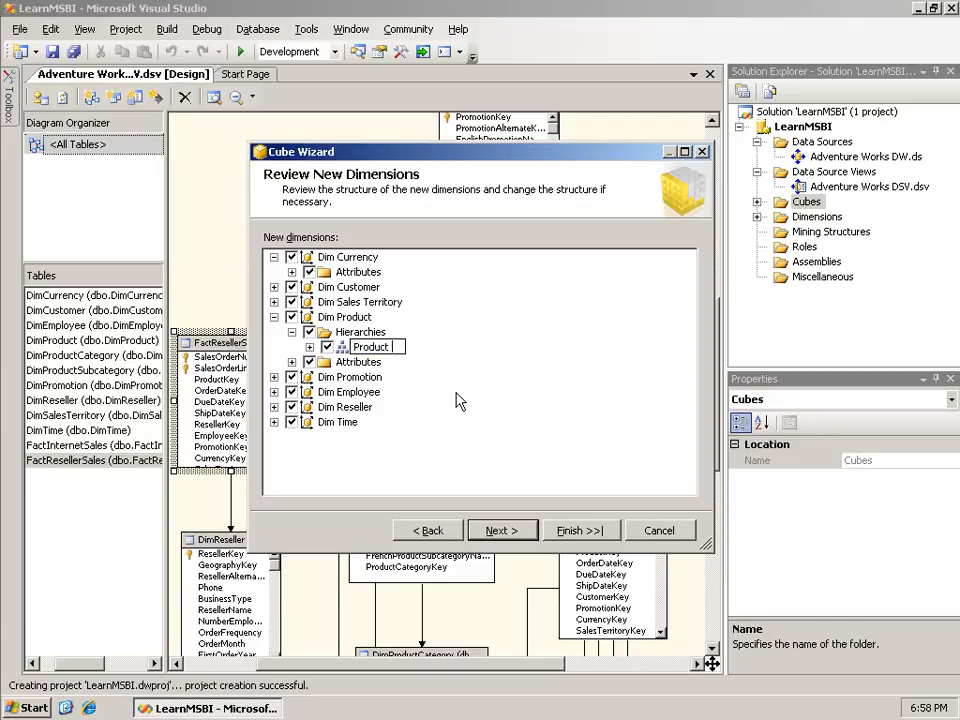
{"action": "type", "text": "Cal"}
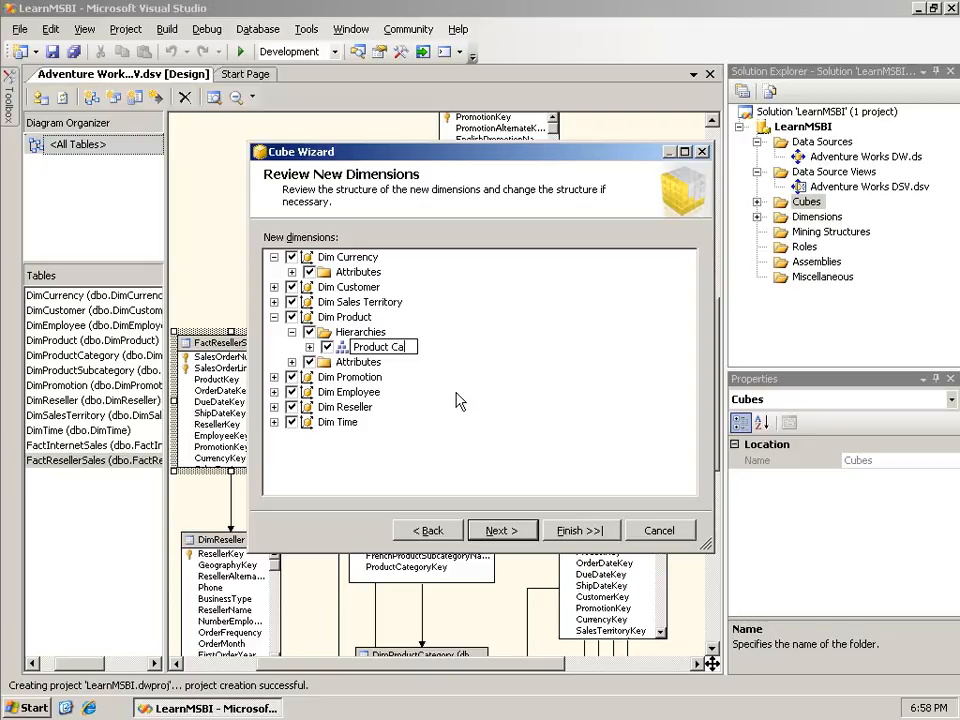
{"action": "type", "text": "Products"}
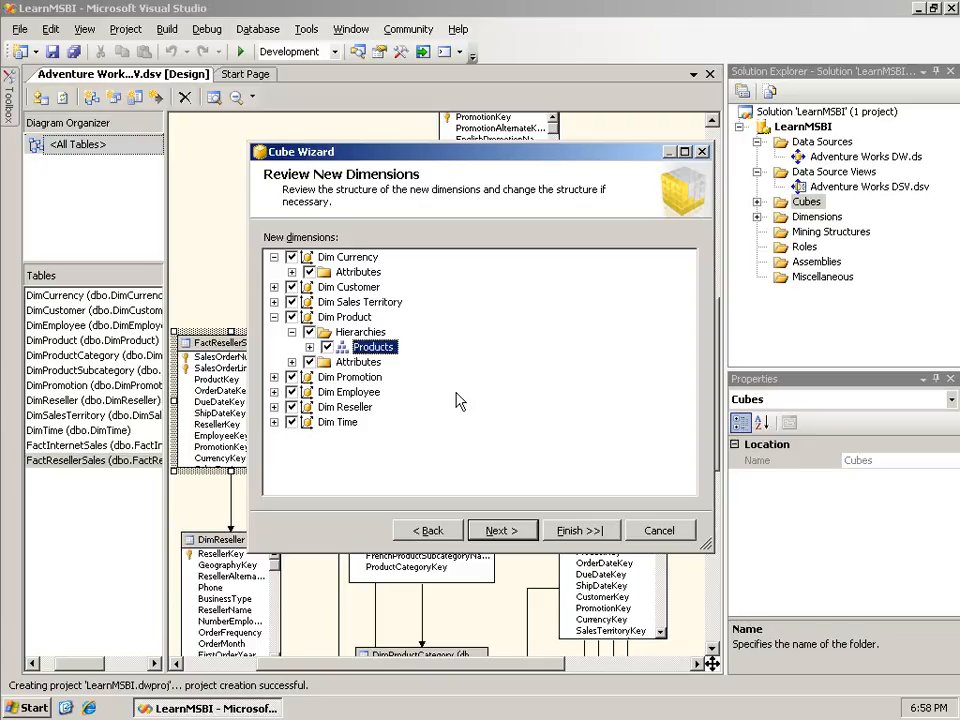
{"action": "left_click", "coordinate": [346, 316]}
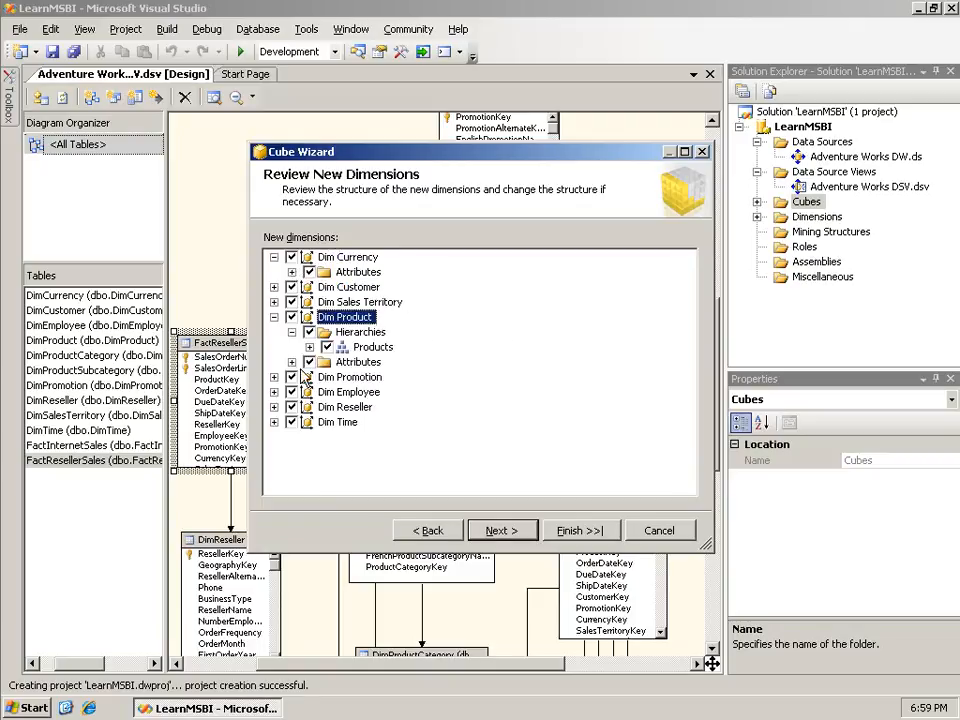
Step: Expand Dim Promotion, Dim Employee, Dim Reseller and Dim Time to review their hierarchies
{"action": "left_click", "coordinate": [276, 376]}
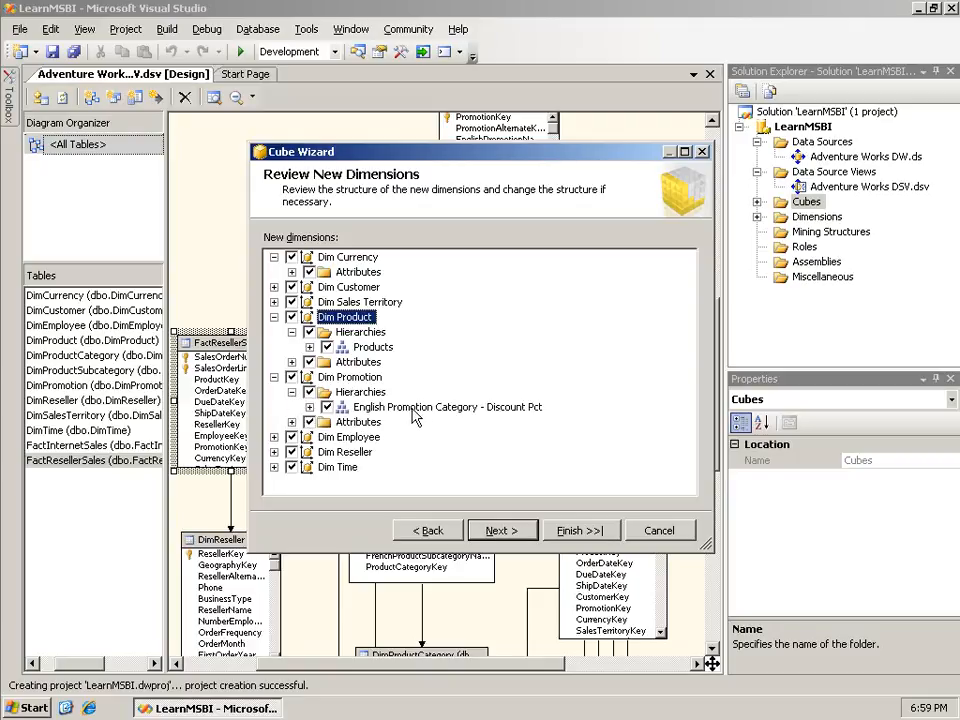
{"action": "mouse_move", "coordinate": [516, 420]}
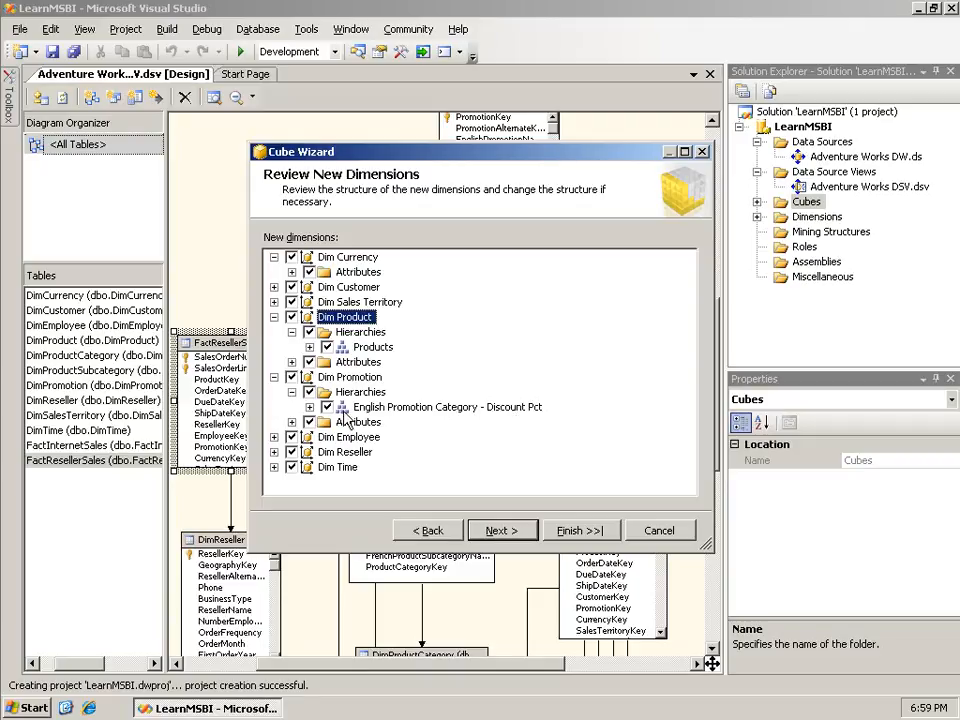
{"action": "left_click", "coordinate": [448, 408]}
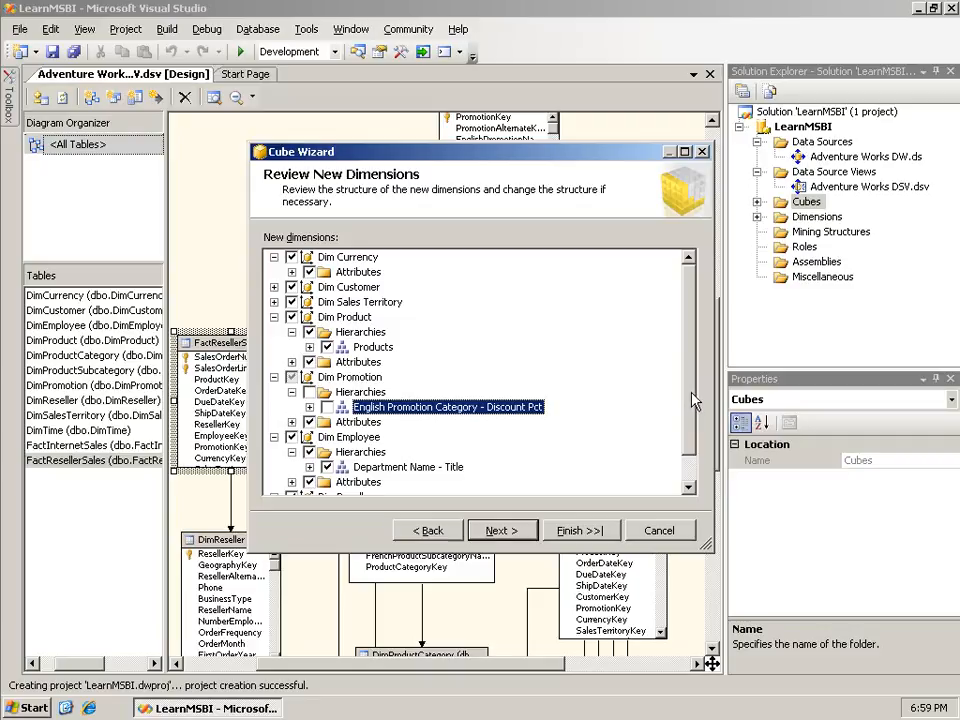
{"action": "scroll", "scroll_direction": "down", "scroll_amount": 3}
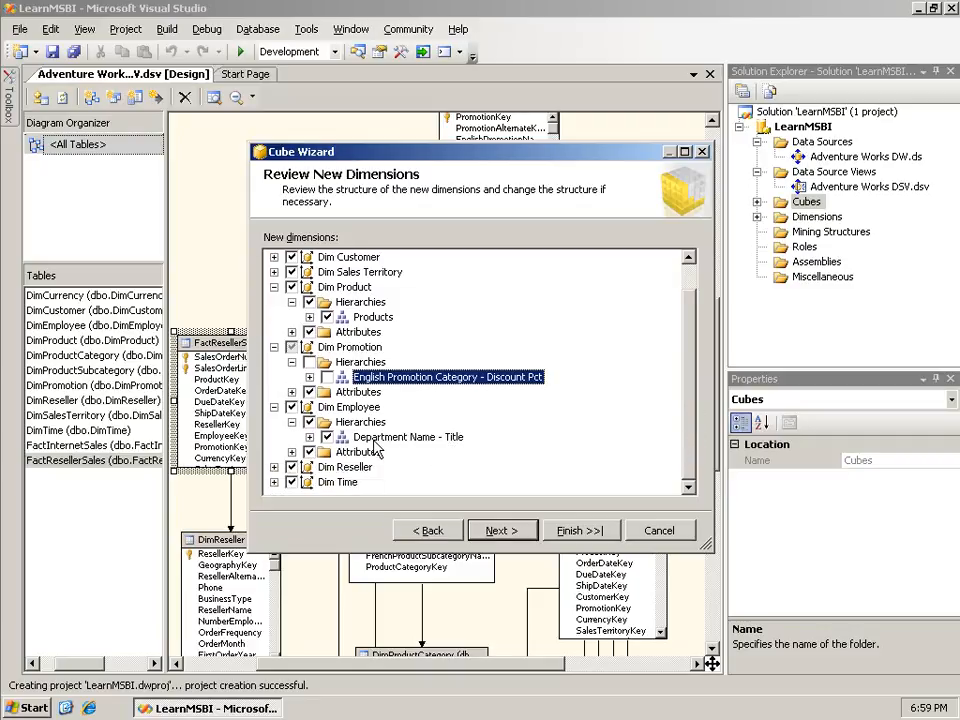
{"action": "left_click", "coordinate": [408, 436]}
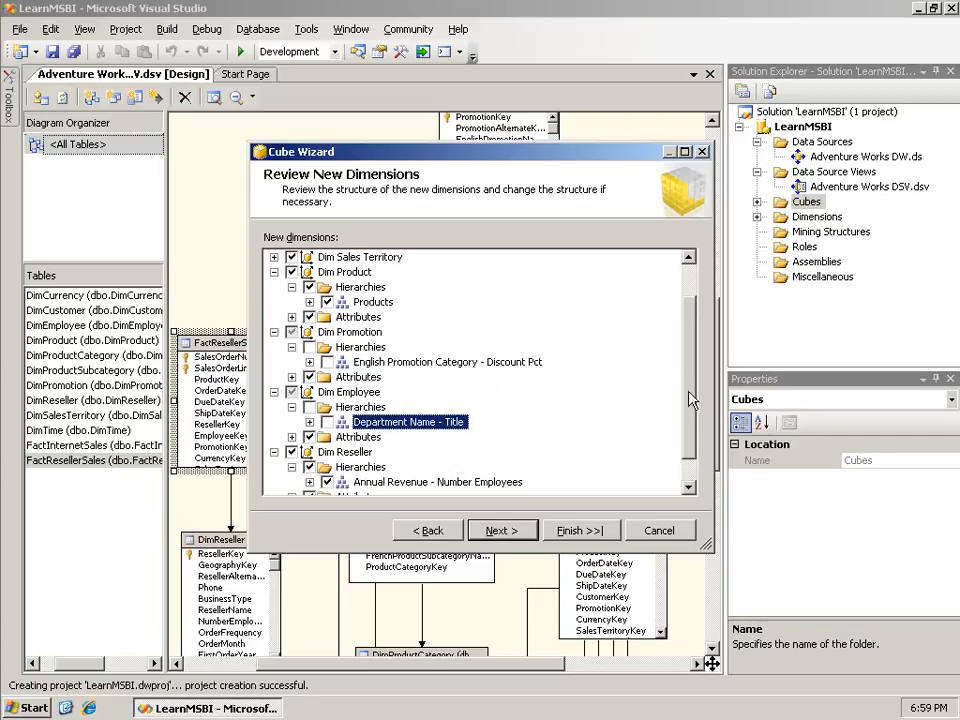
{"action": "scroll", "scroll_direction": "down", "scroll_amount": 3}
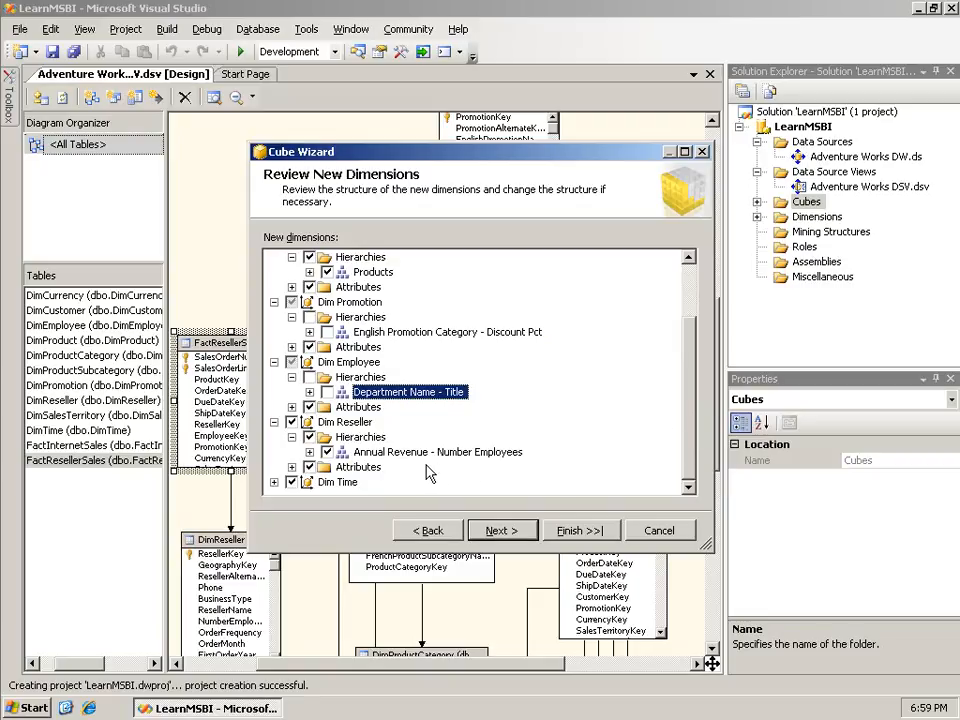
{"action": "left_click", "coordinate": [438, 452]}
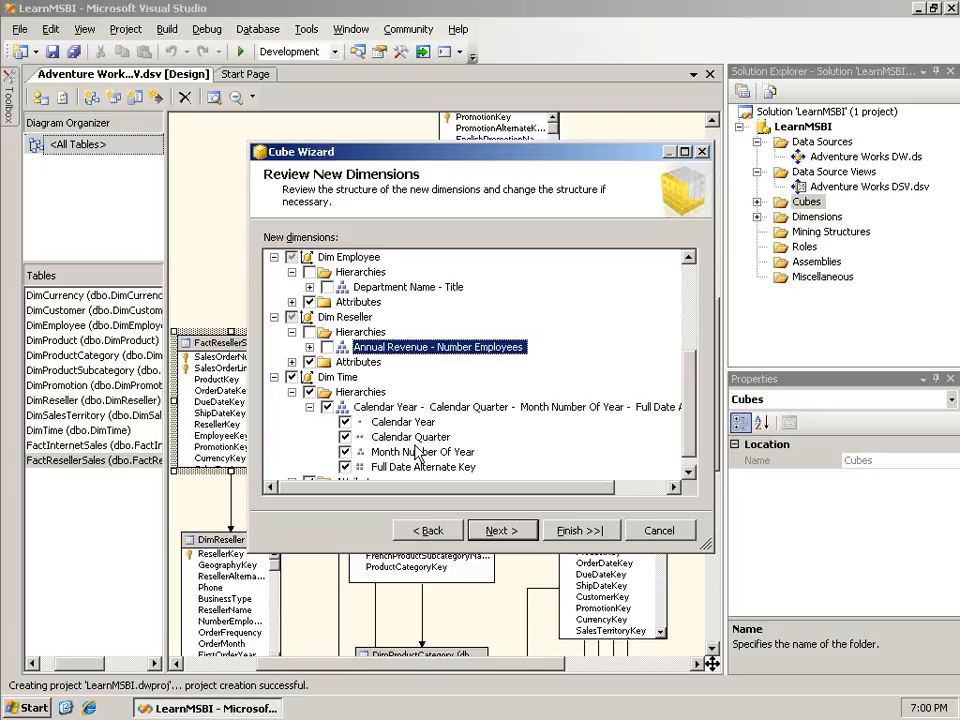
{"action": "mouse_move", "coordinate": [848, 504]}
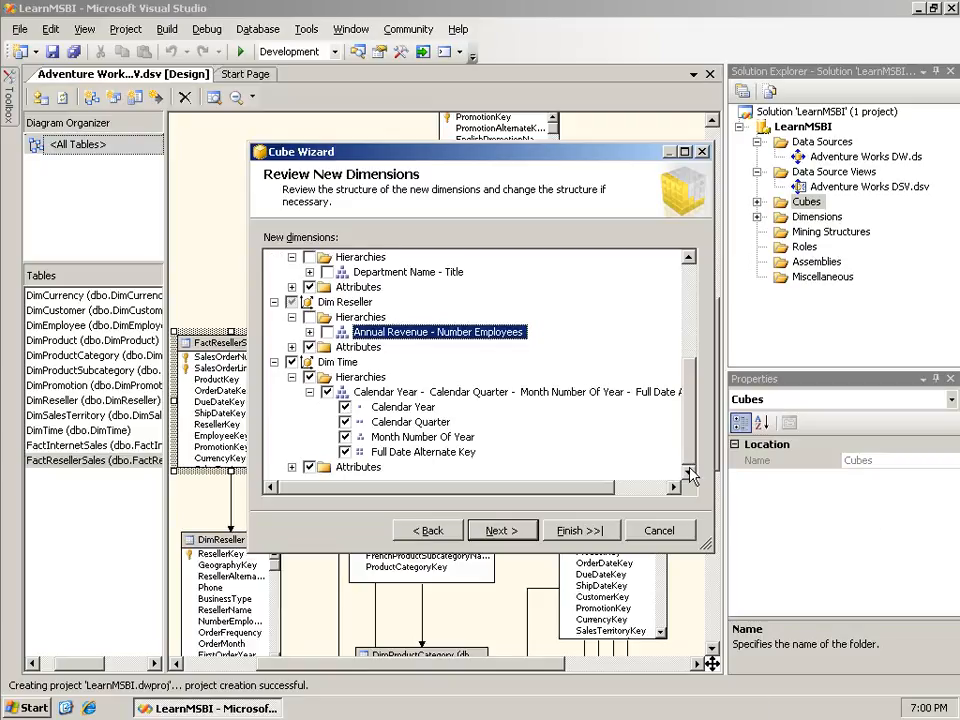
Step: Name the cube 'Adventure Works' on the final page and finish the wizard
{"action": "left_click", "coordinate": [496, 530]}
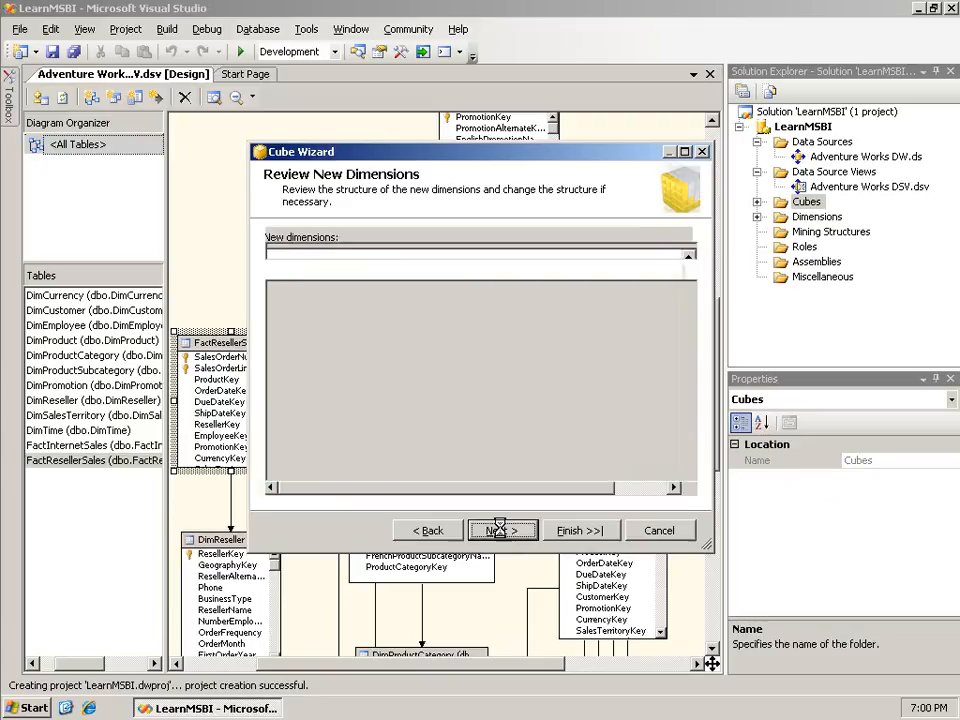
{"action": "left_click", "coordinate": [502, 530]}
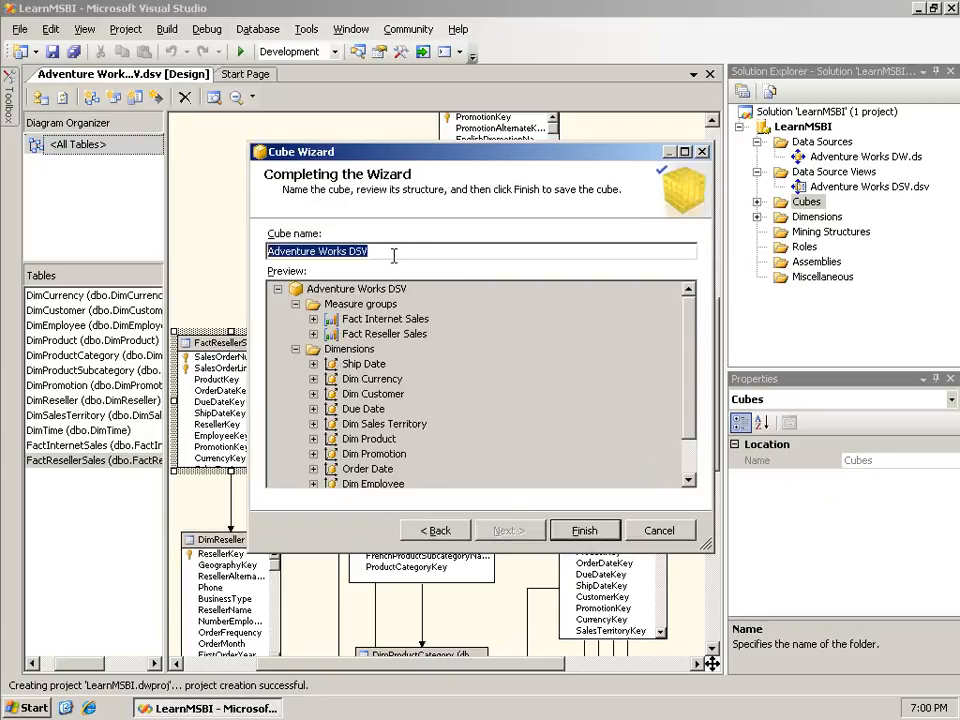
{"action": "left_click", "coordinate": [390, 252]}
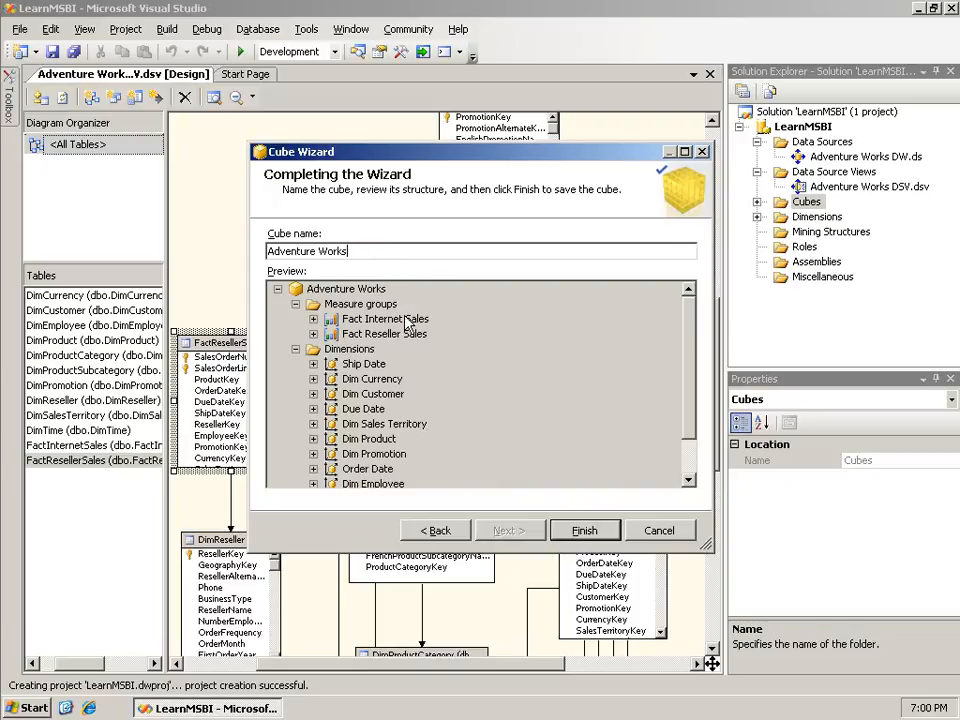
{"action": "mouse_move", "coordinate": [584, 530]}
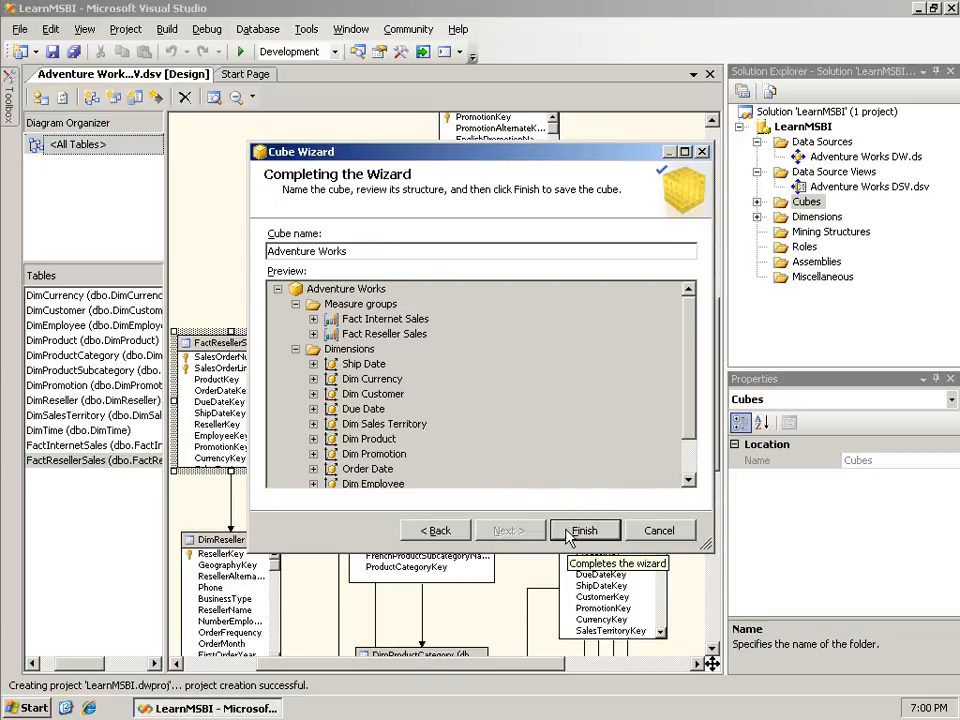
{"action": "left_click", "coordinate": [584, 530]}
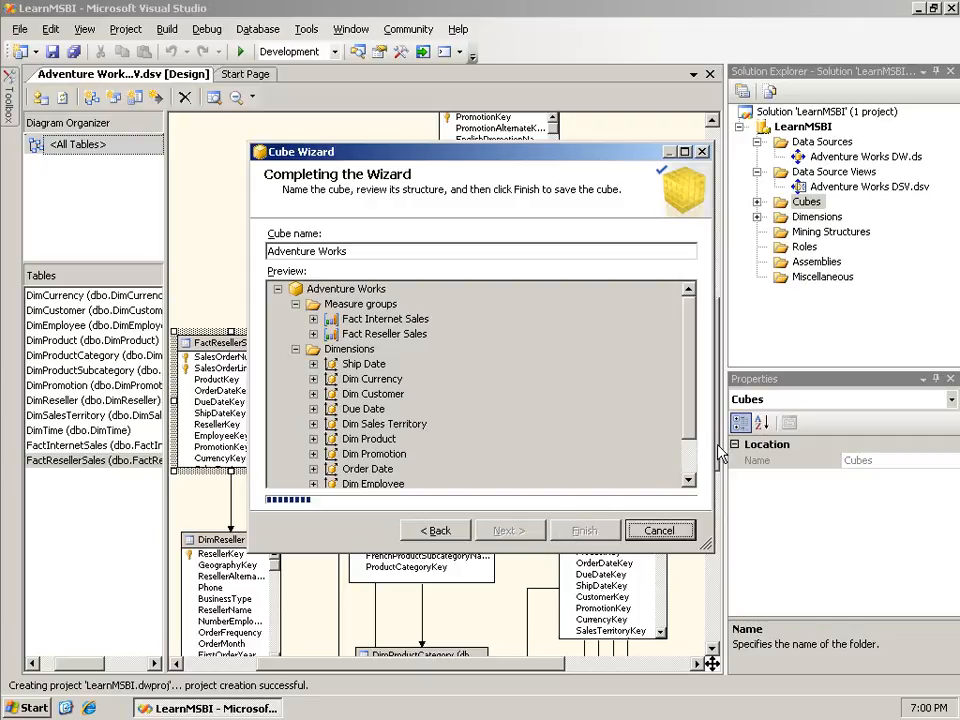
{"action": "left_click", "coordinate": [584, 530]}
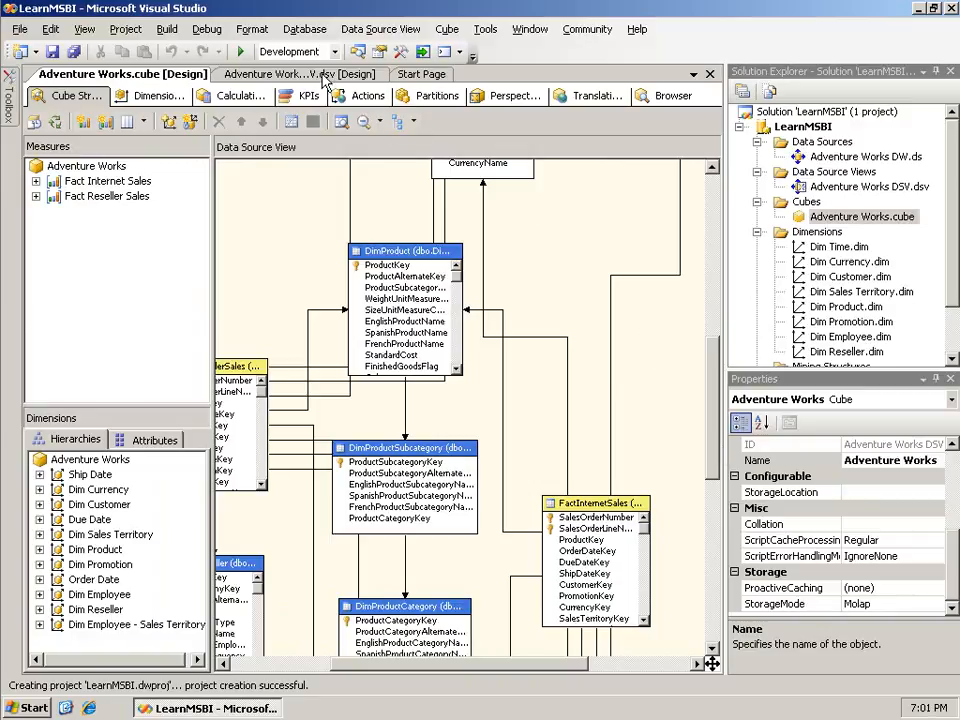
{"action": "left_click", "coordinate": [298, 74]}
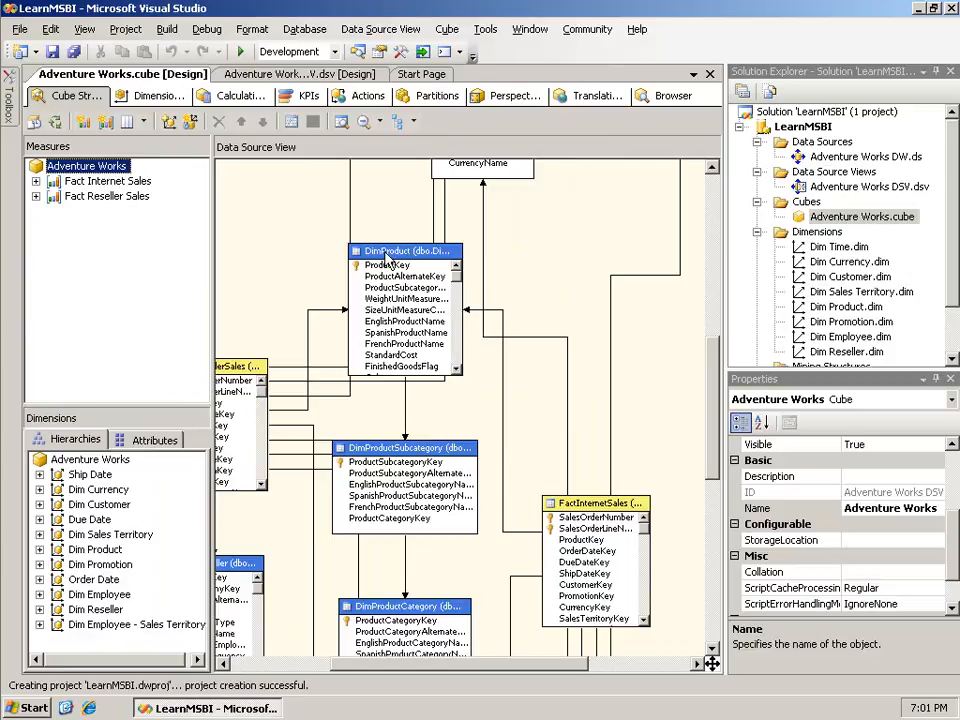
{"action": "mouse_move", "coordinate": [596, 512]}
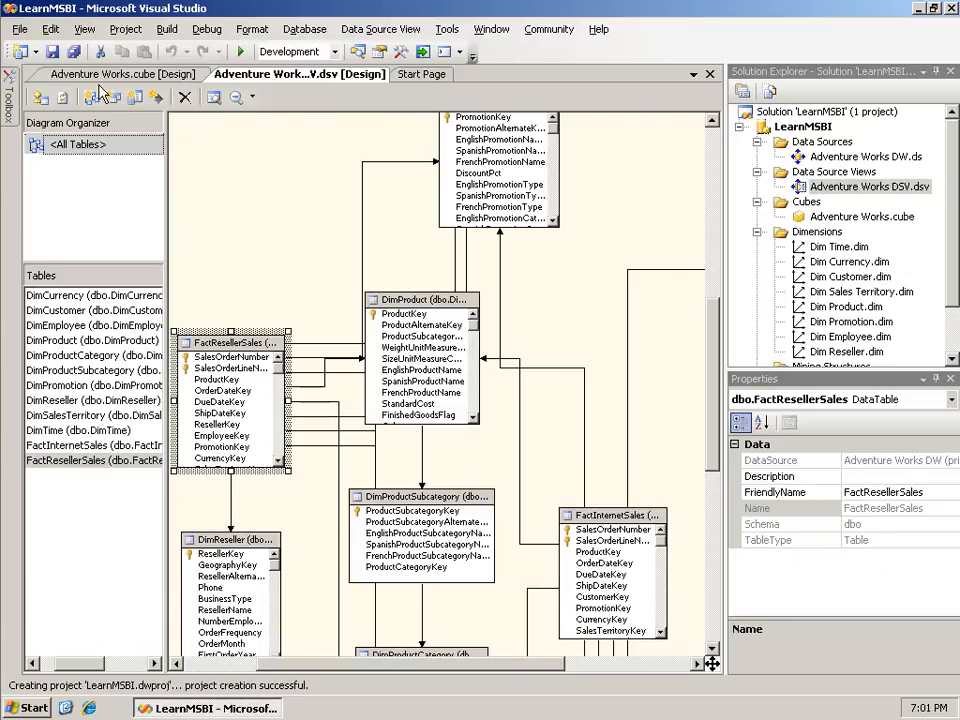
{"action": "left_click", "coordinate": [120, 72]}
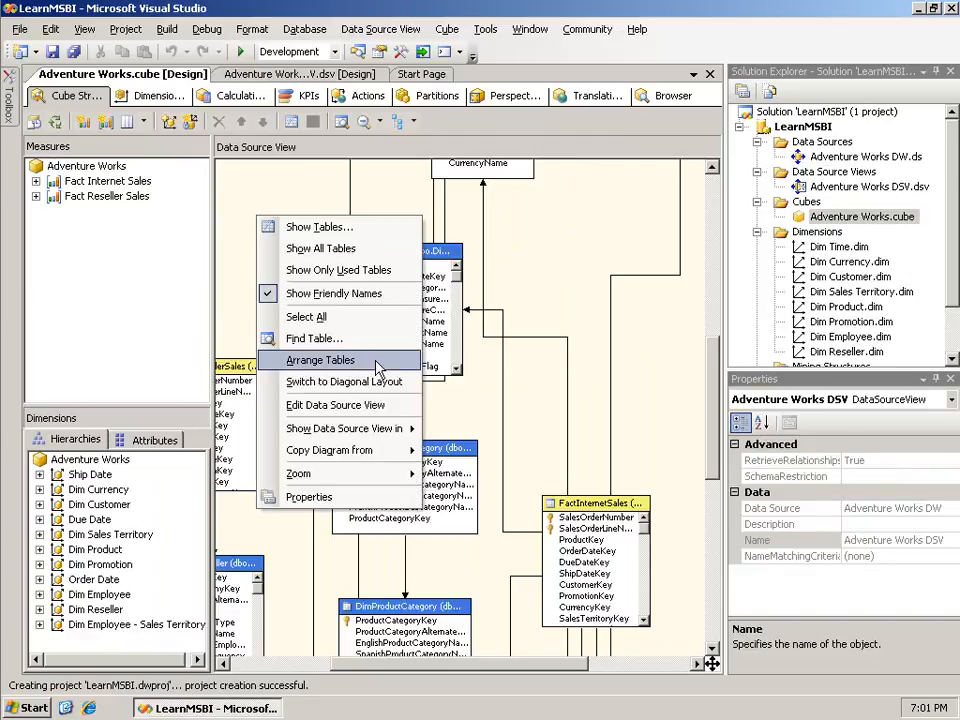
{"action": "mouse_move", "coordinate": [344, 382]}
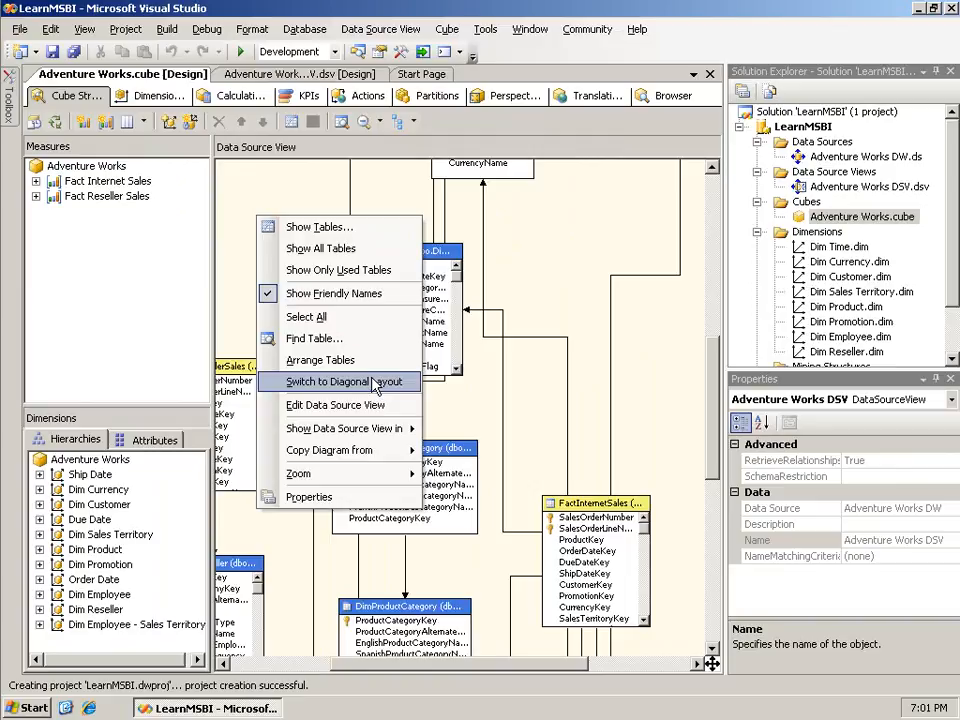
{"action": "mouse_move", "coordinate": [544, 280]}
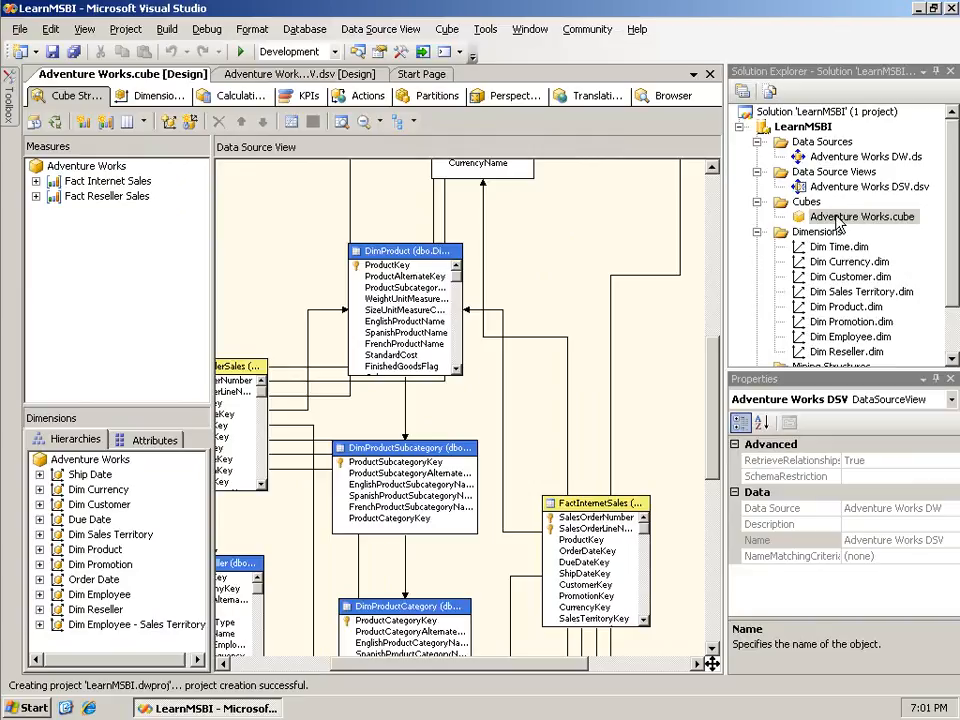
{"action": "left_click", "coordinate": [862, 216]}
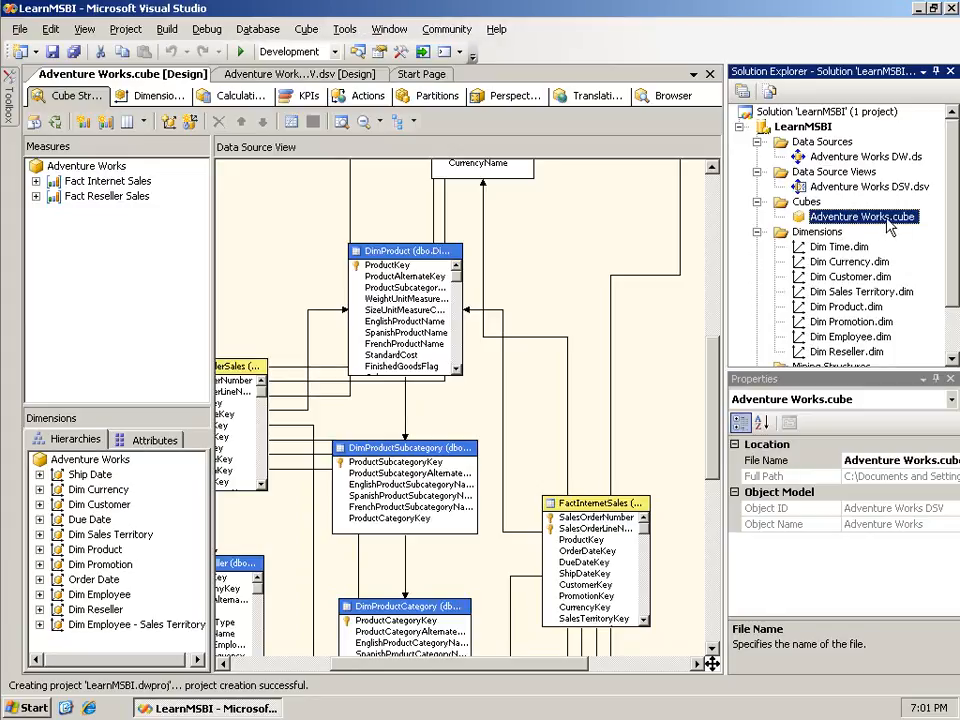
{"action": "mouse_move", "coordinate": [842, 256]}
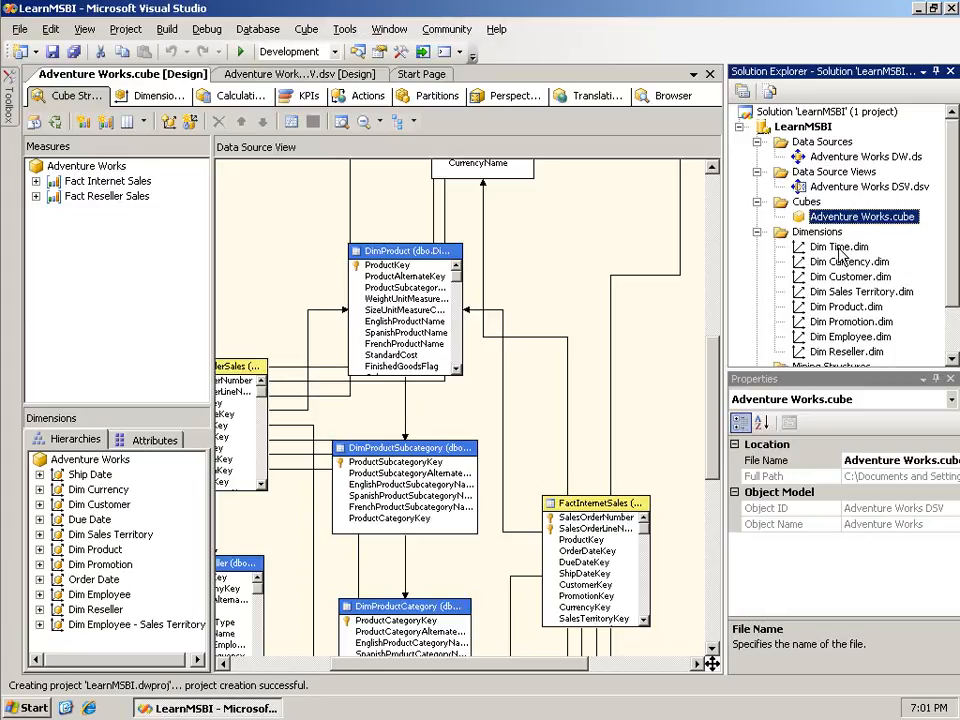
{"action": "mouse_move", "coordinate": [832, 270]}
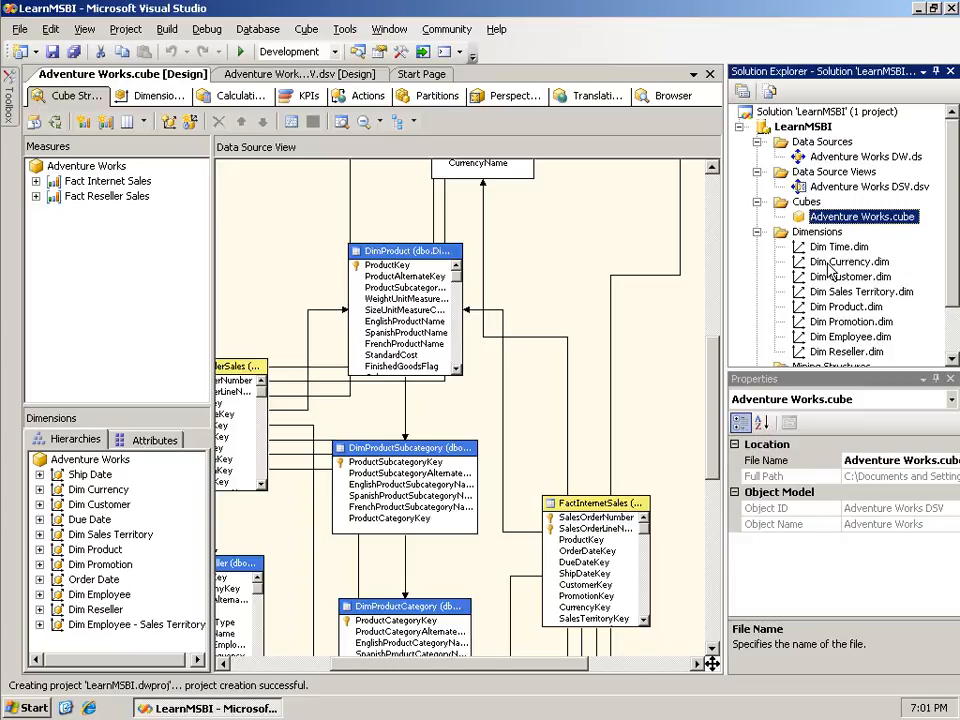
{"action": "left_click", "coordinate": [838, 248]}
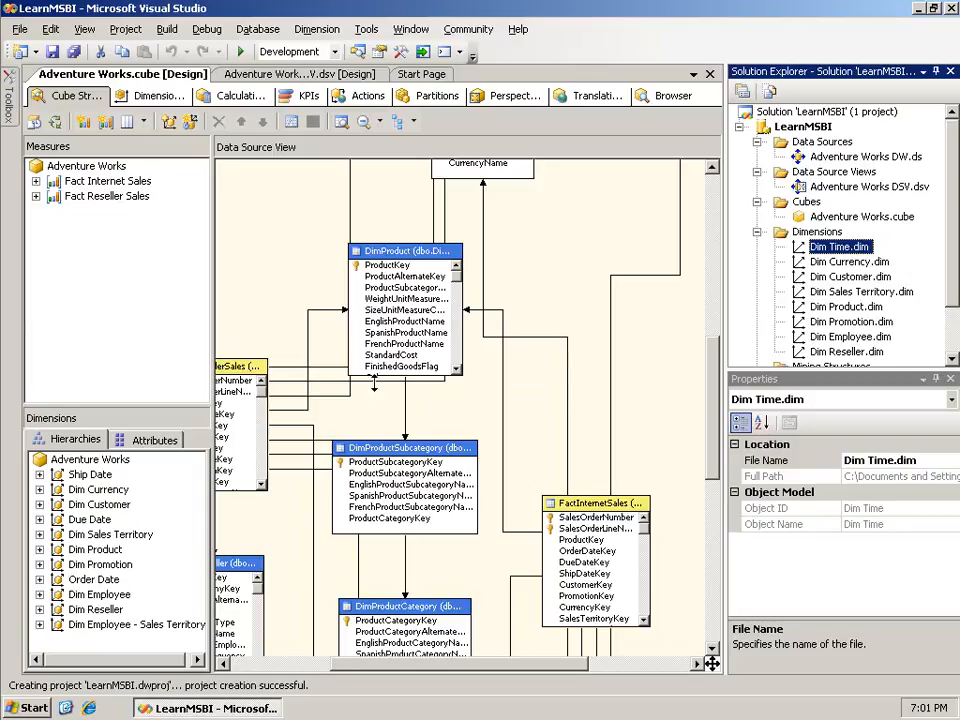
{"action": "mouse_move", "coordinate": [90, 488]}
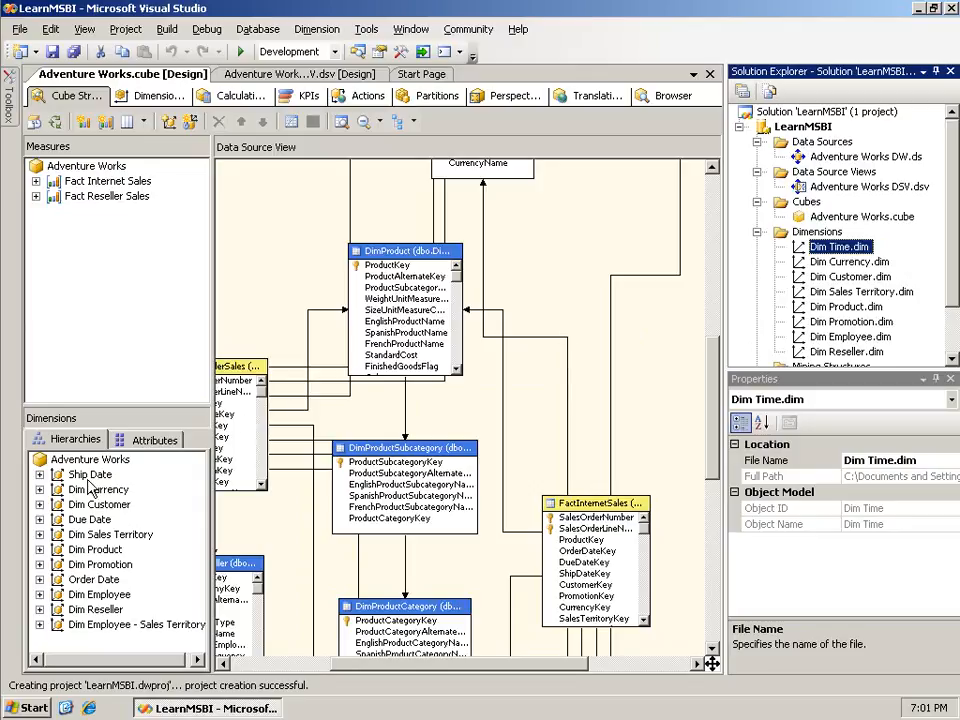
{"action": "left_click", "coordinate": [90, 520]}
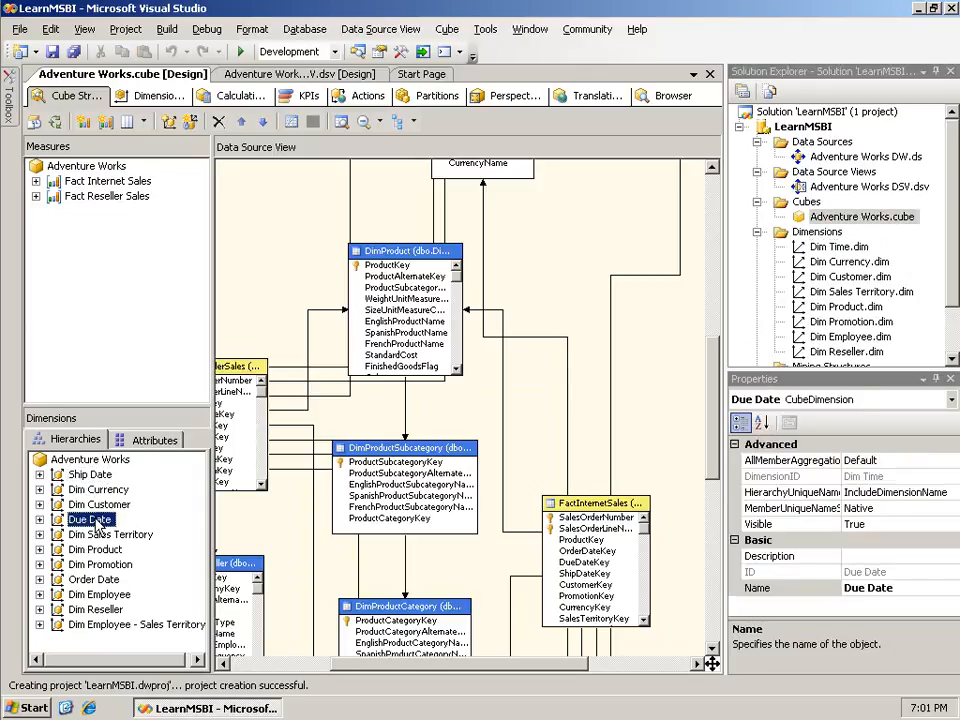
{"action": "left_click", "coordinate": [94, 580]}
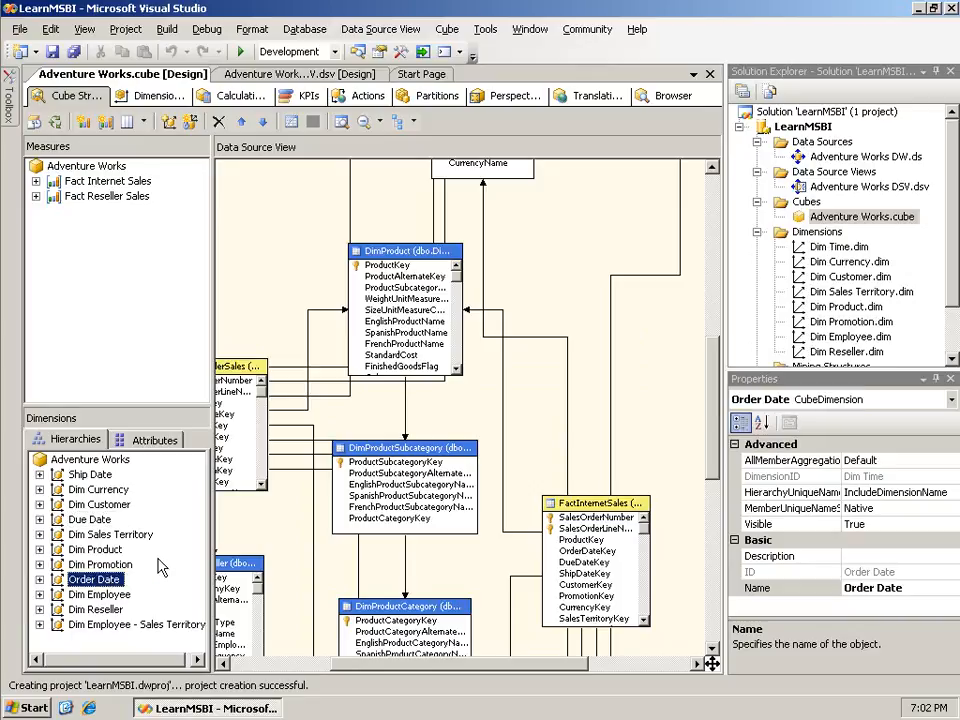